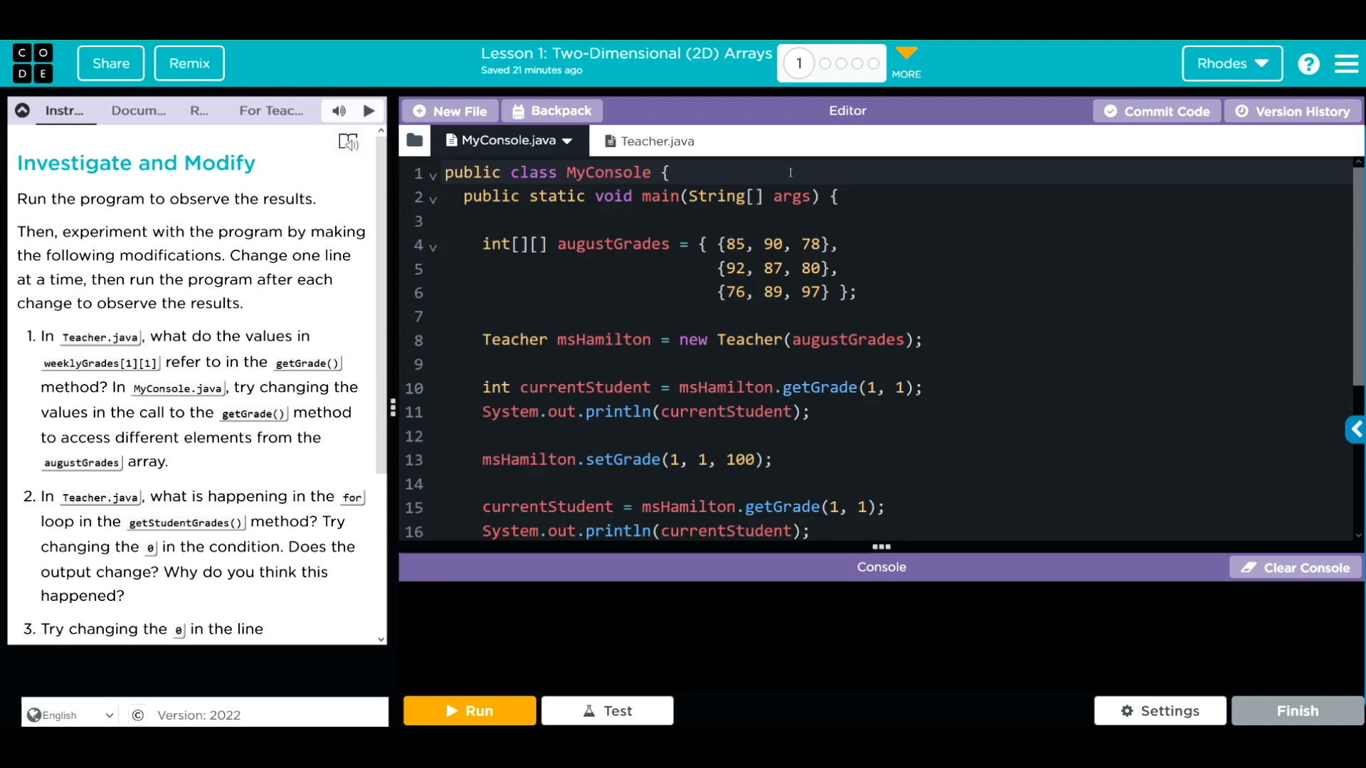
mouse_move(794, 139)
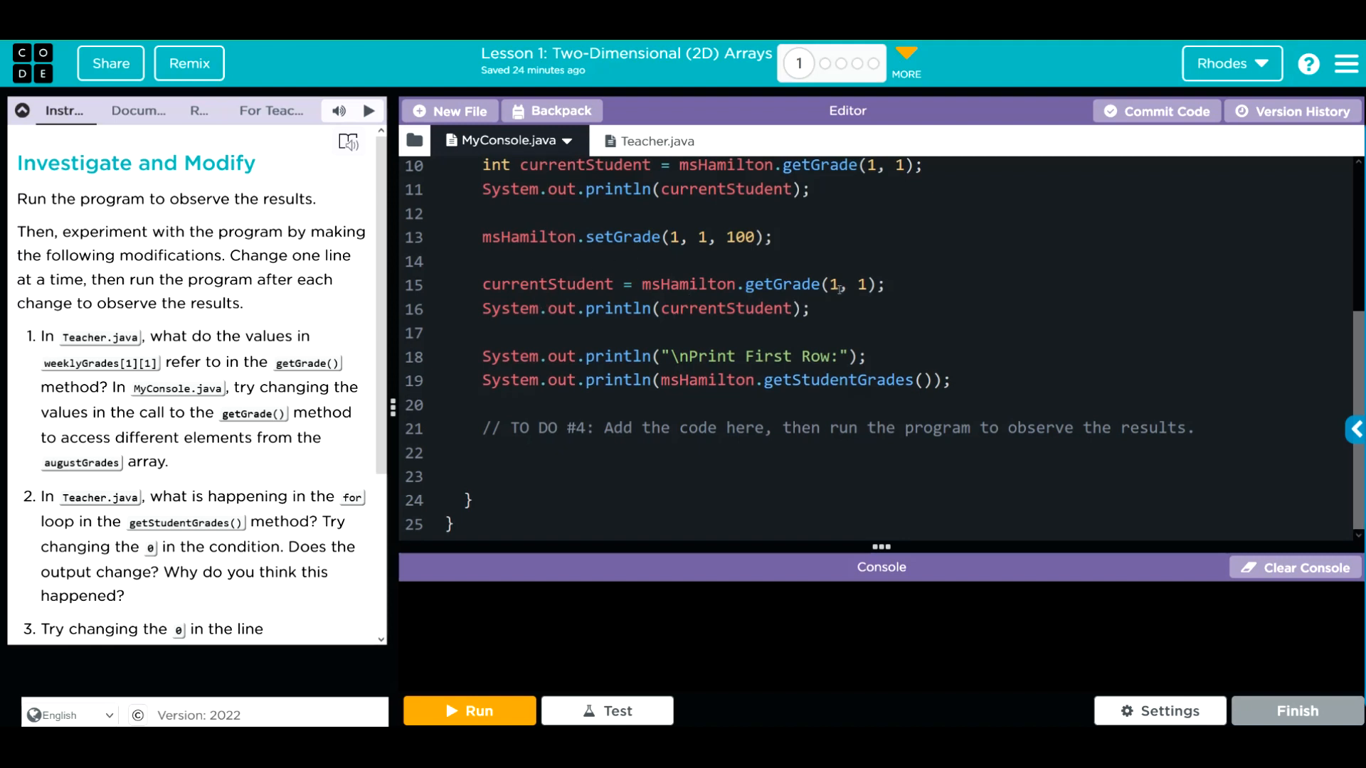
Review the Teacher class file, scrolling through it, and return to MyConsole
left_click(845, 285)
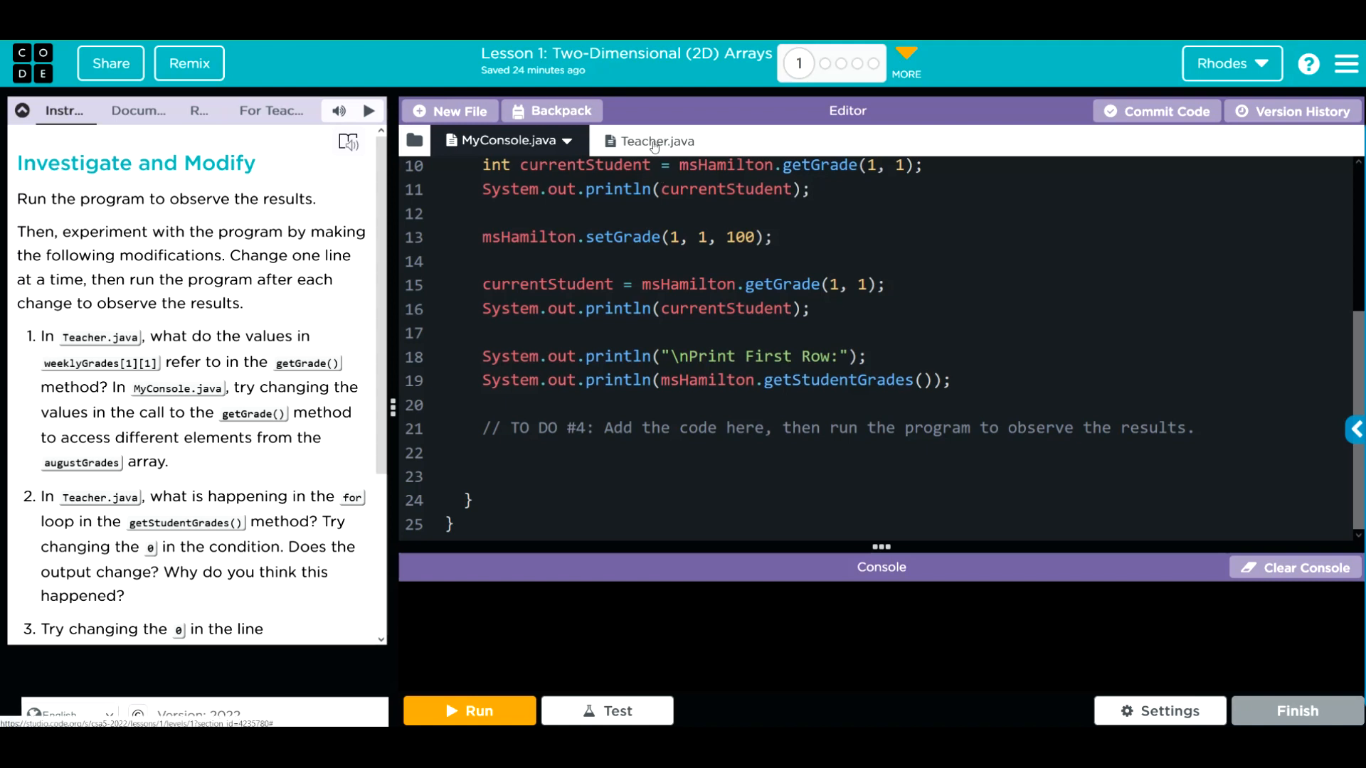
left_click(653, 140)
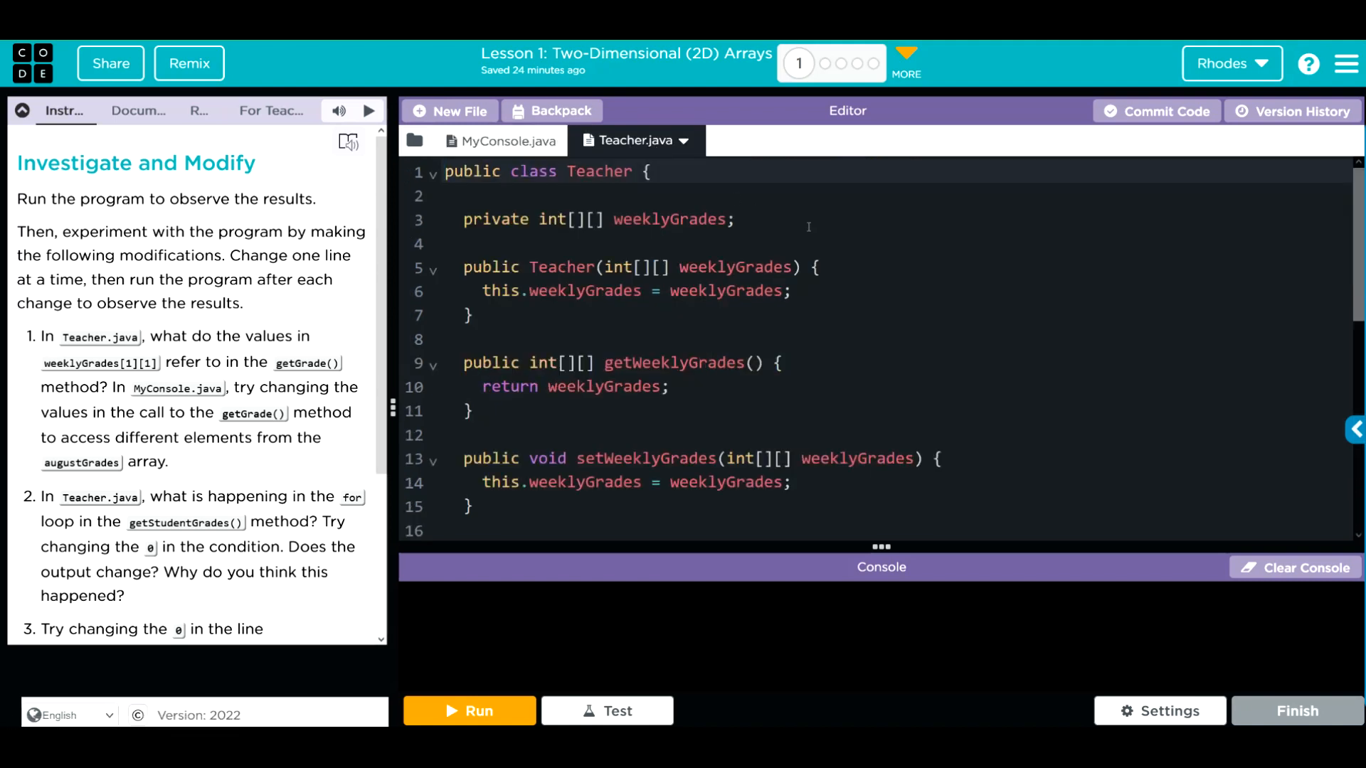
mouse_move(556, 237)
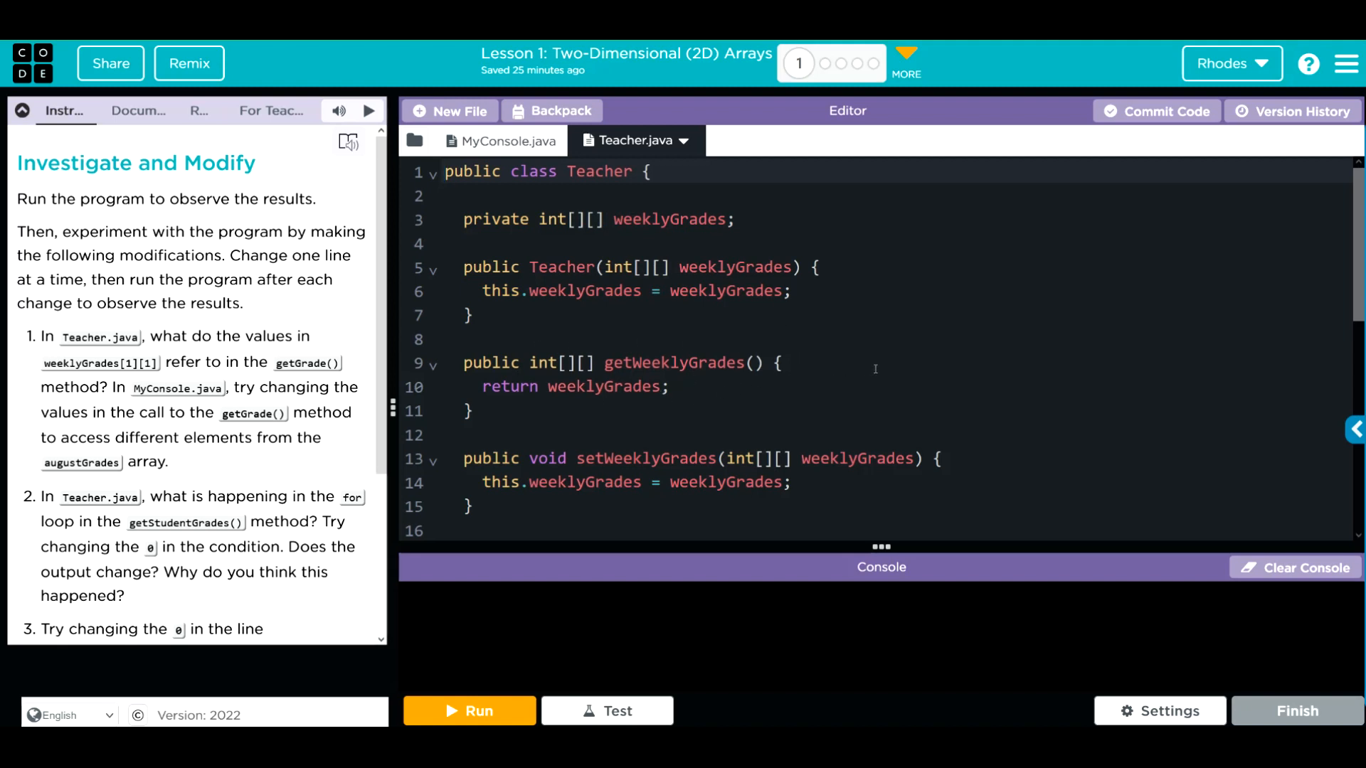
scroll("down", 3)
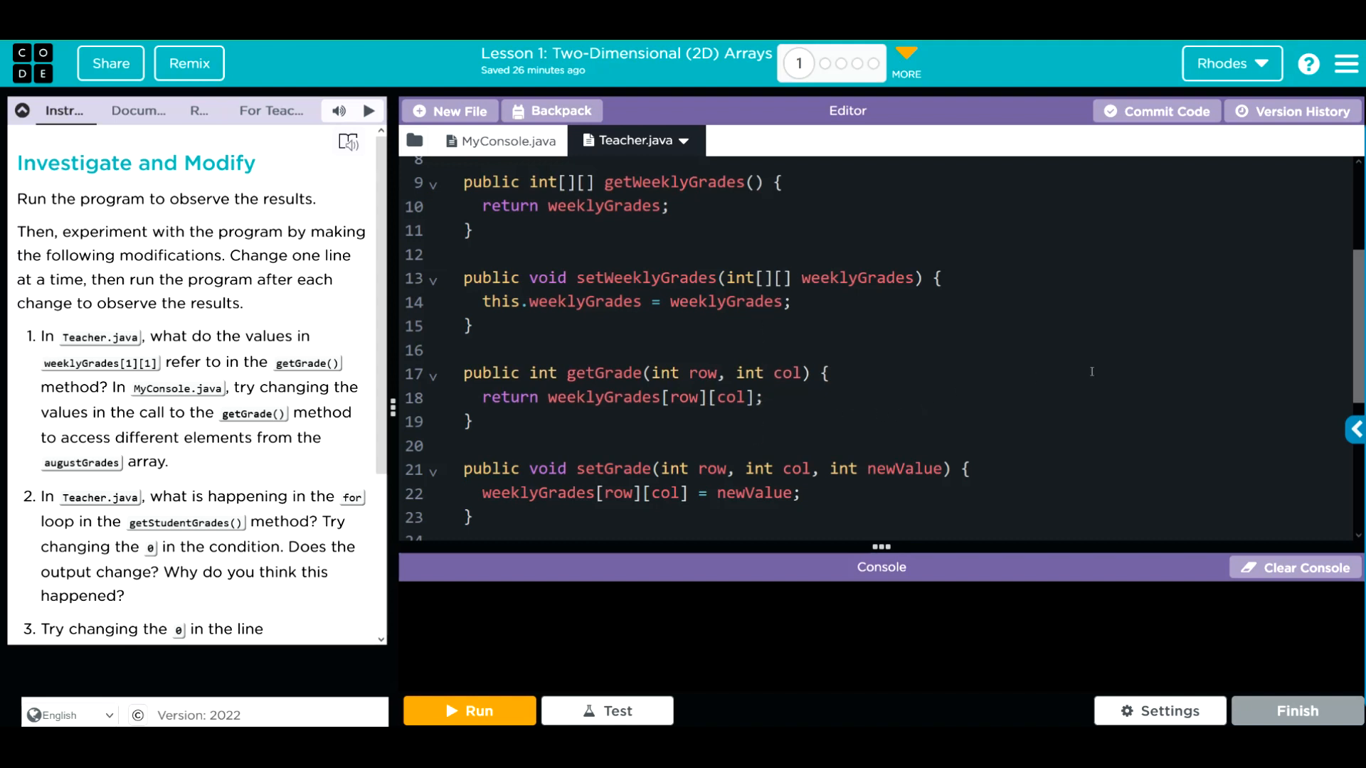
scroll("down", 3)
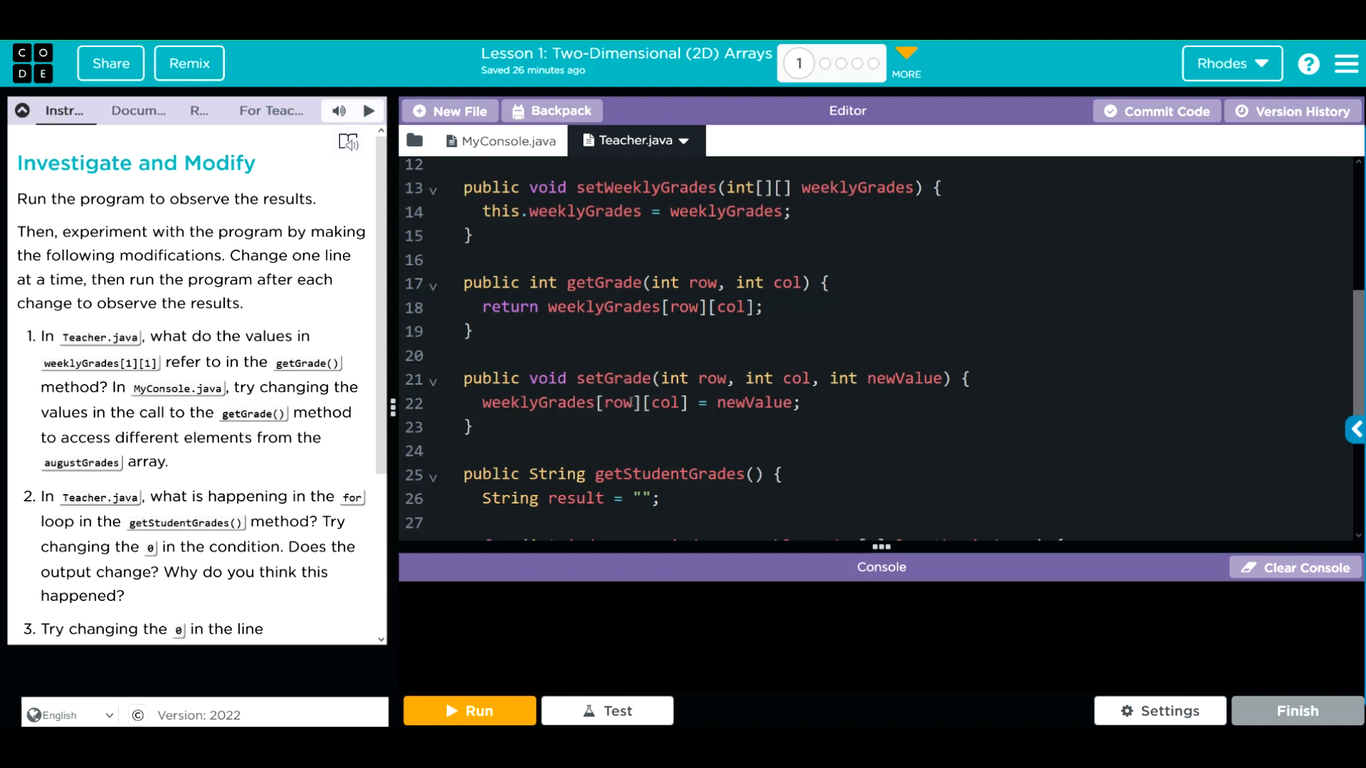
scroll("down", 3)
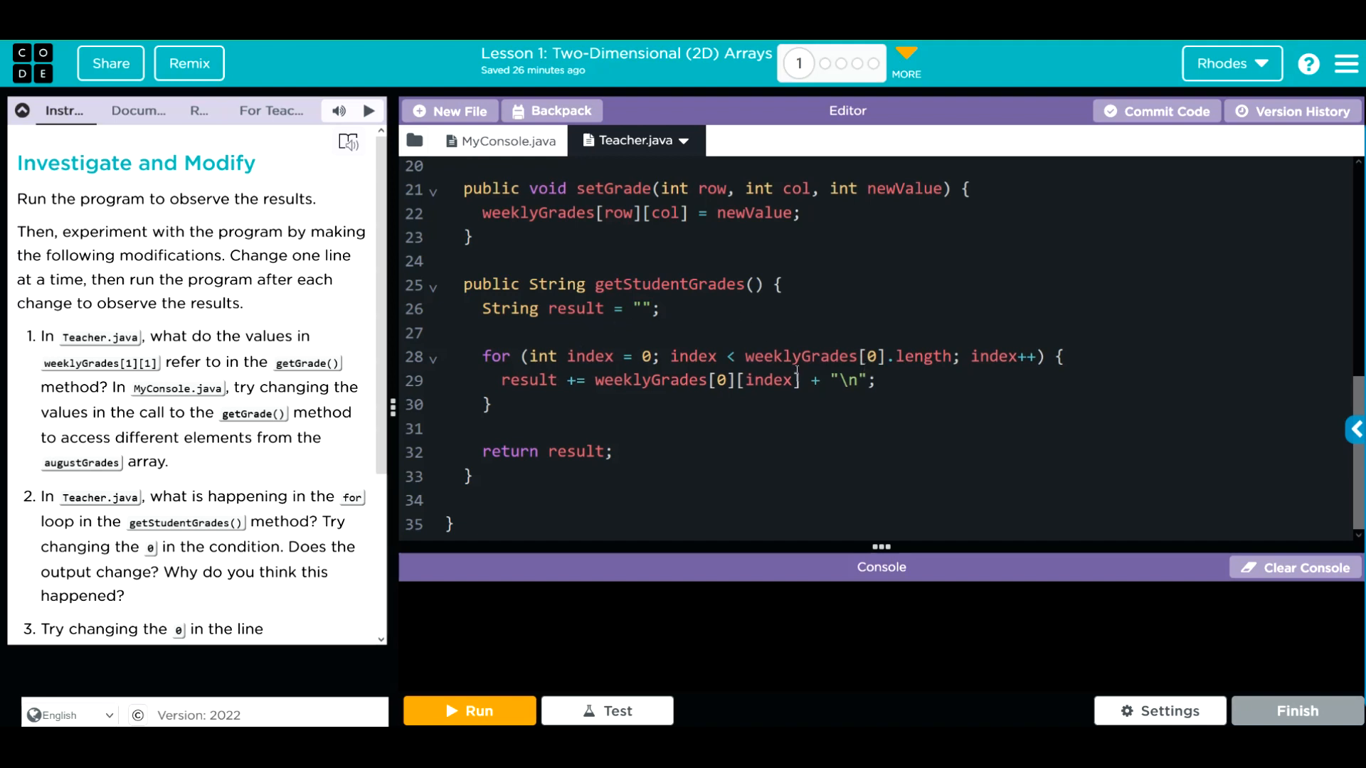
left_click(504, 141)
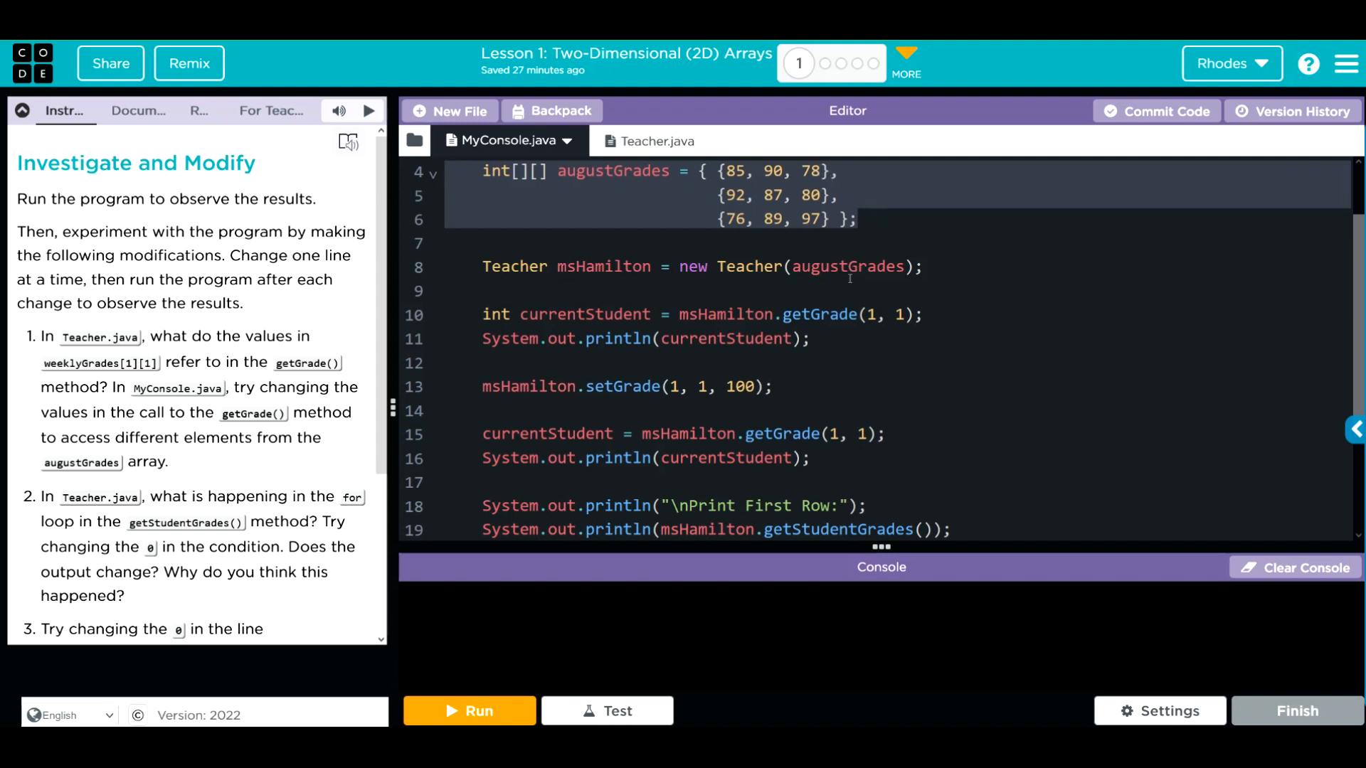
mouse_move(613, 654)
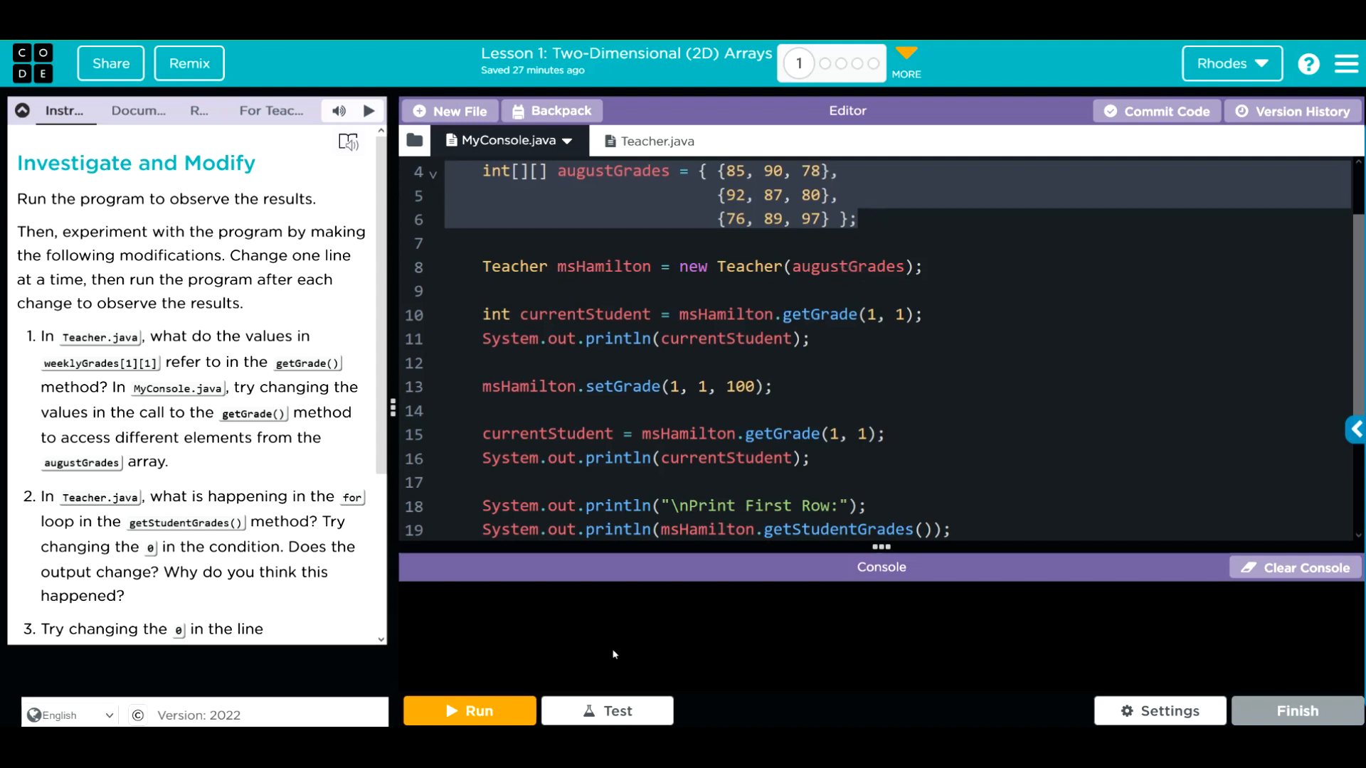
Run MyConsole so the console prints the first row 85, 90, 78
left_click(468, 711)
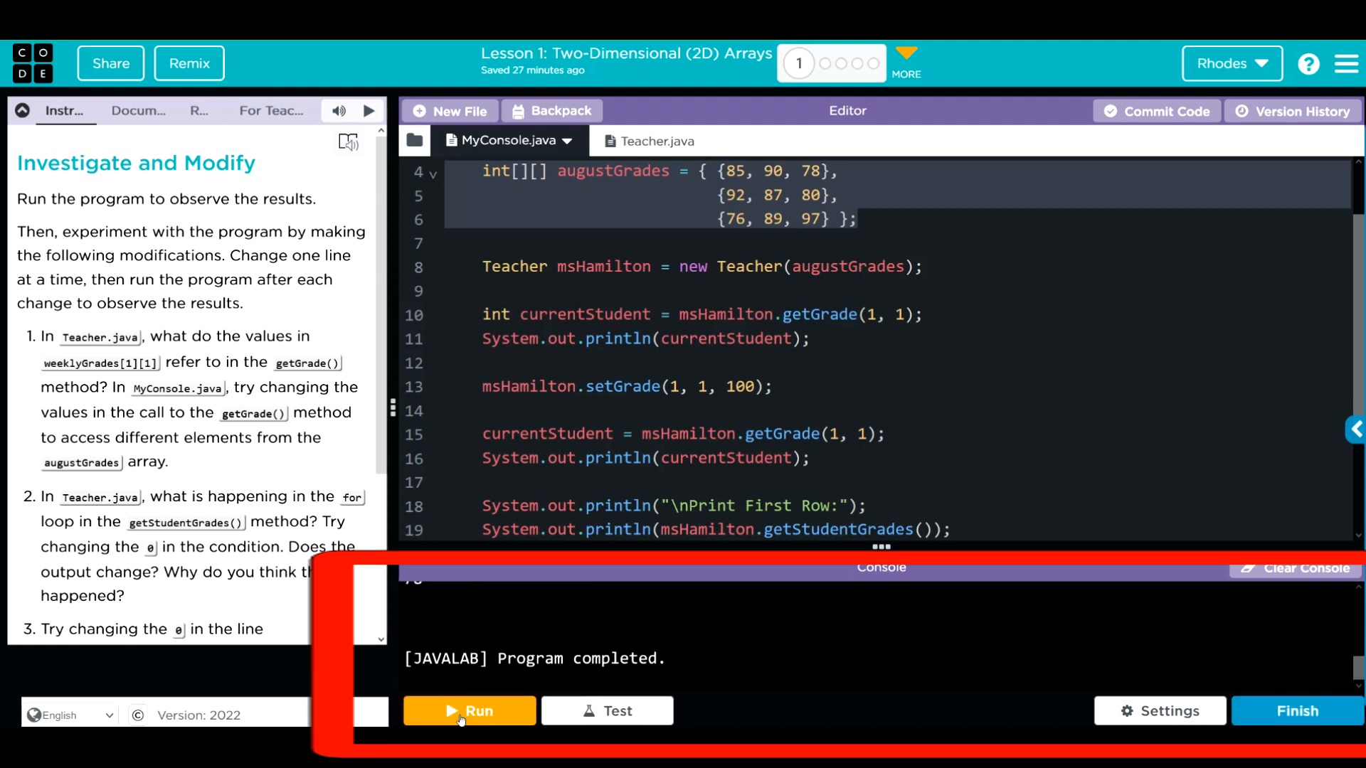
left_click(468, 712)
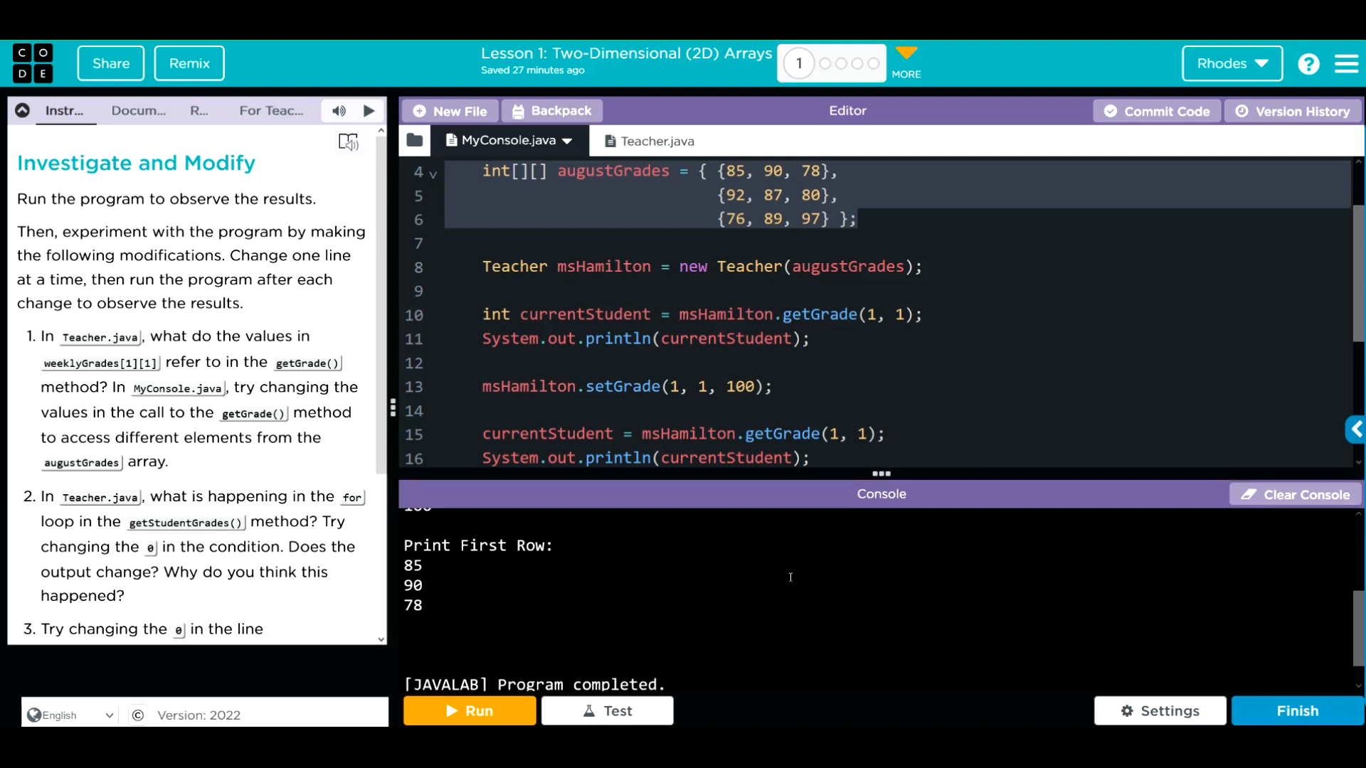
left_click(468, 711)
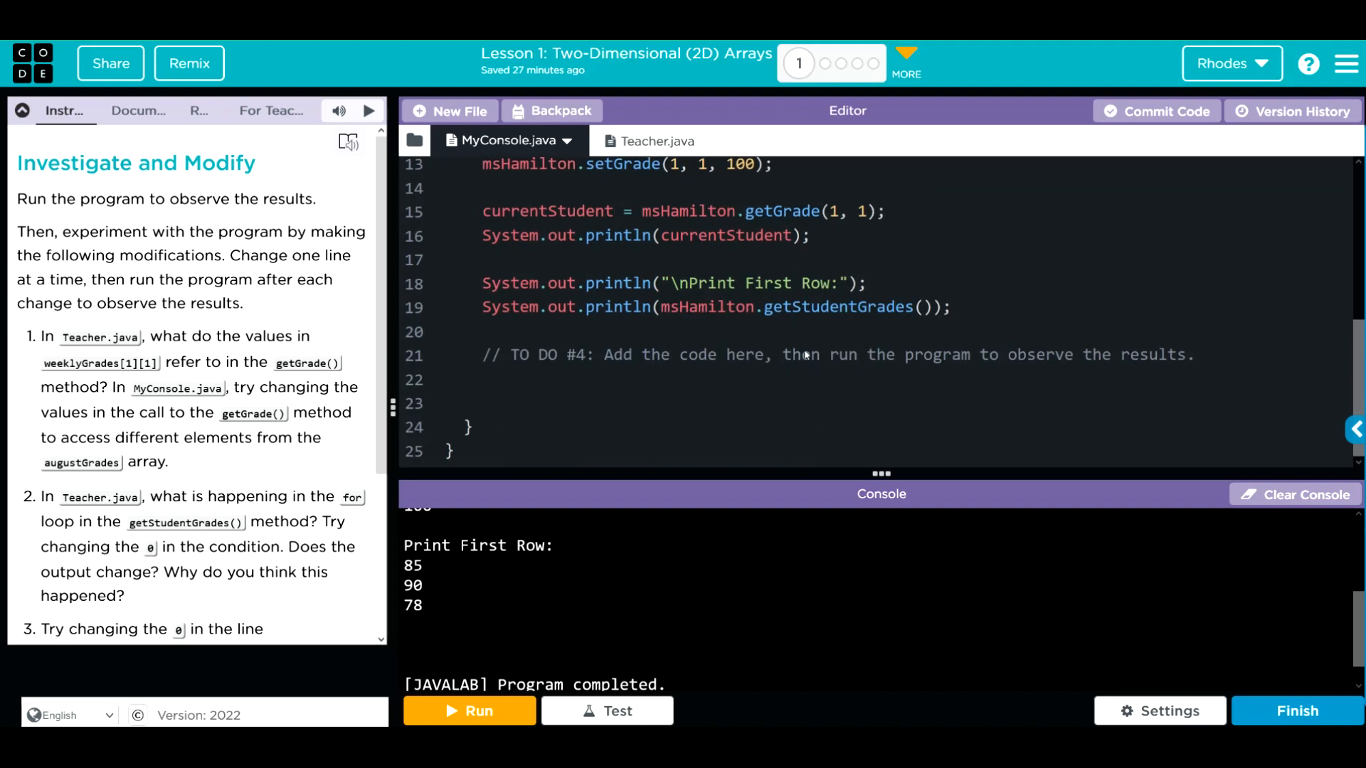
mouse_move(840, 313)
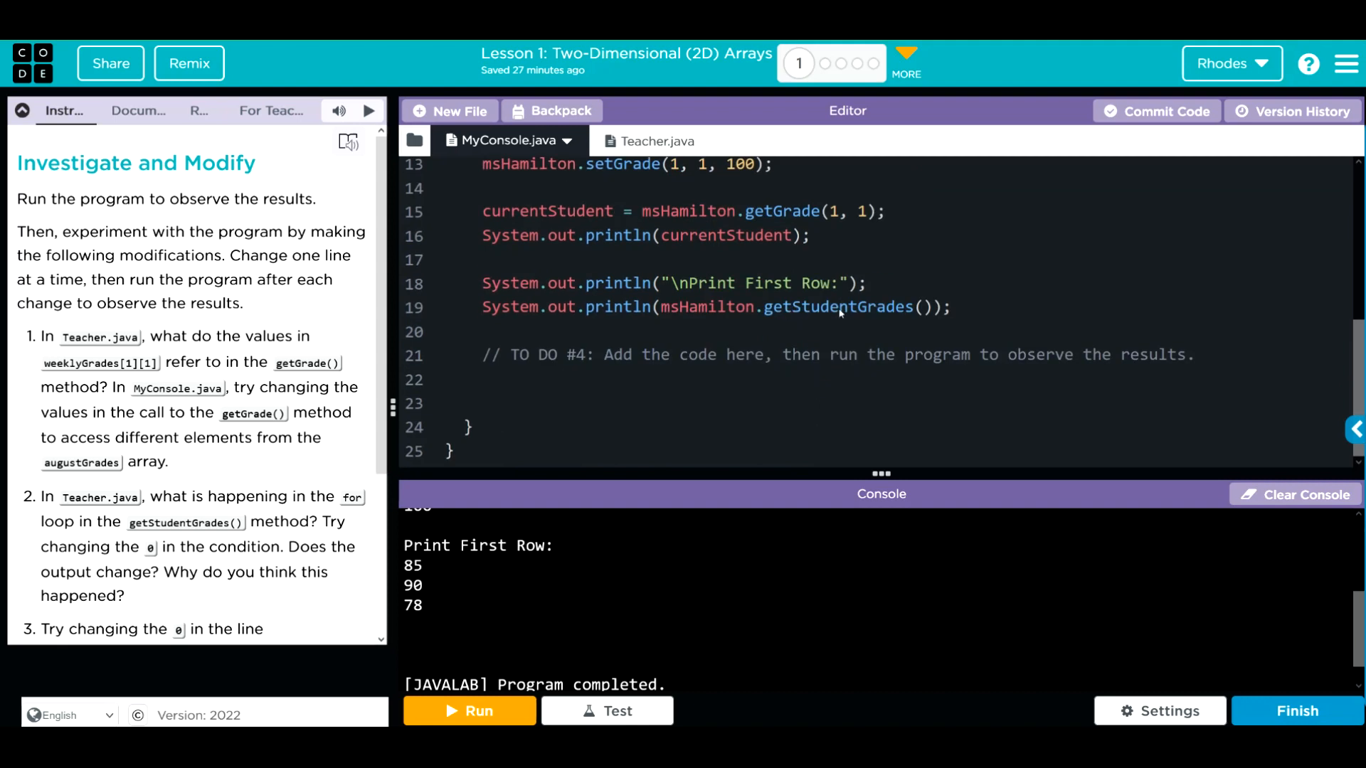
mouse_move(844, 314)
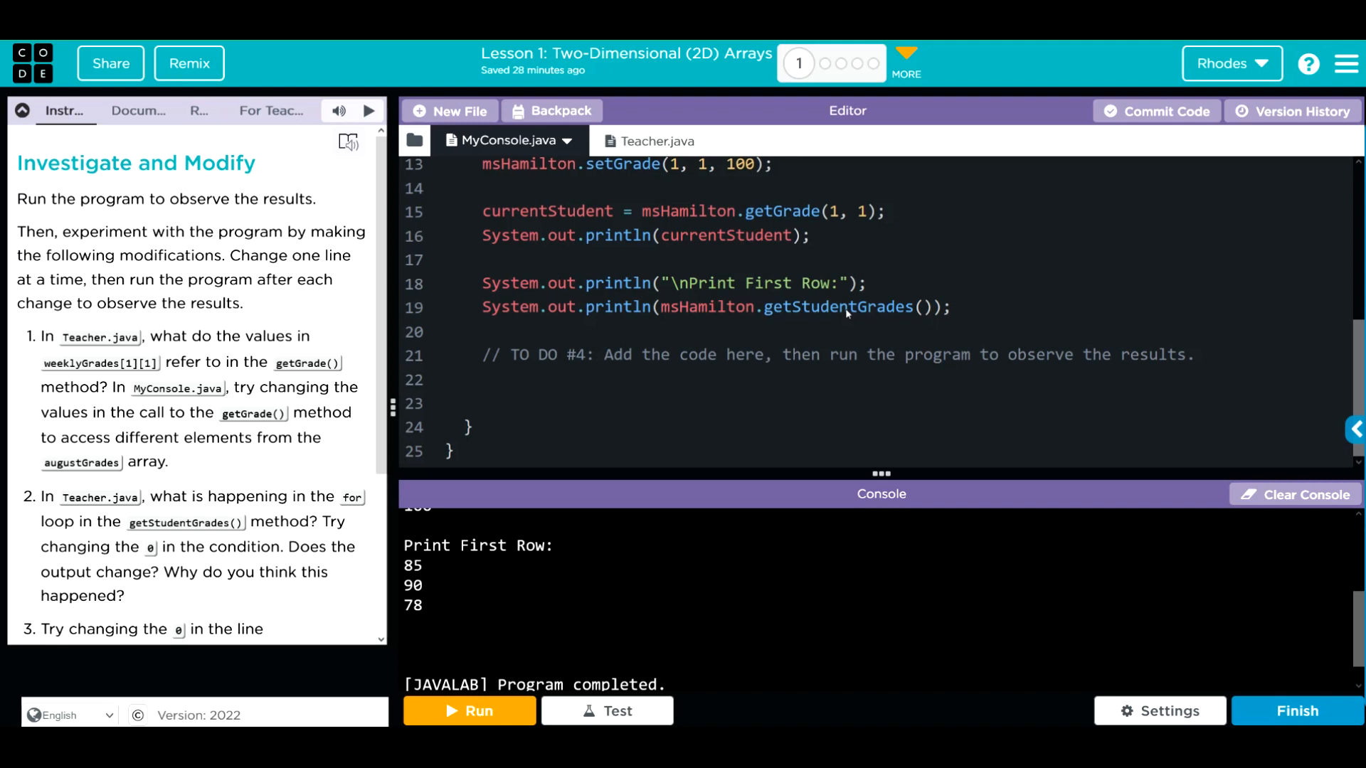
mouse_move(51, 352)
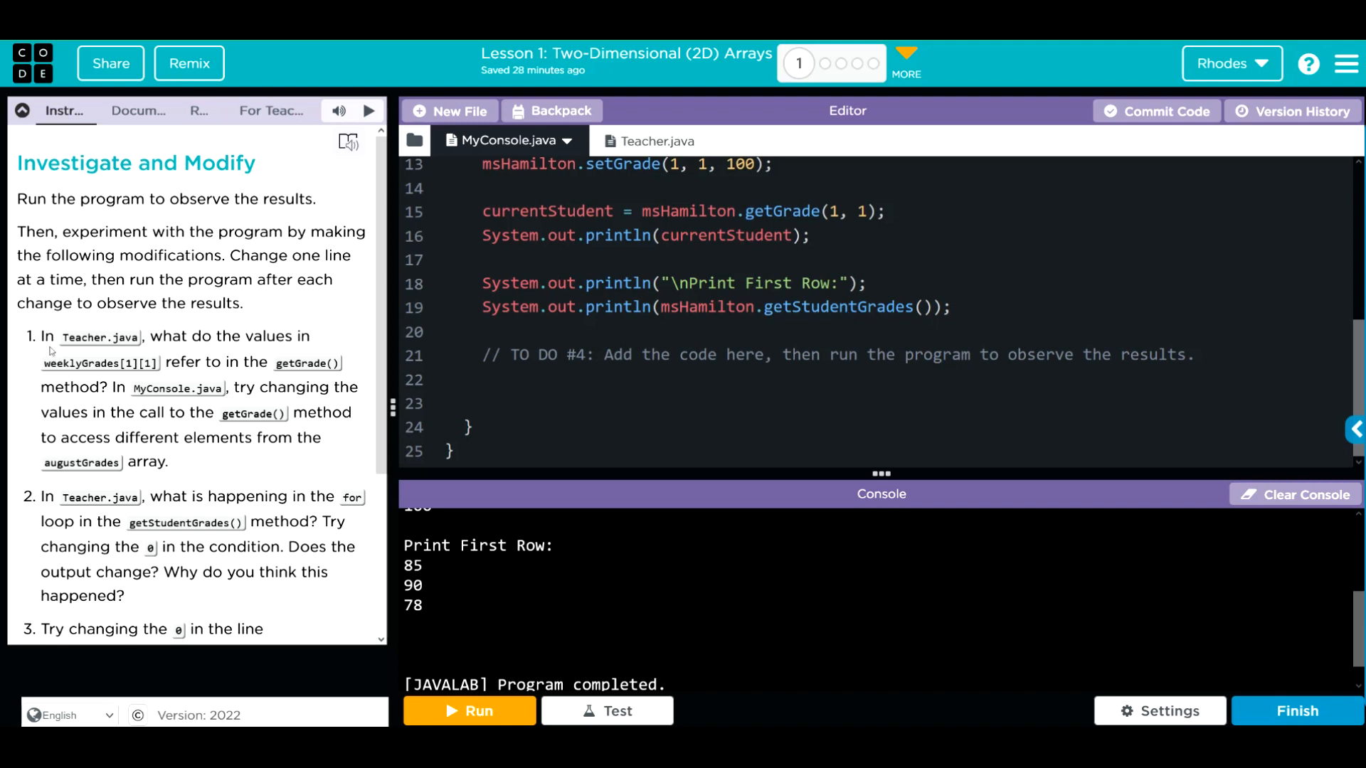
mouse_move(54, 352)
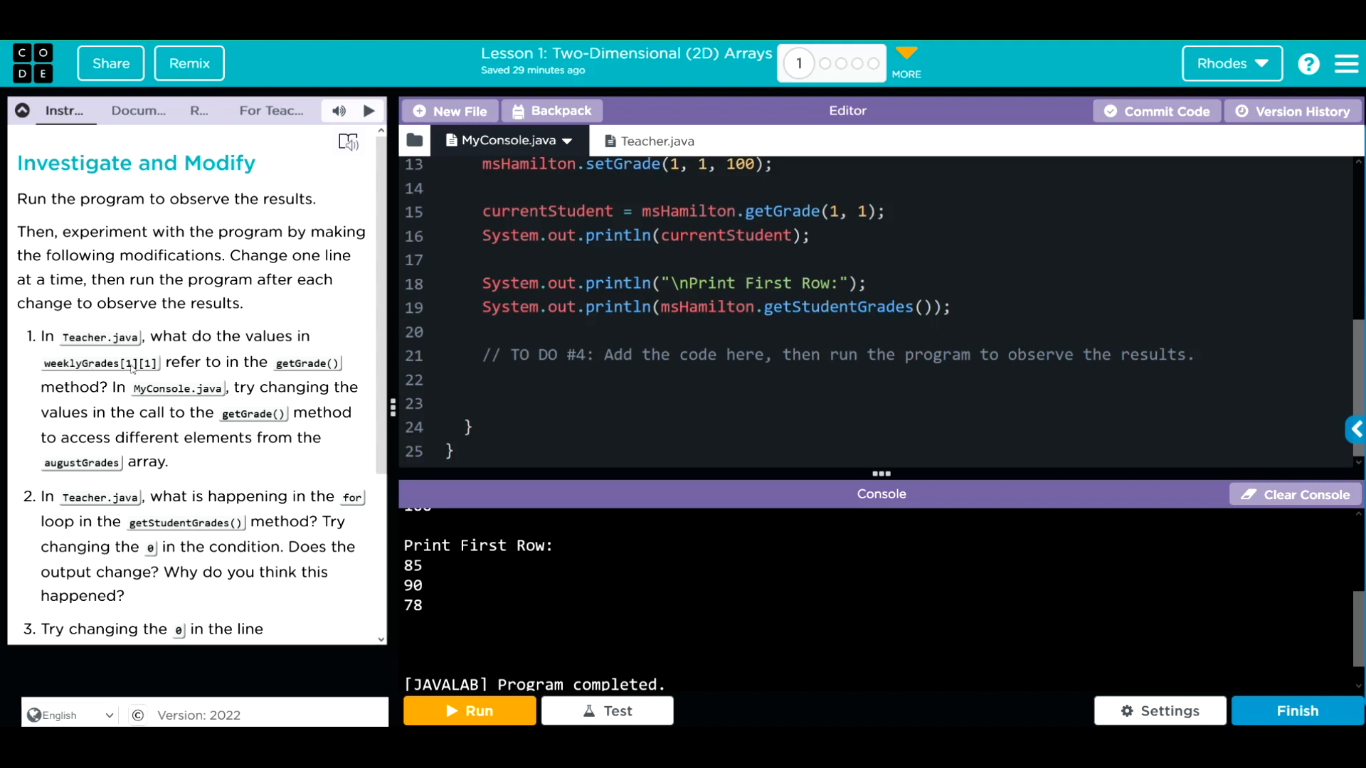
Bring up Teacher.java to examine its getGrade and setGrade methods
left_click(628, 141)
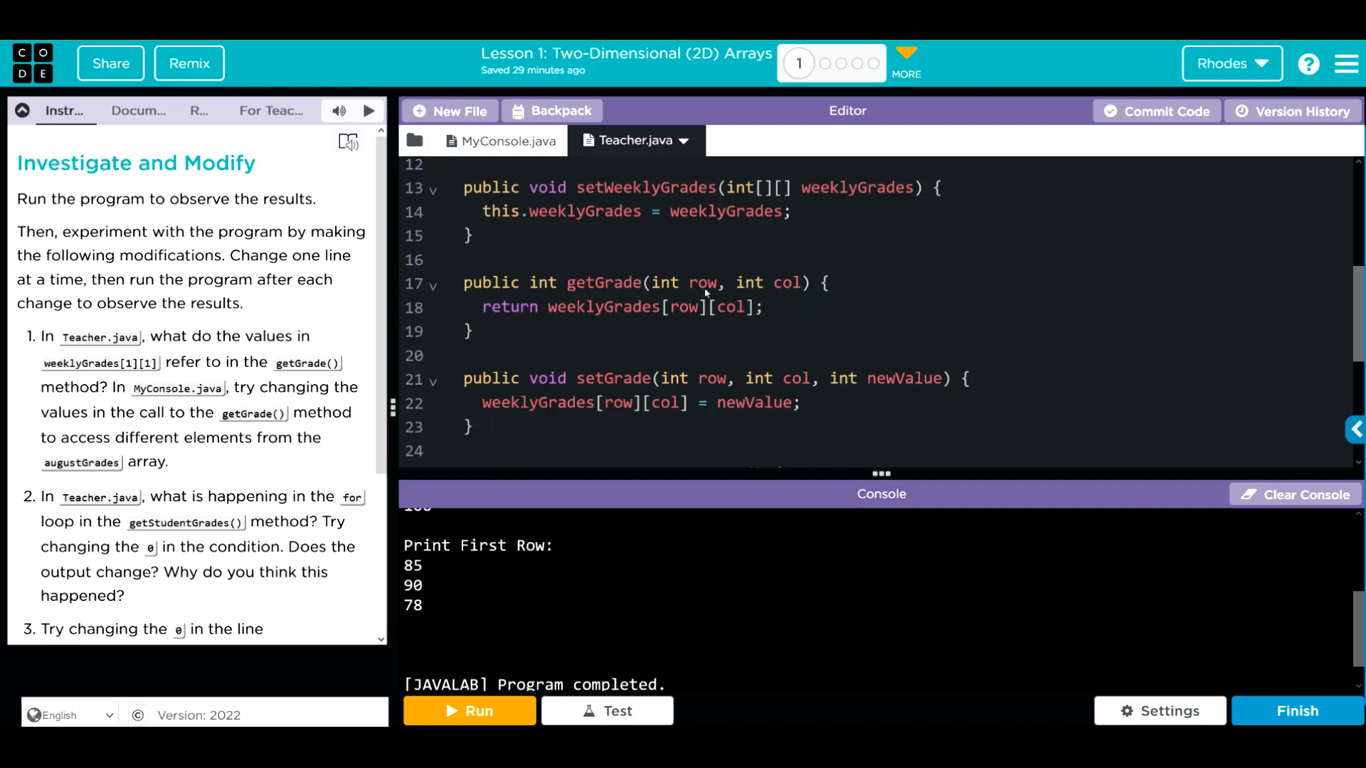
mouse_move(791, 288)
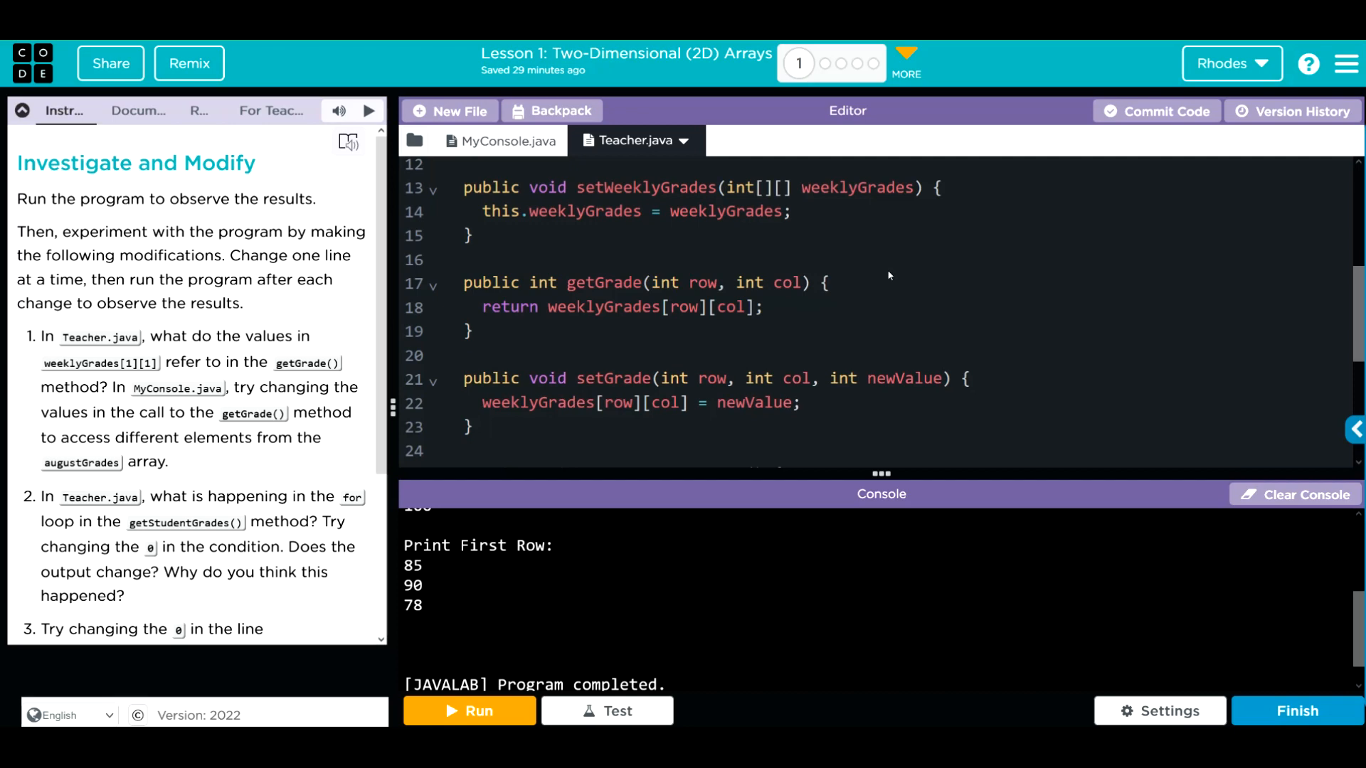
mouse_move(668, 332)
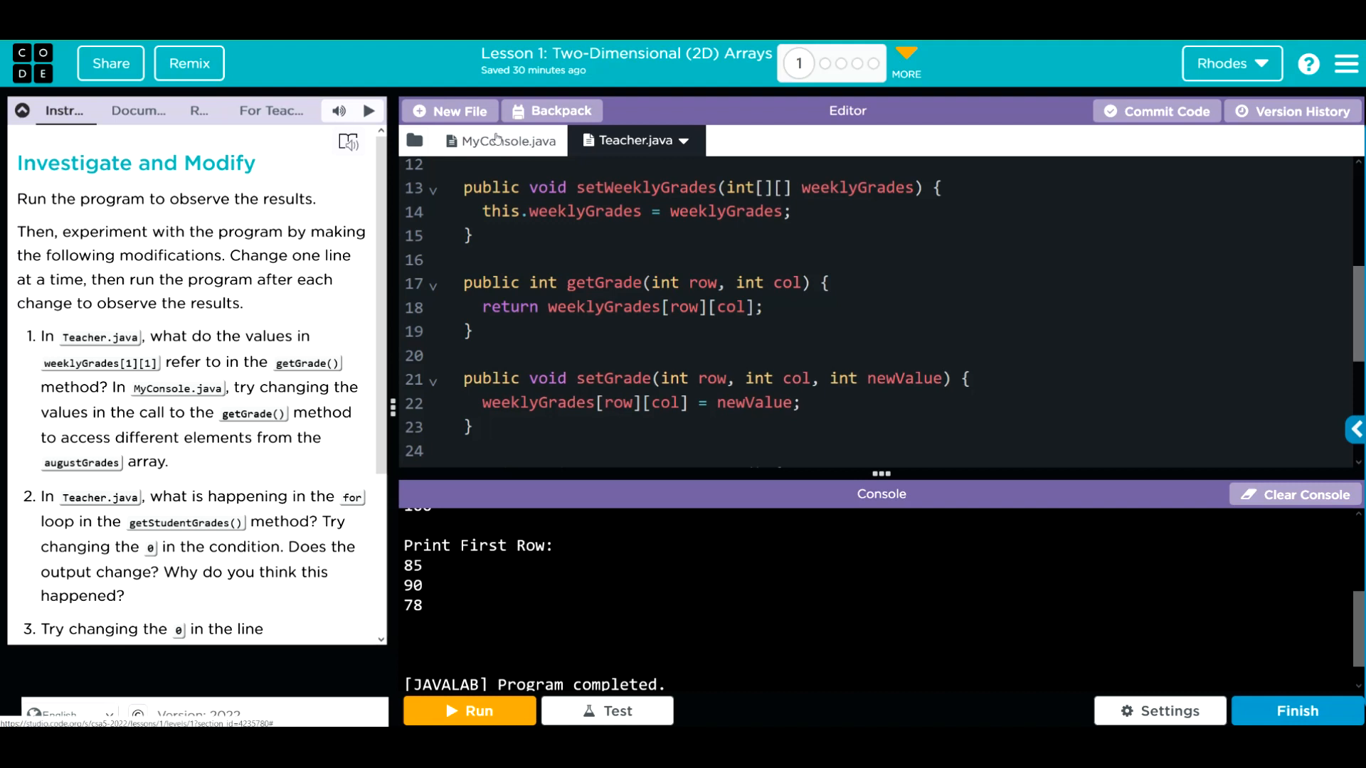
Change MyConsole's first lookup to getGrade(0, 2) and run it, printing 78 then 100
left_click(503, 141)
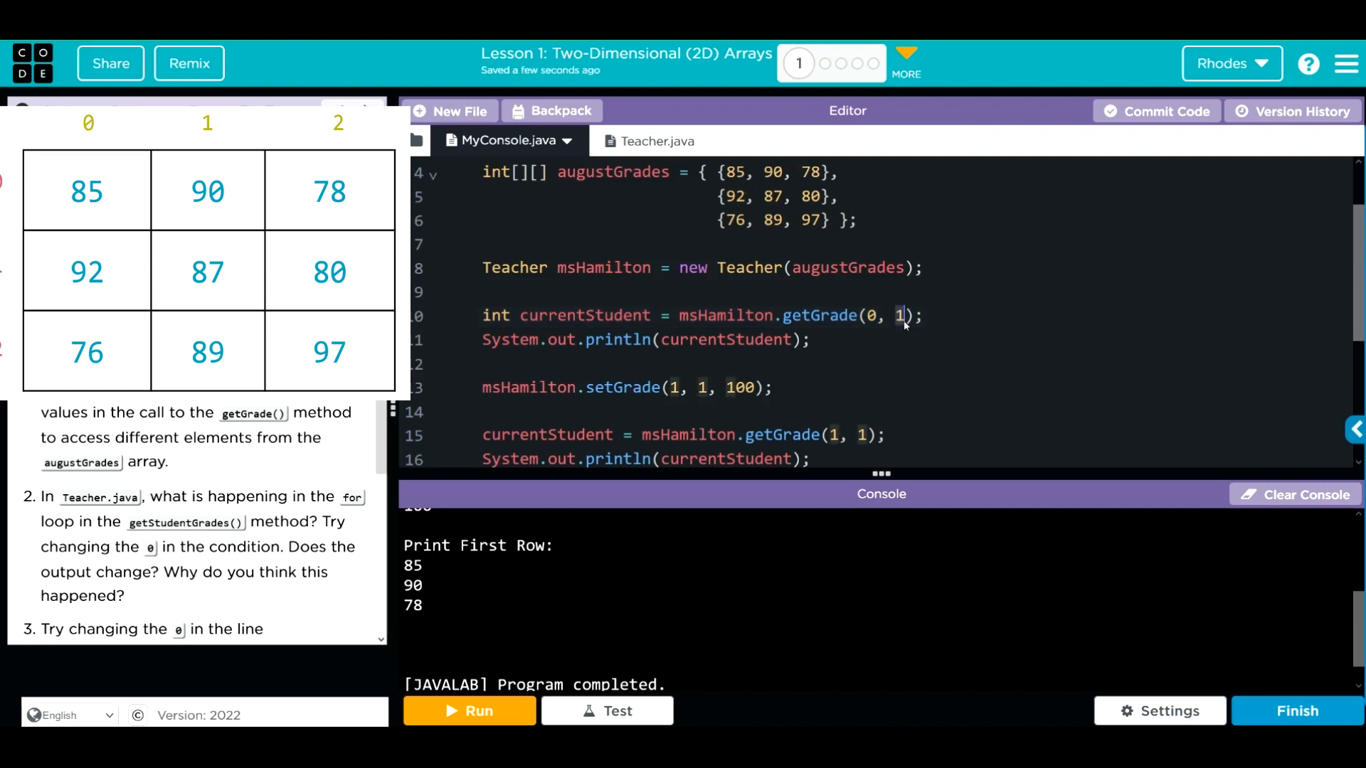
type("2")
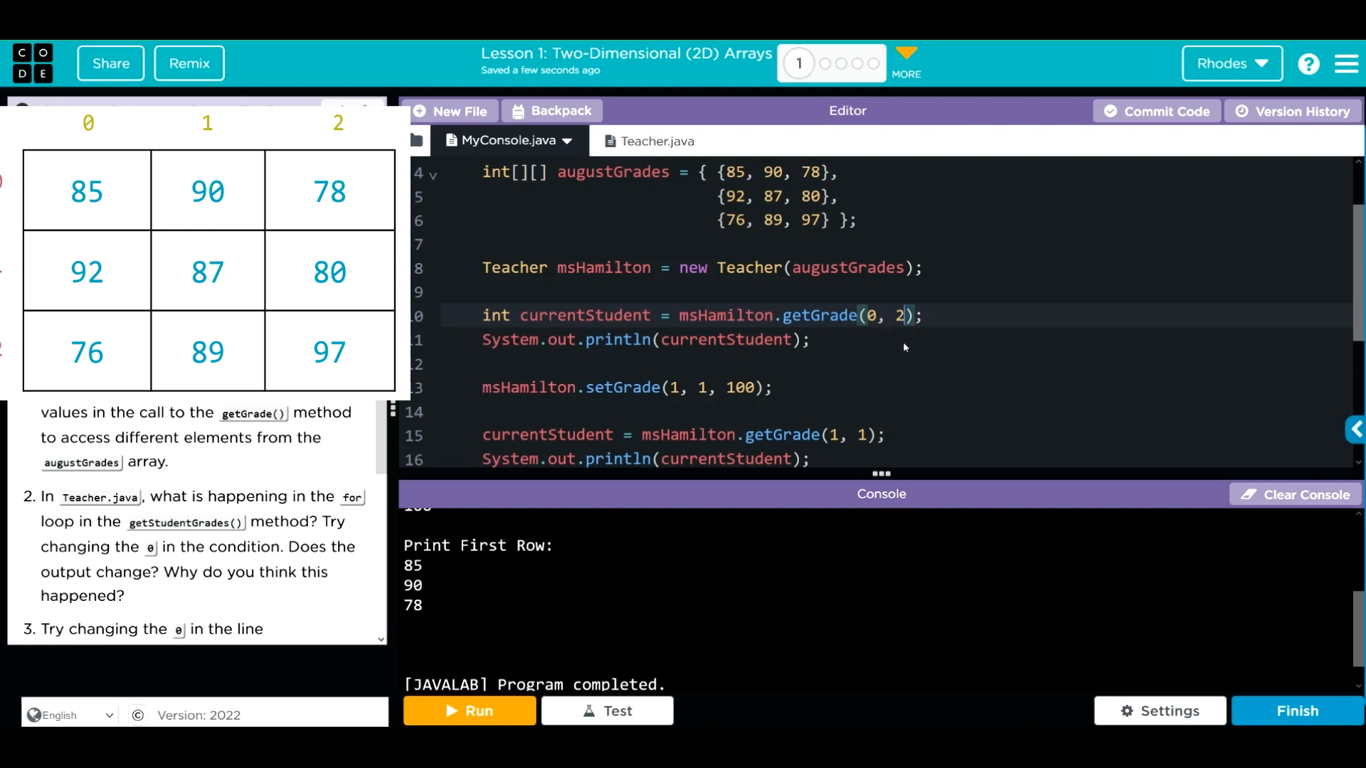
mouse_move(680, 458)
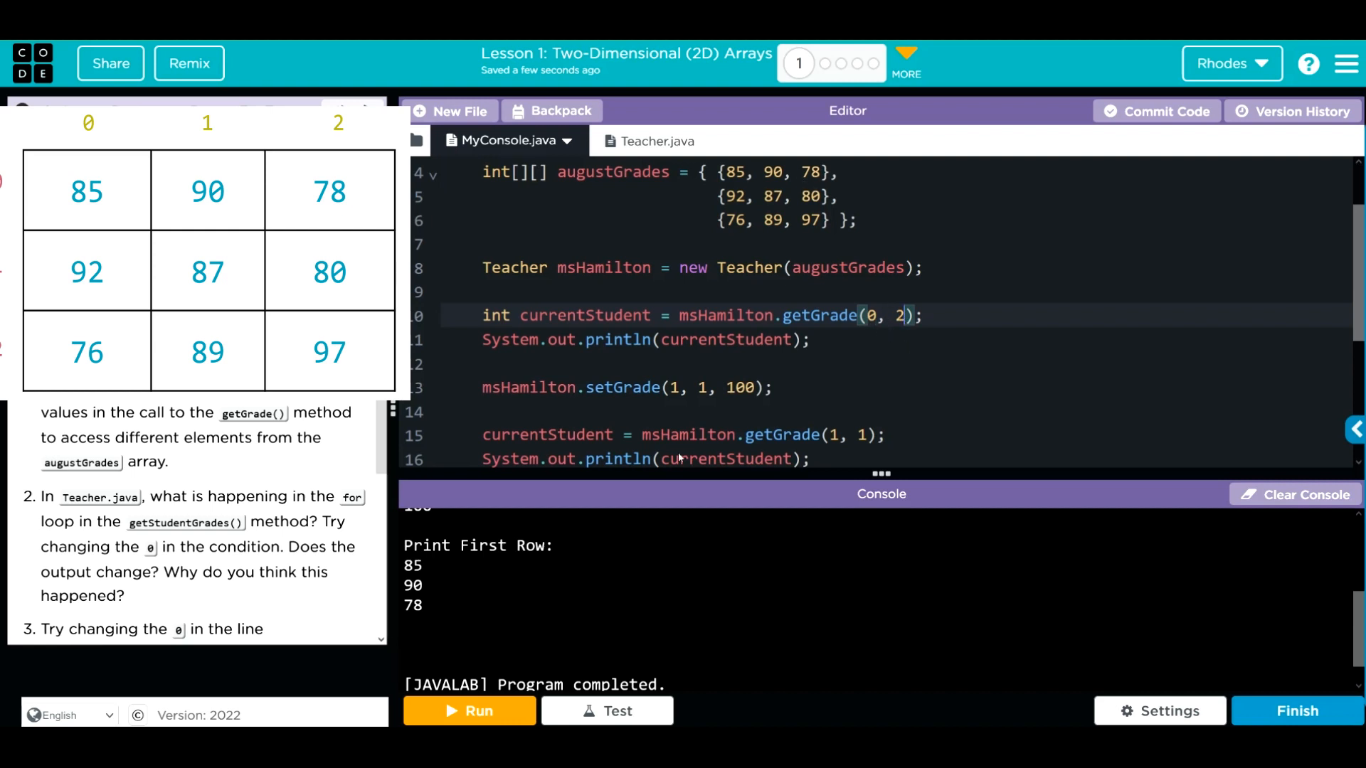
left_click(468, 710)
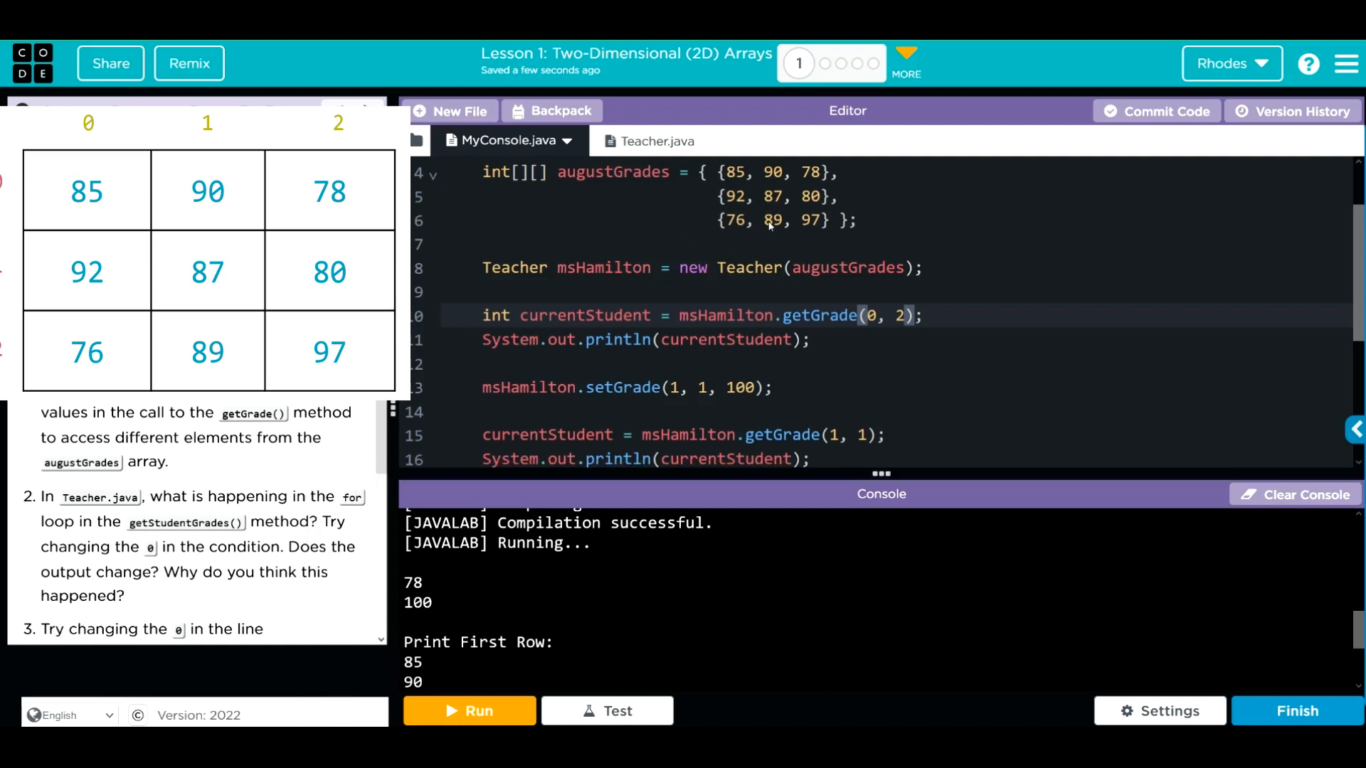
Edit the first grade lookup again so it reads getGrade(2, 1)
left_click(767, 219)
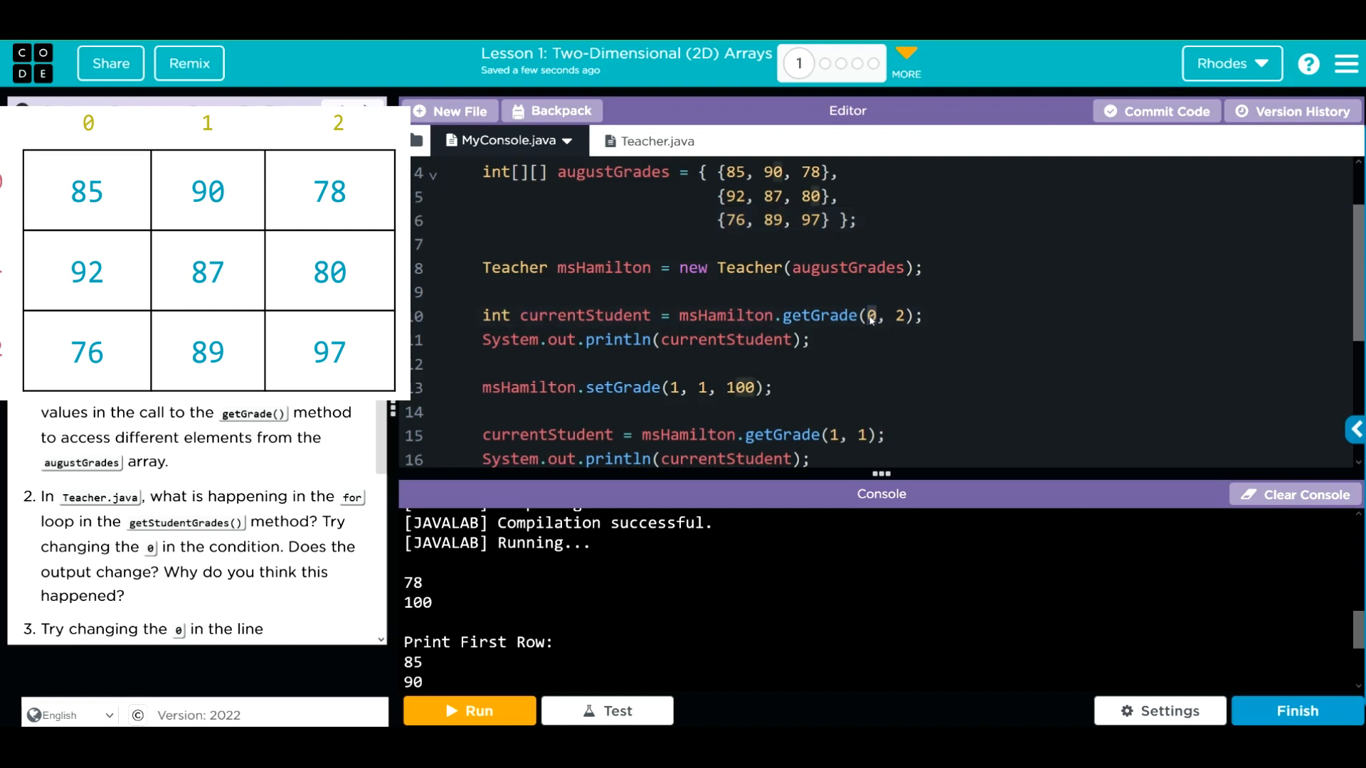
type("2")
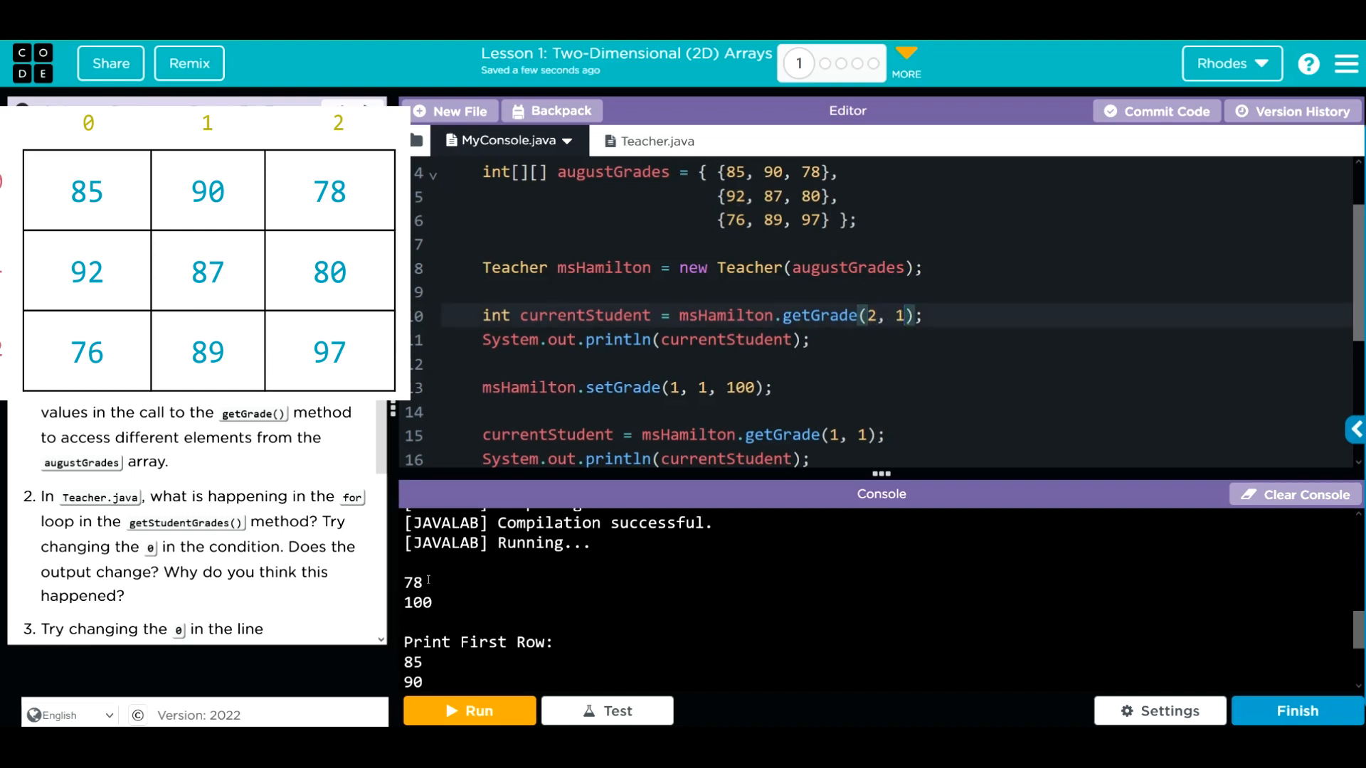
Rerun with getGrade(2, 1) so the console prints 89, then 100
left_click(468, 711)
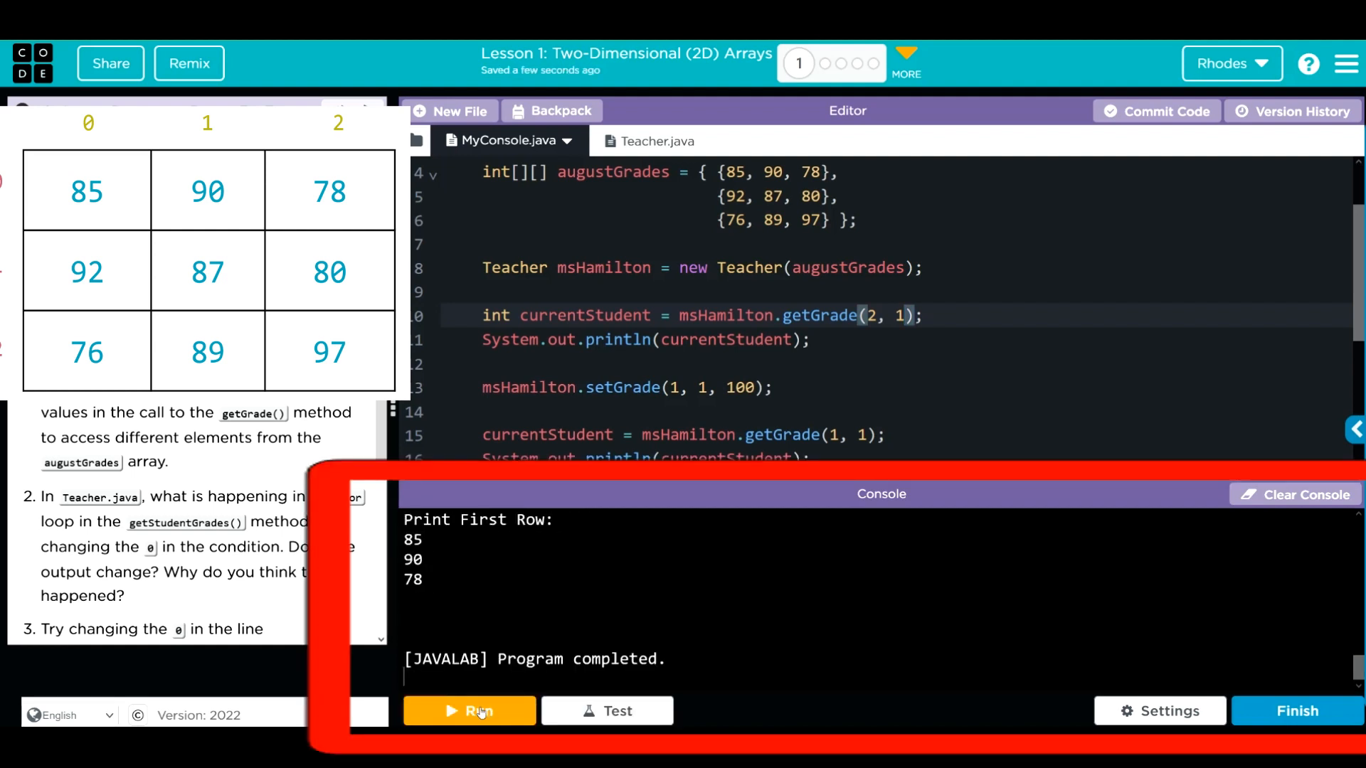
left_click(468, 711)
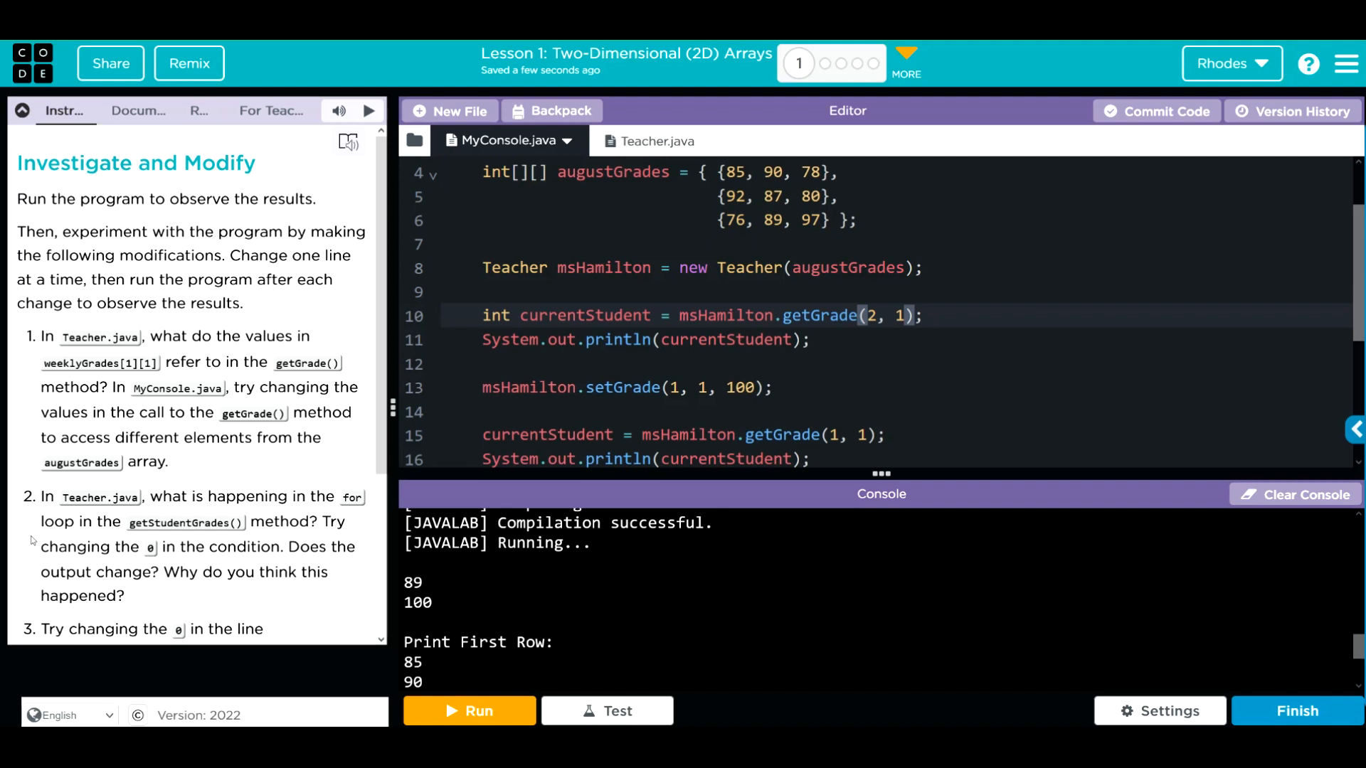
mouse_move(207, 557)
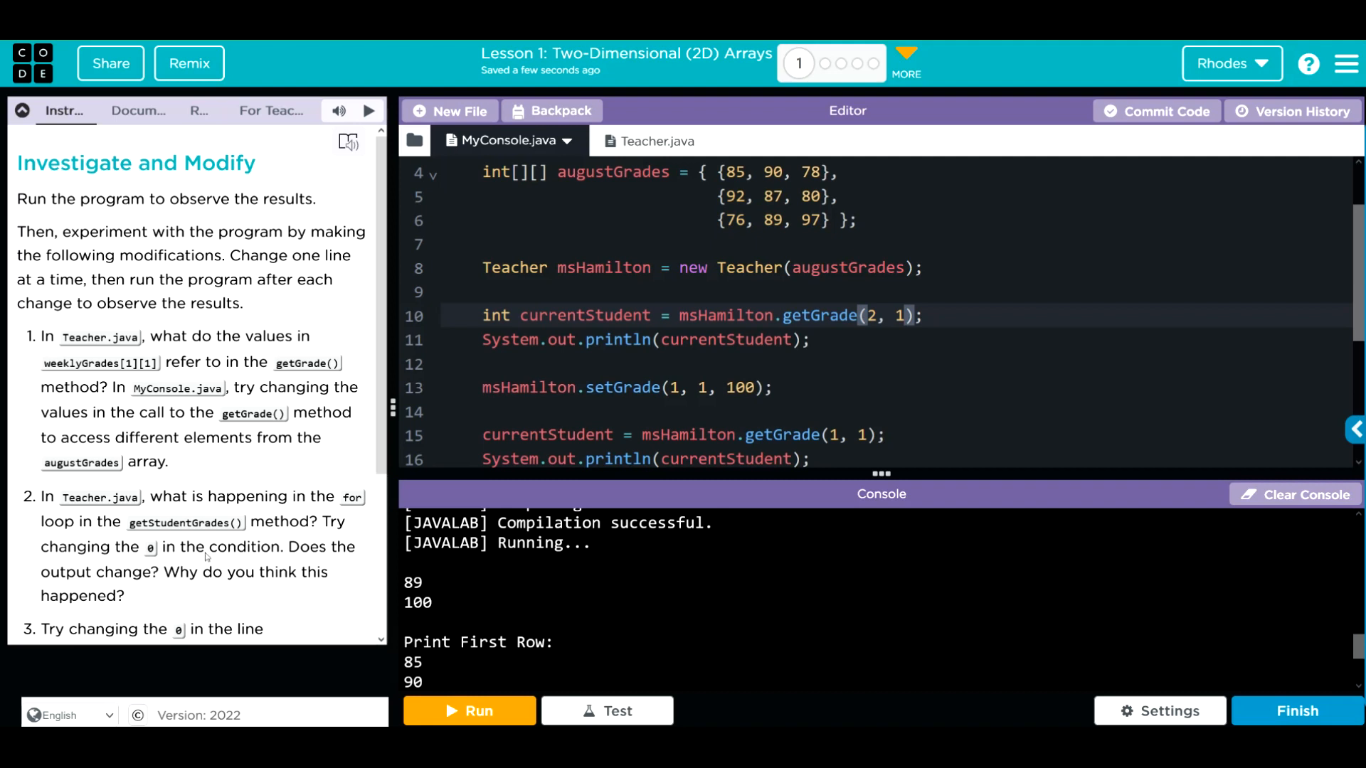
mouse_move(557, 227)
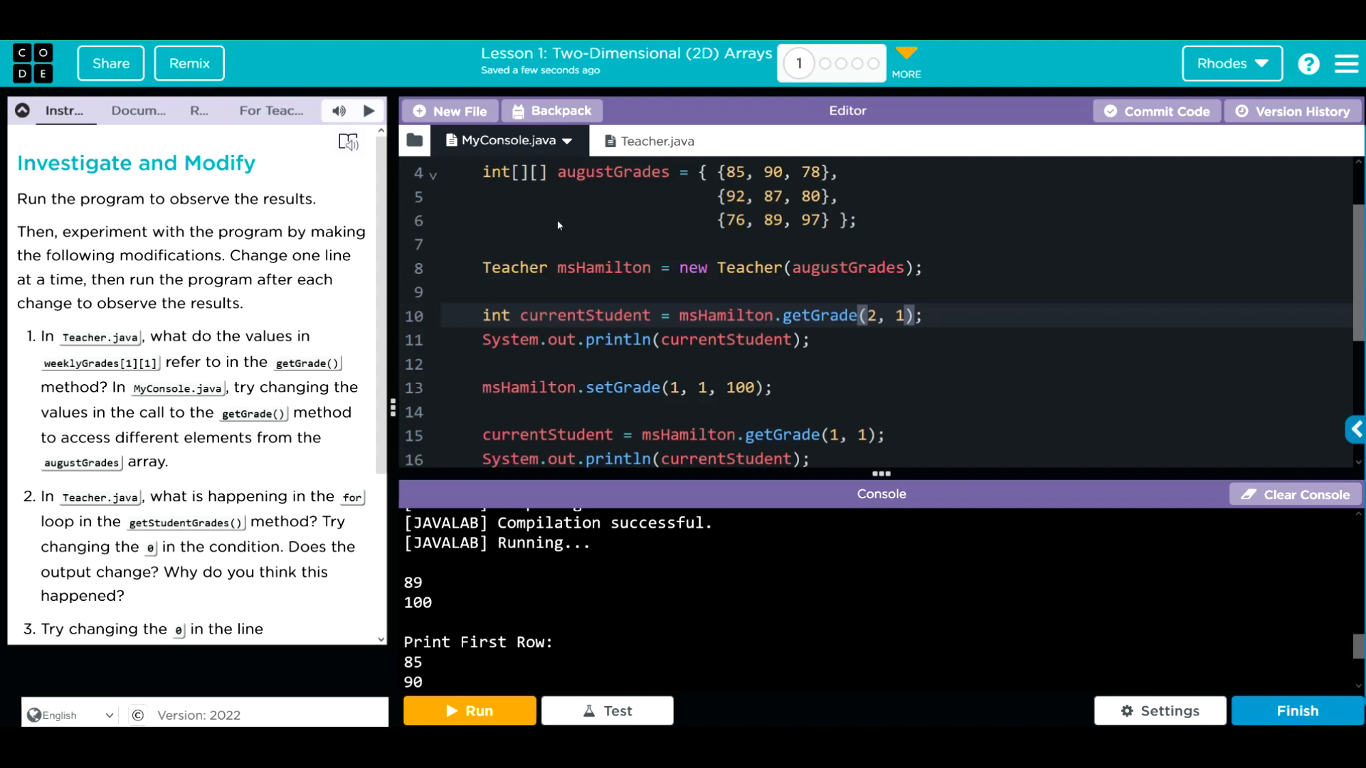
Scroll Teacher.java down to the getStudentGrades method and its for loop
left_click(634, 140)
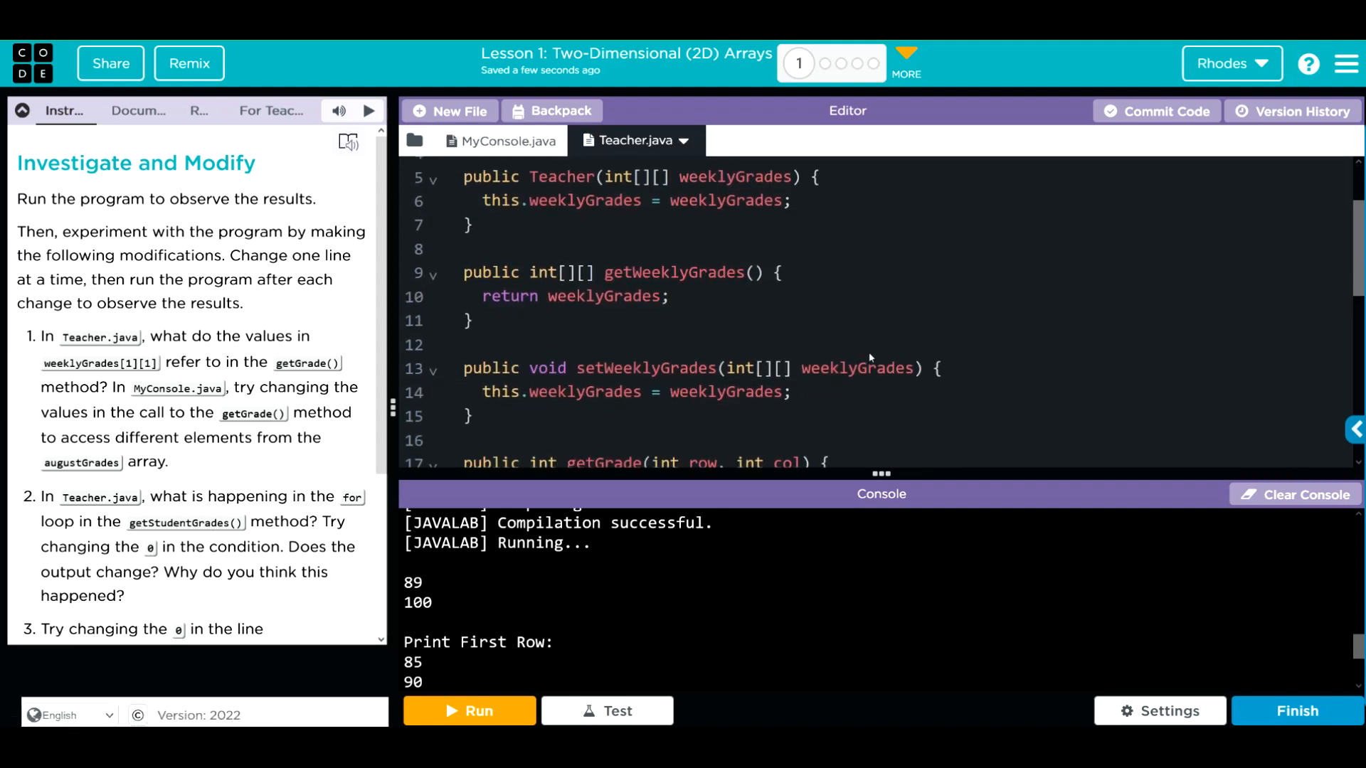
scroll("down", 3)
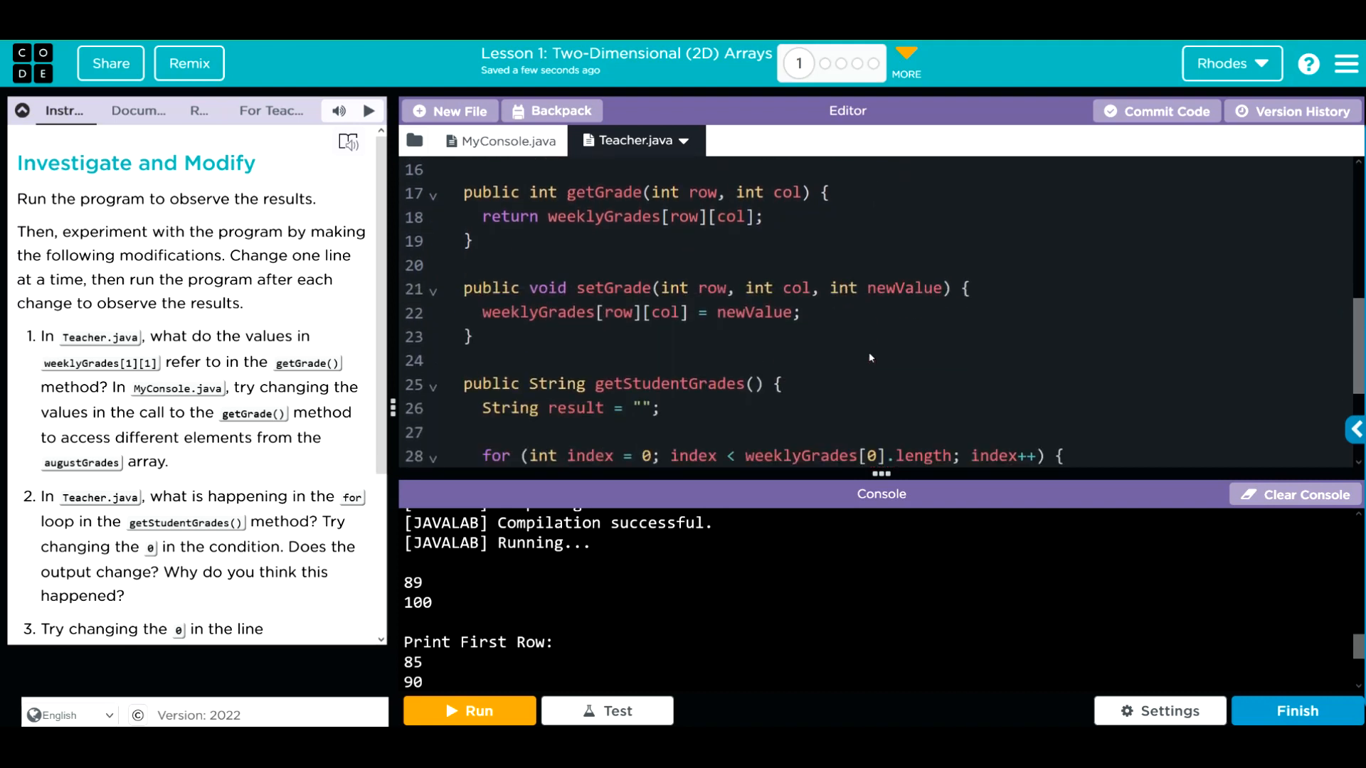
scroll("down", 3)
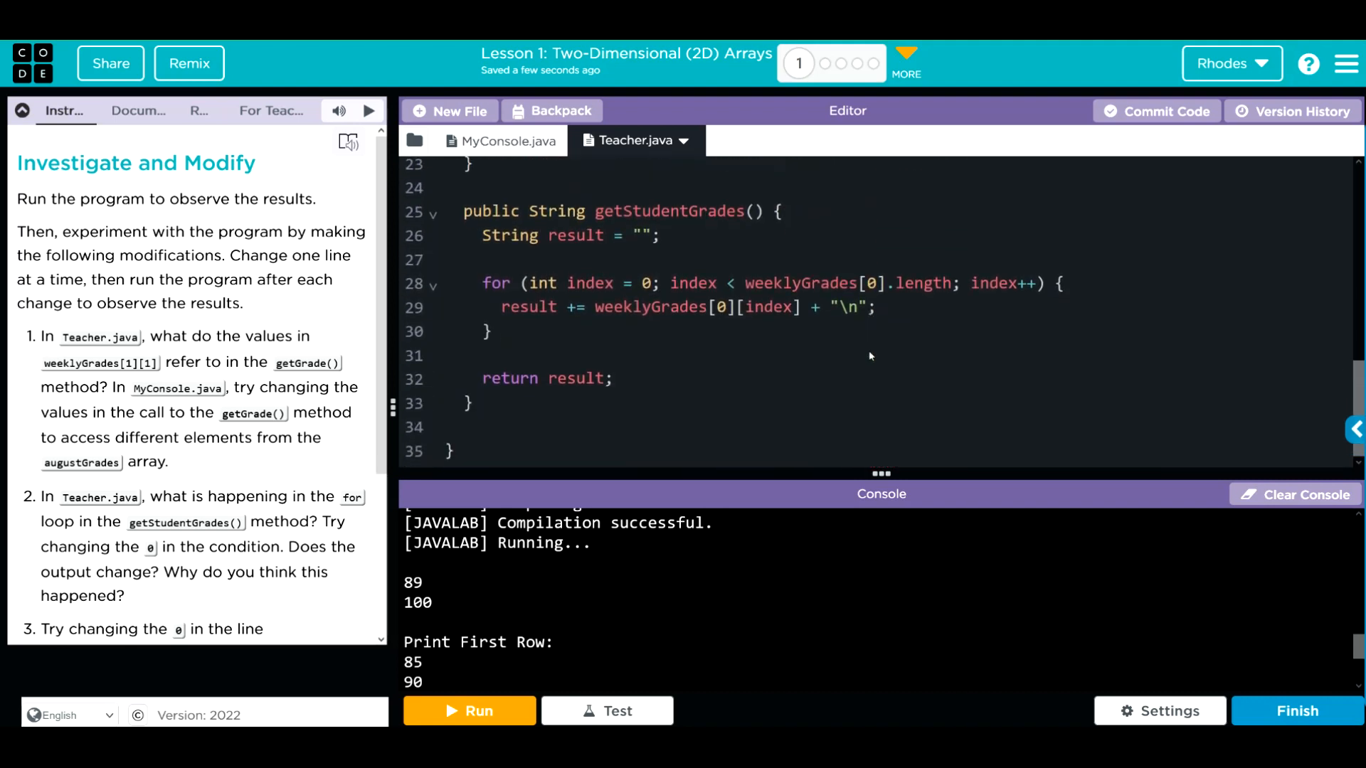
mouse_move(524, 395)
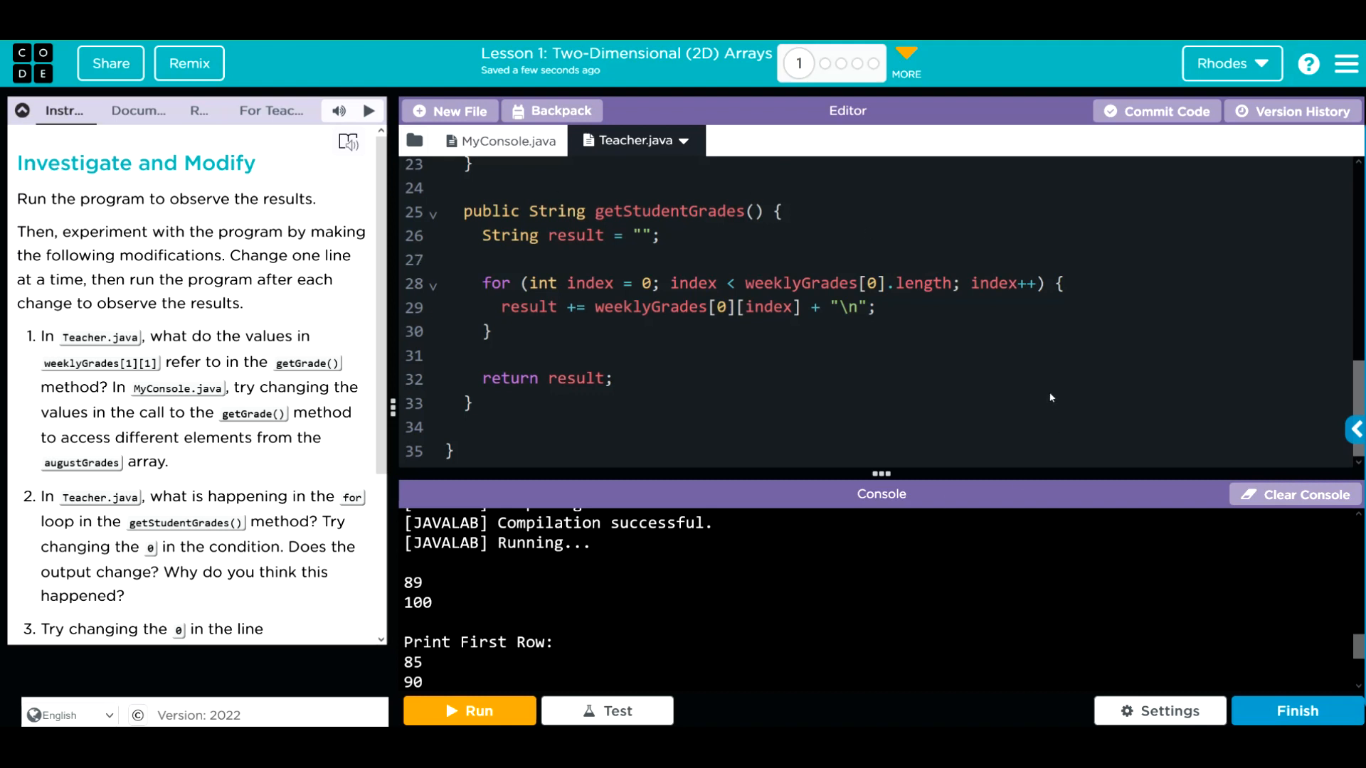
mouse_move(766, 327)
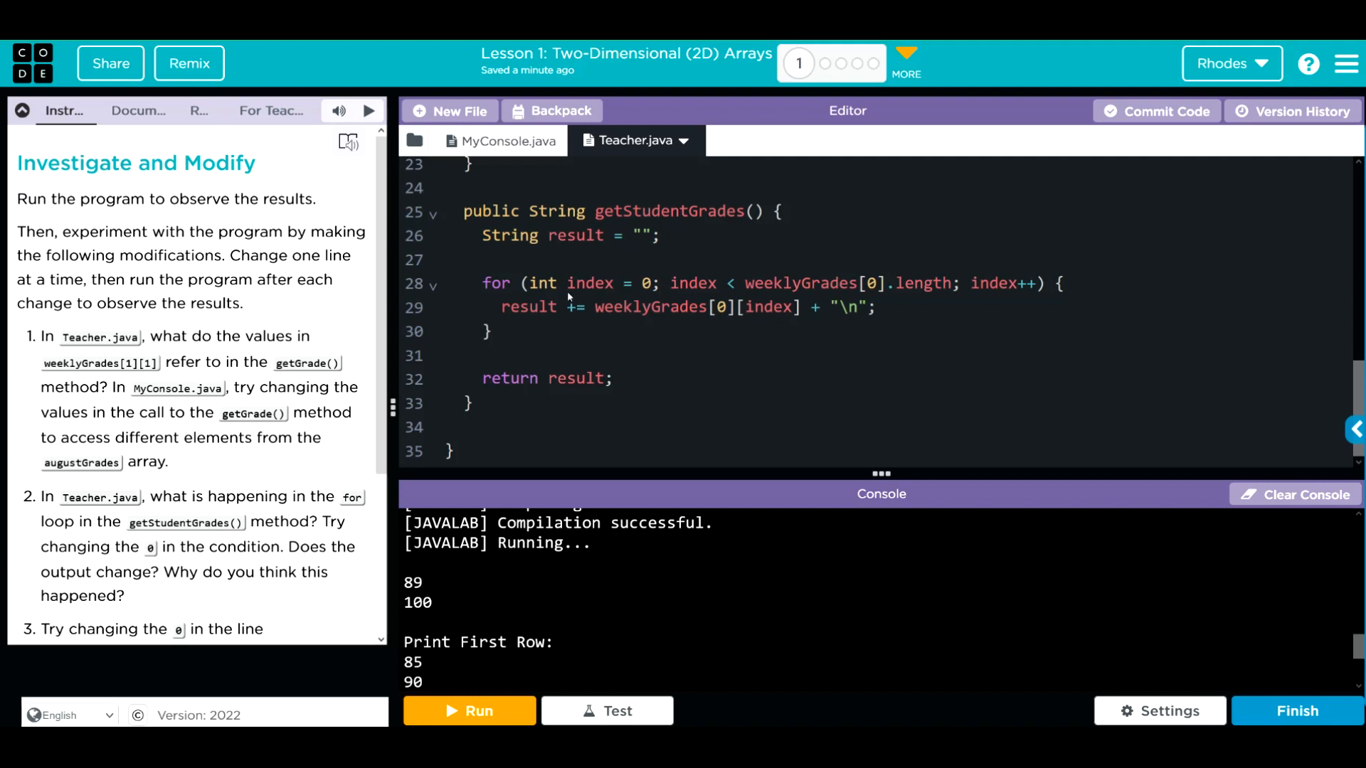
mouse_move(867, 264)
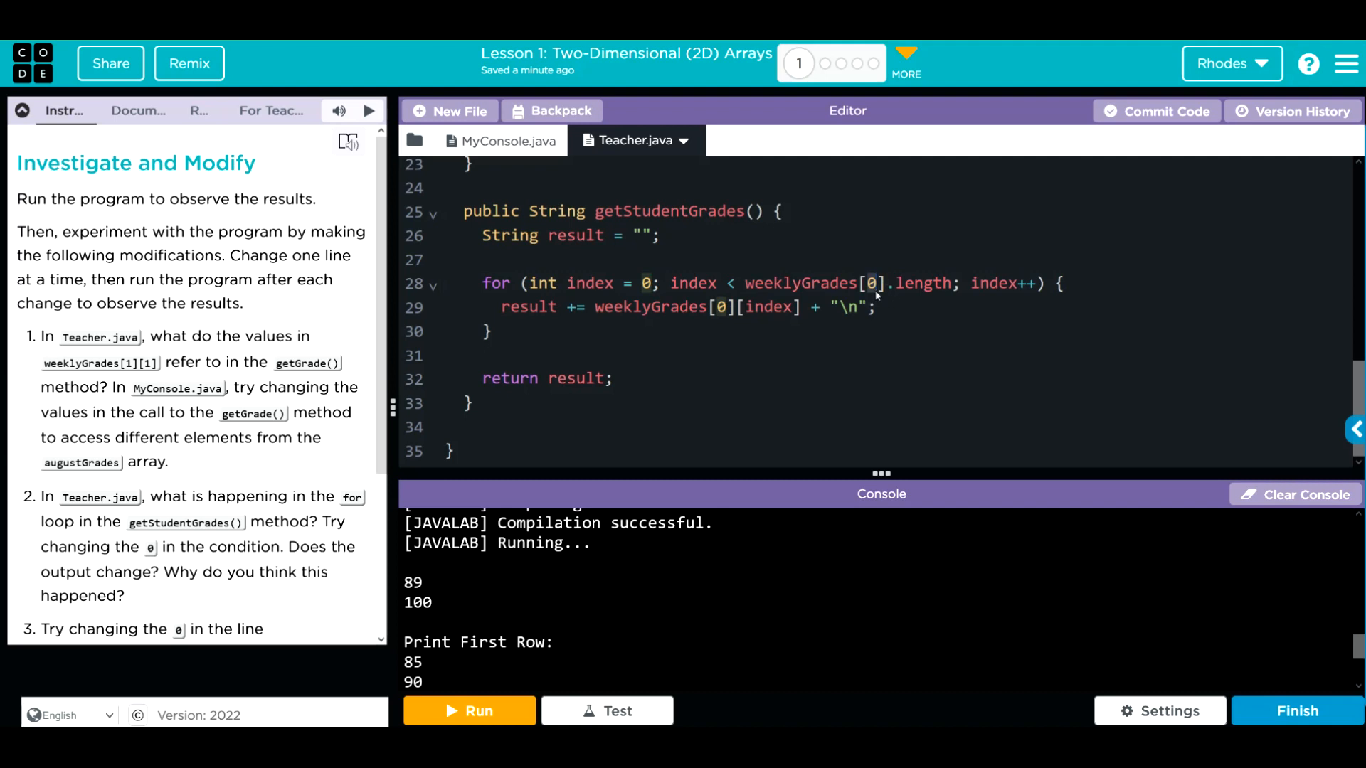
mouse_move(878, 298)
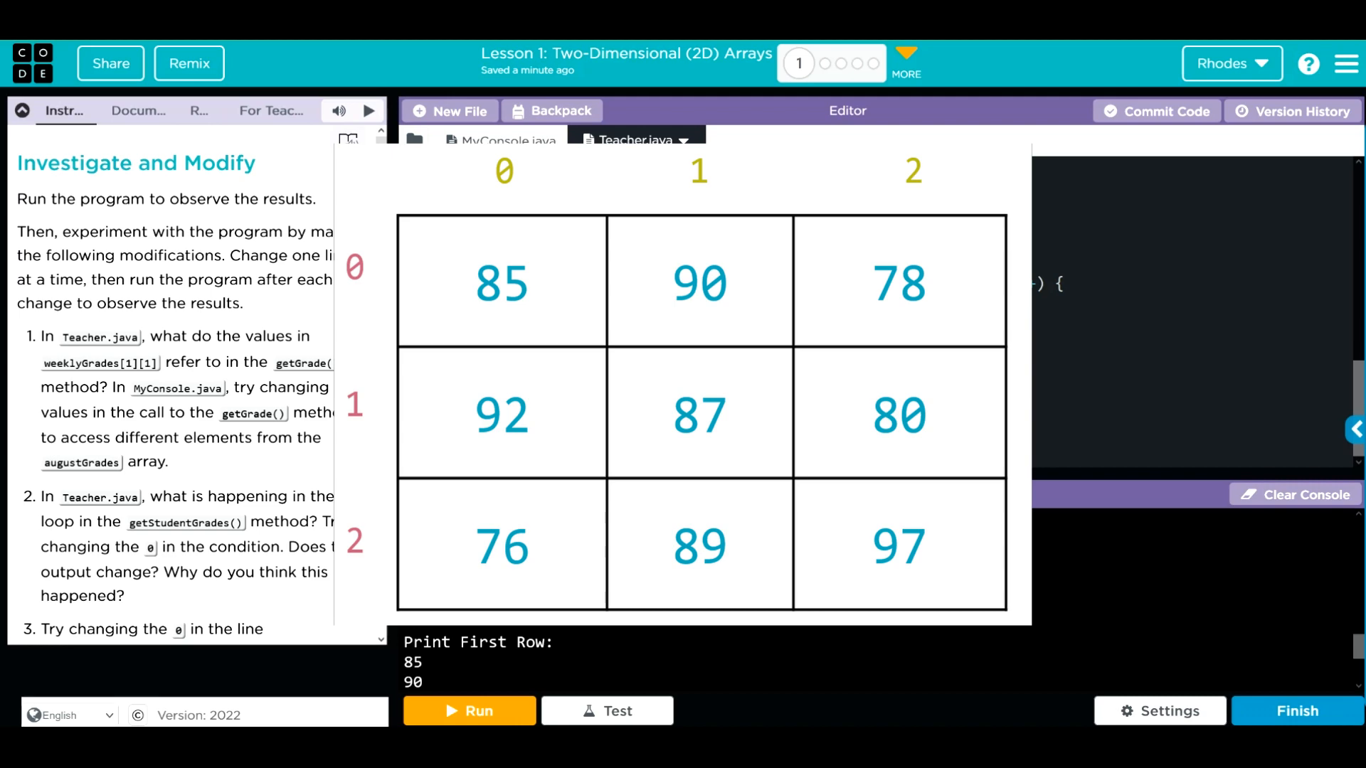
Try weeklyGrades[1] and [2] in the loop condition with reruns, then set it to [3]
left_click(468, 711)
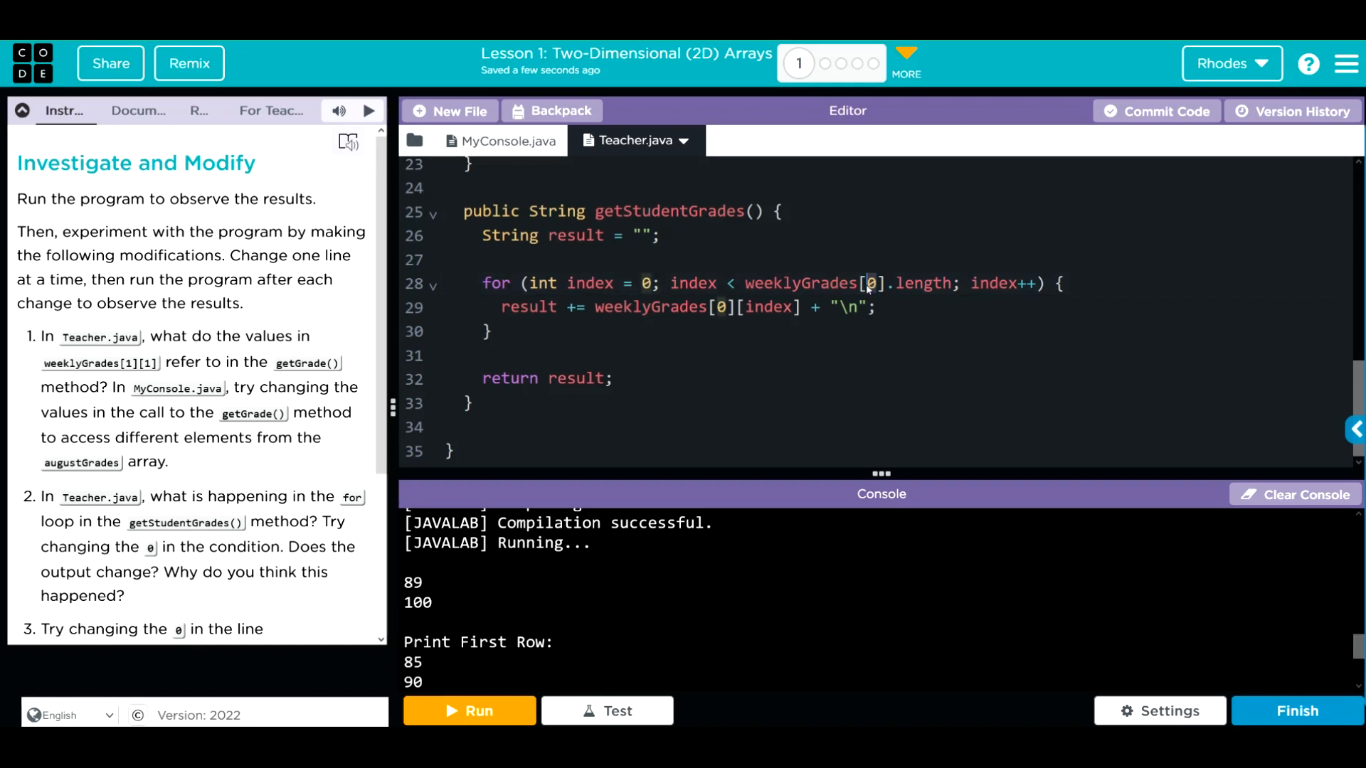
type("1")
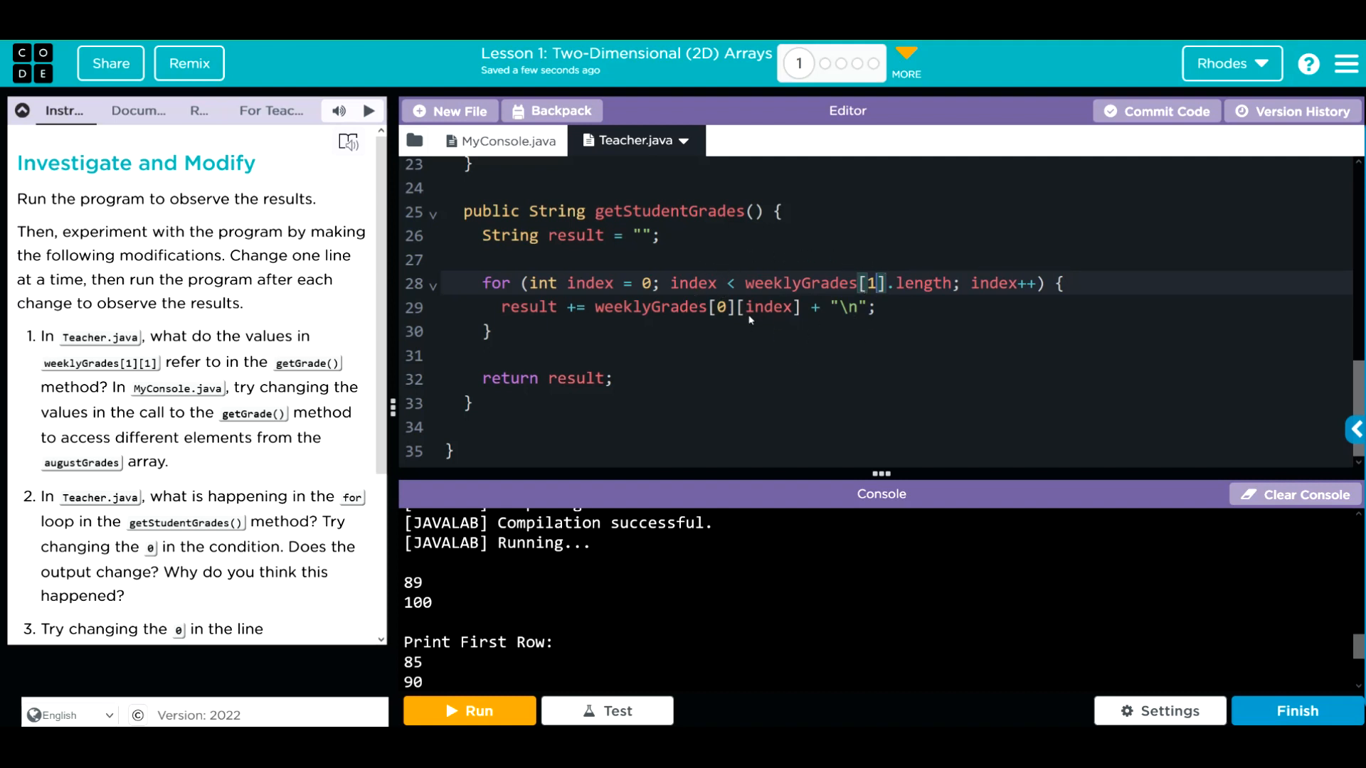
mouse_move(826, 335)
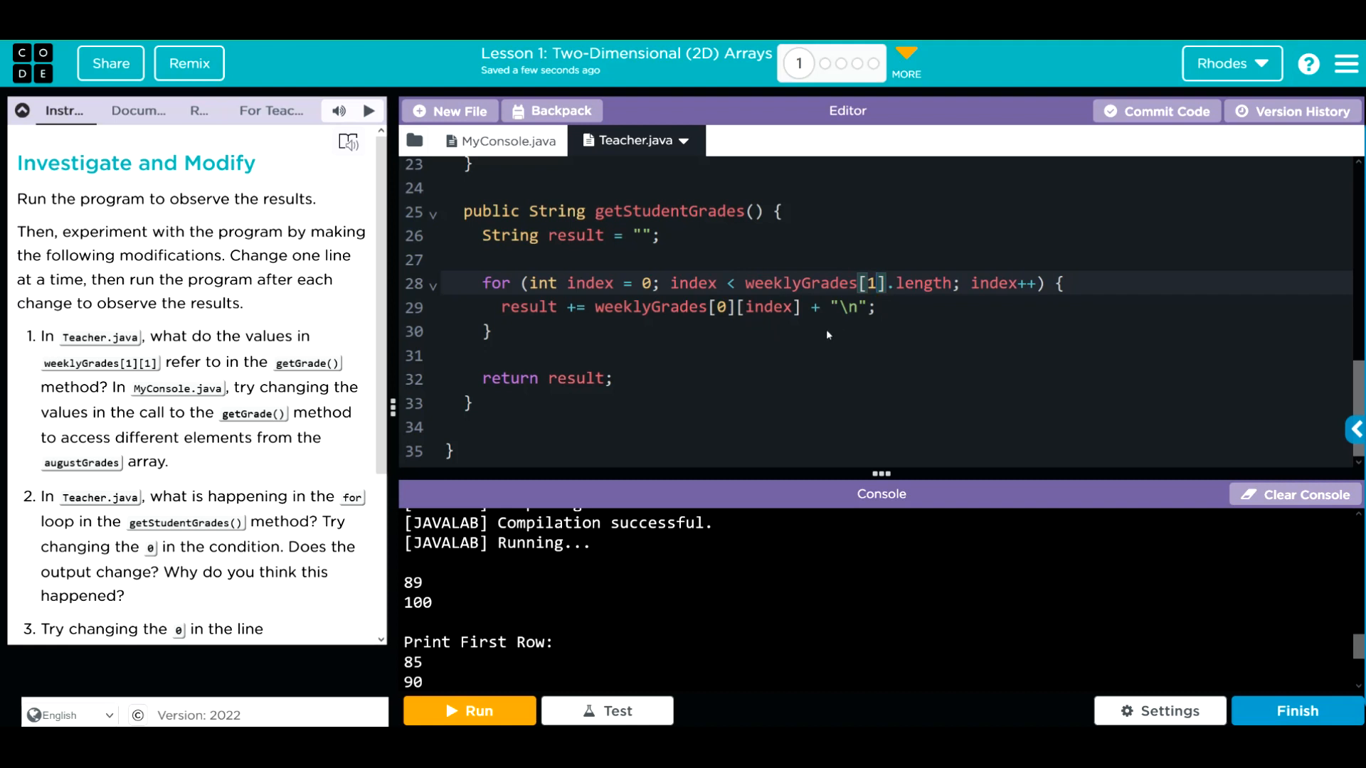
left_click(468, 711)
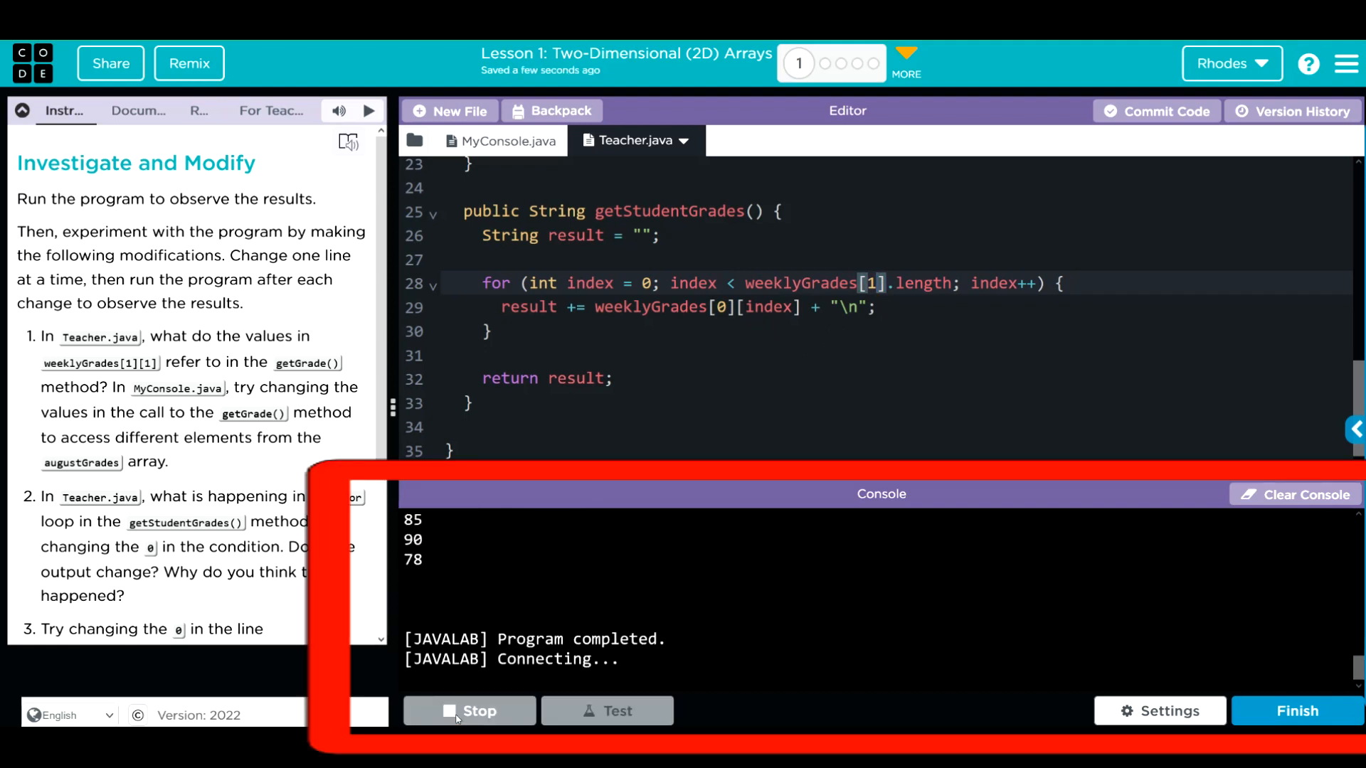
left_click(468, 711)
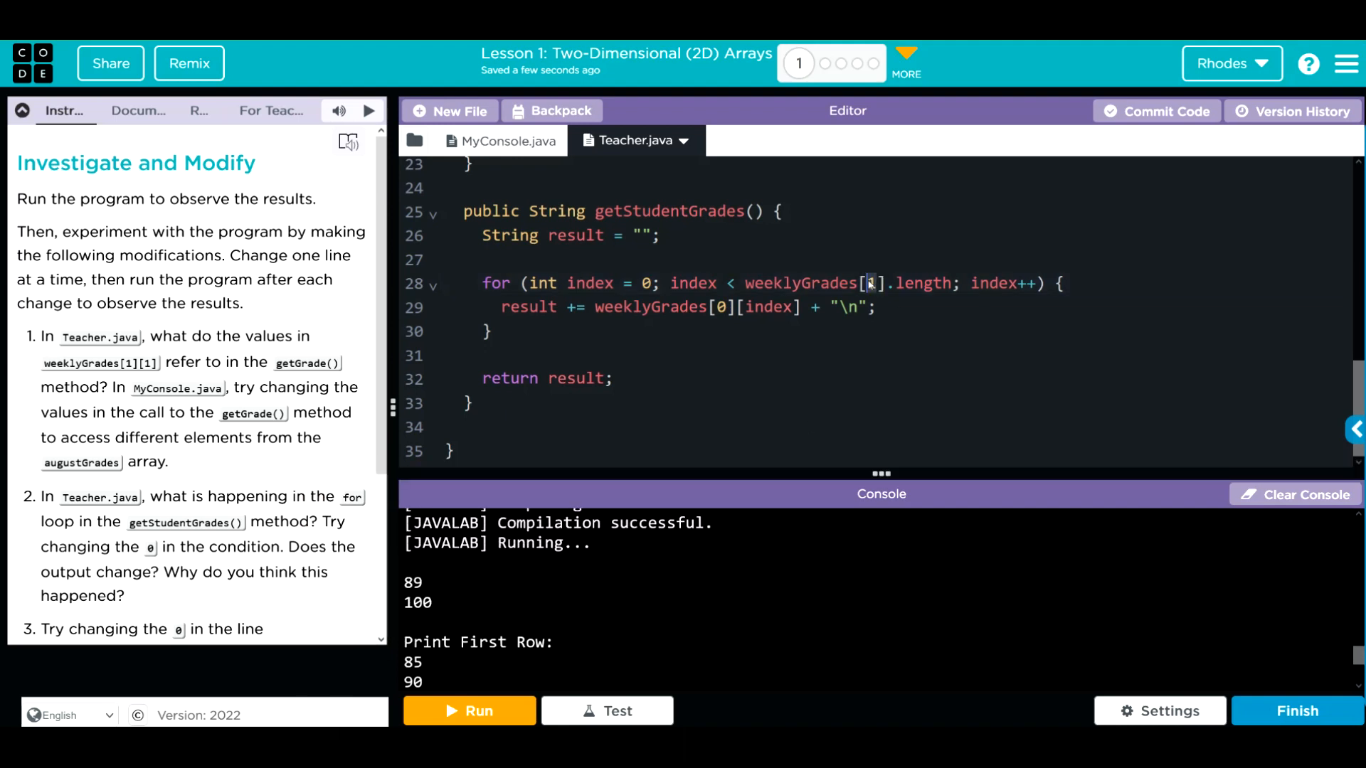
type("2")
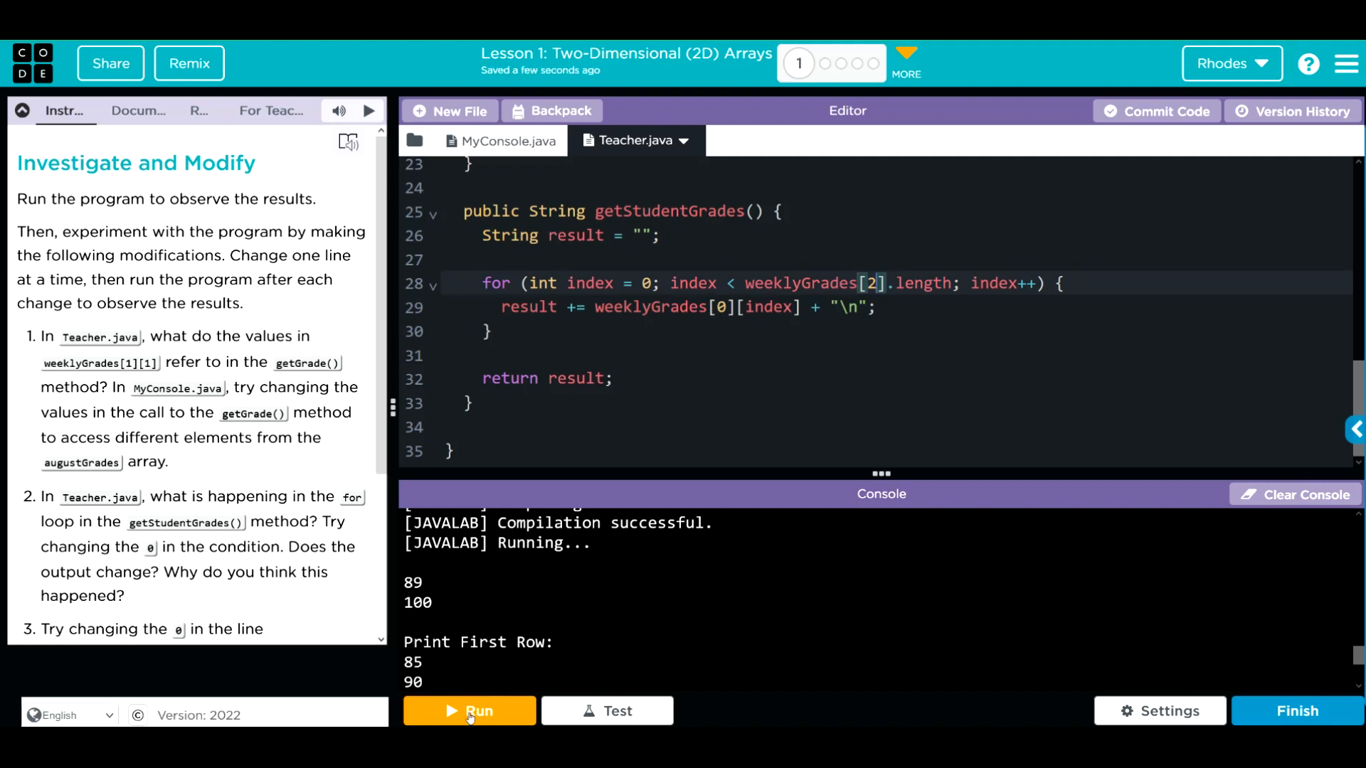
left_click(468, 711)
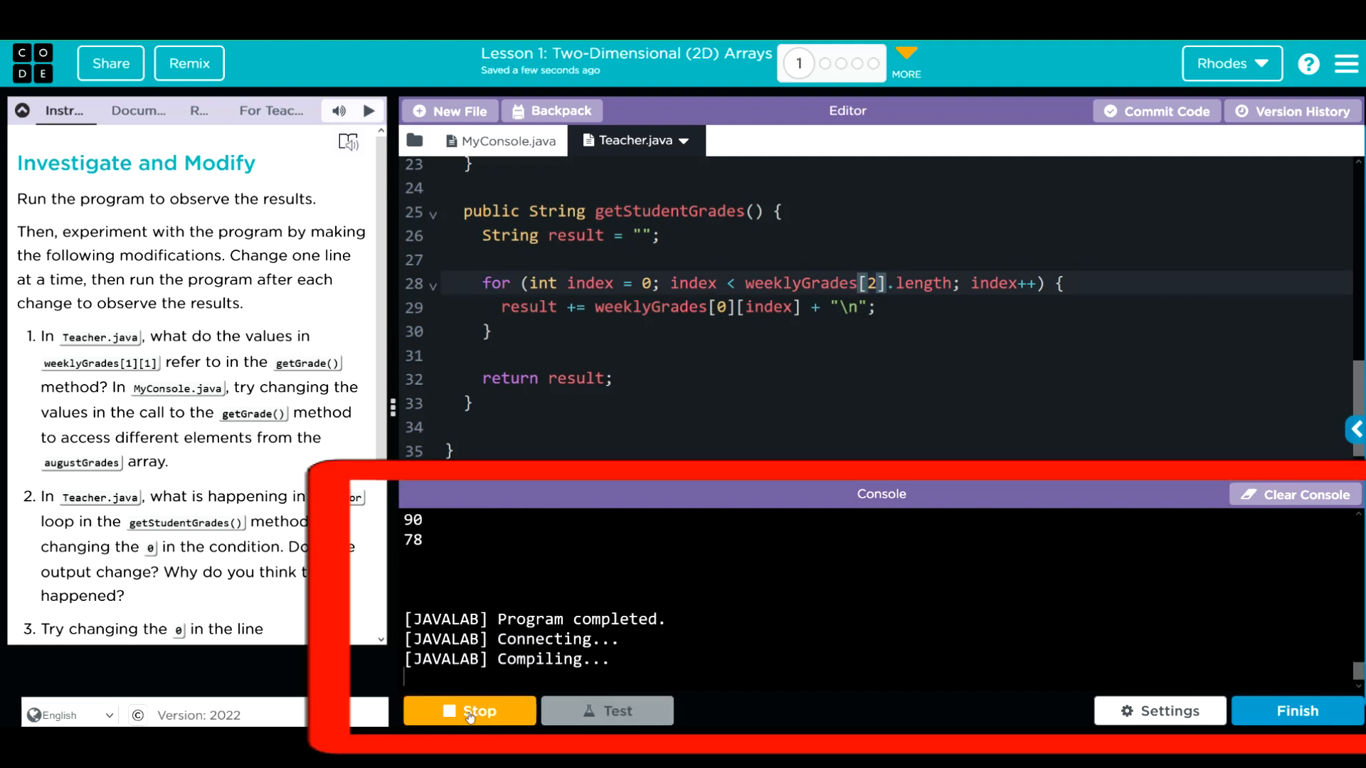
left_click(468, 711)
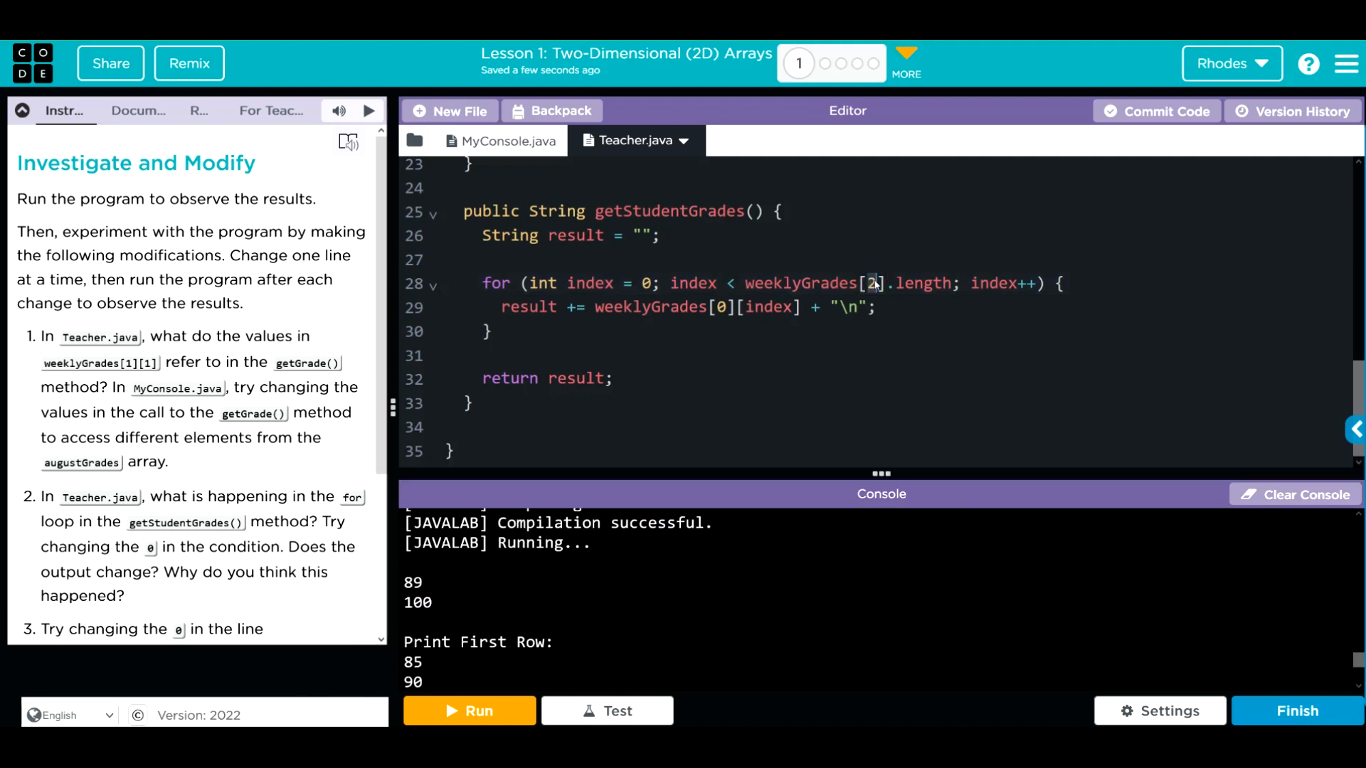
type("3")
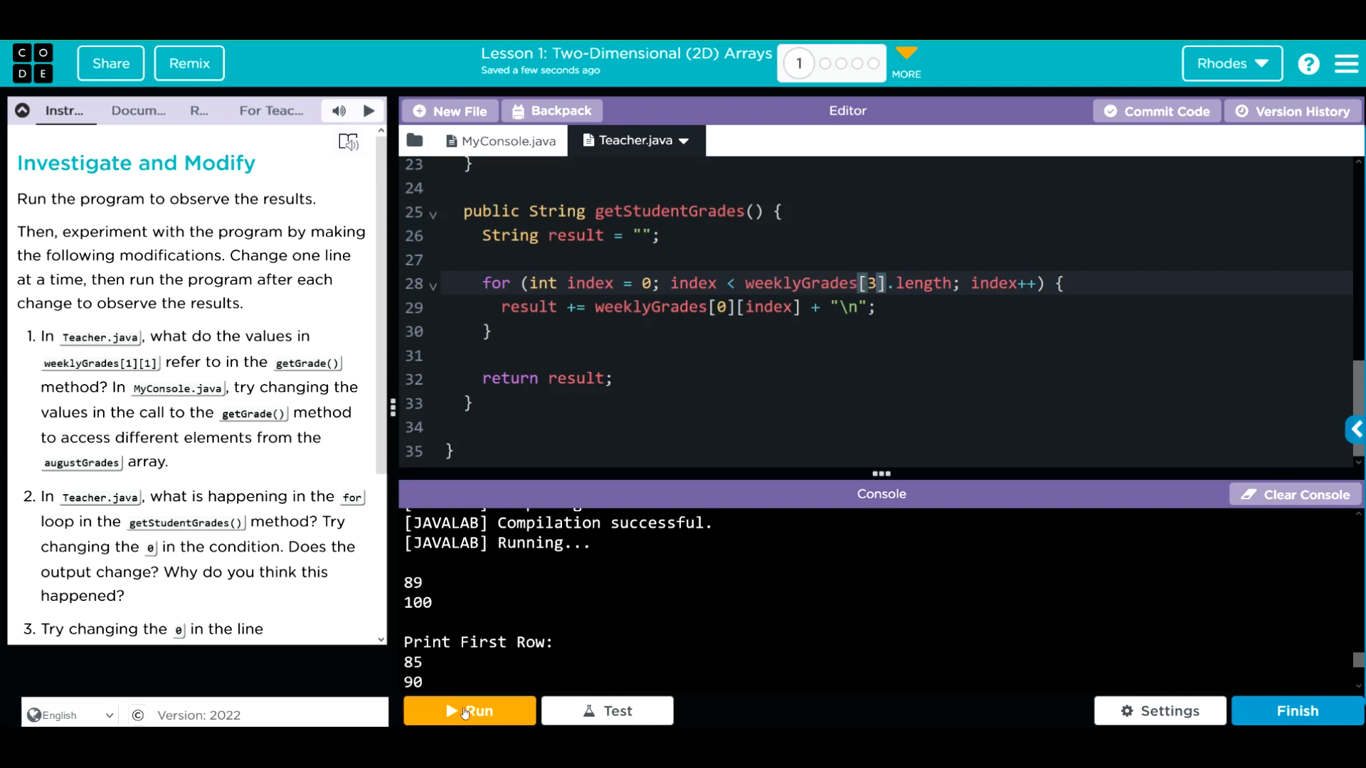
Run with weeklyGrades[3] to get the ArrayIndexOutOfBoundsException, then restore index 0
left_click(468, 711)
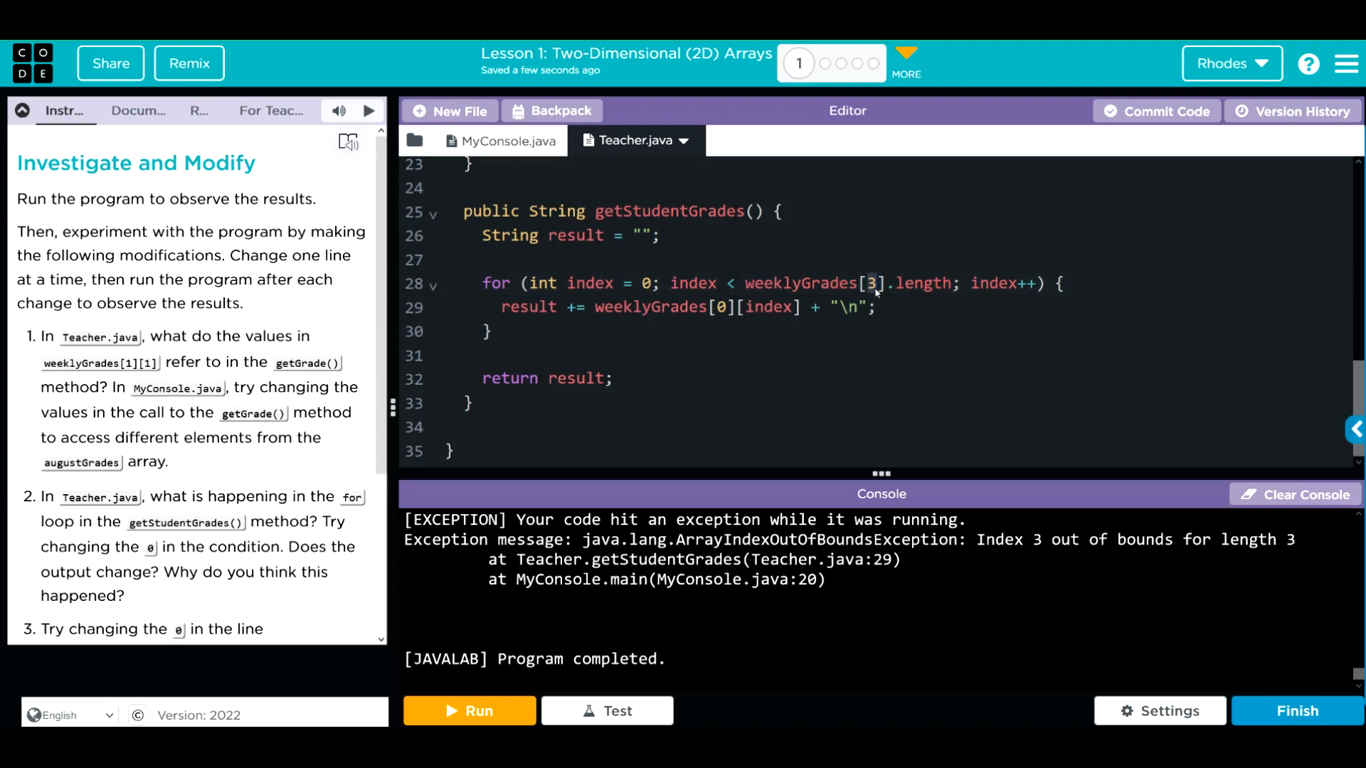
type("0")
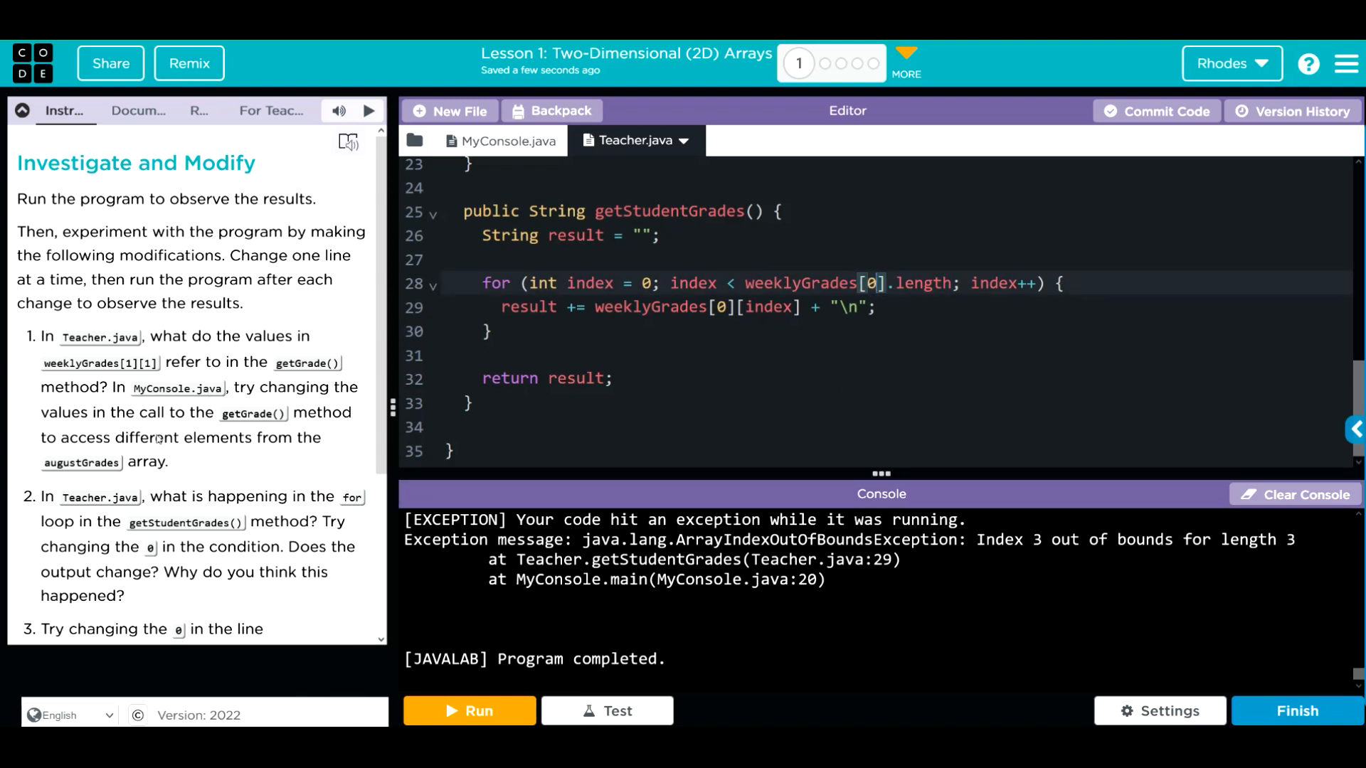
mouse_move(844, 292)
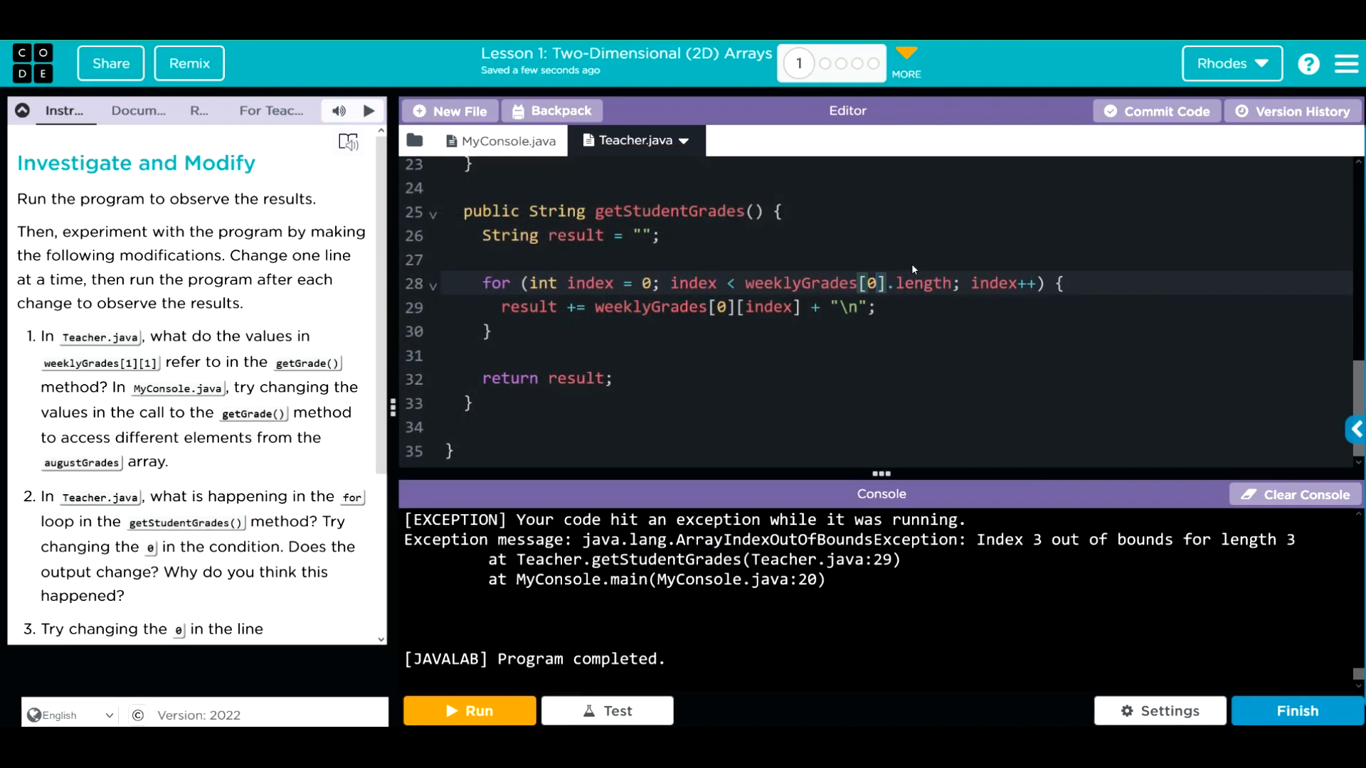
Rerun the restored program printing 85, 90, 78, then return to Teacher.java
scroll("down", 3)
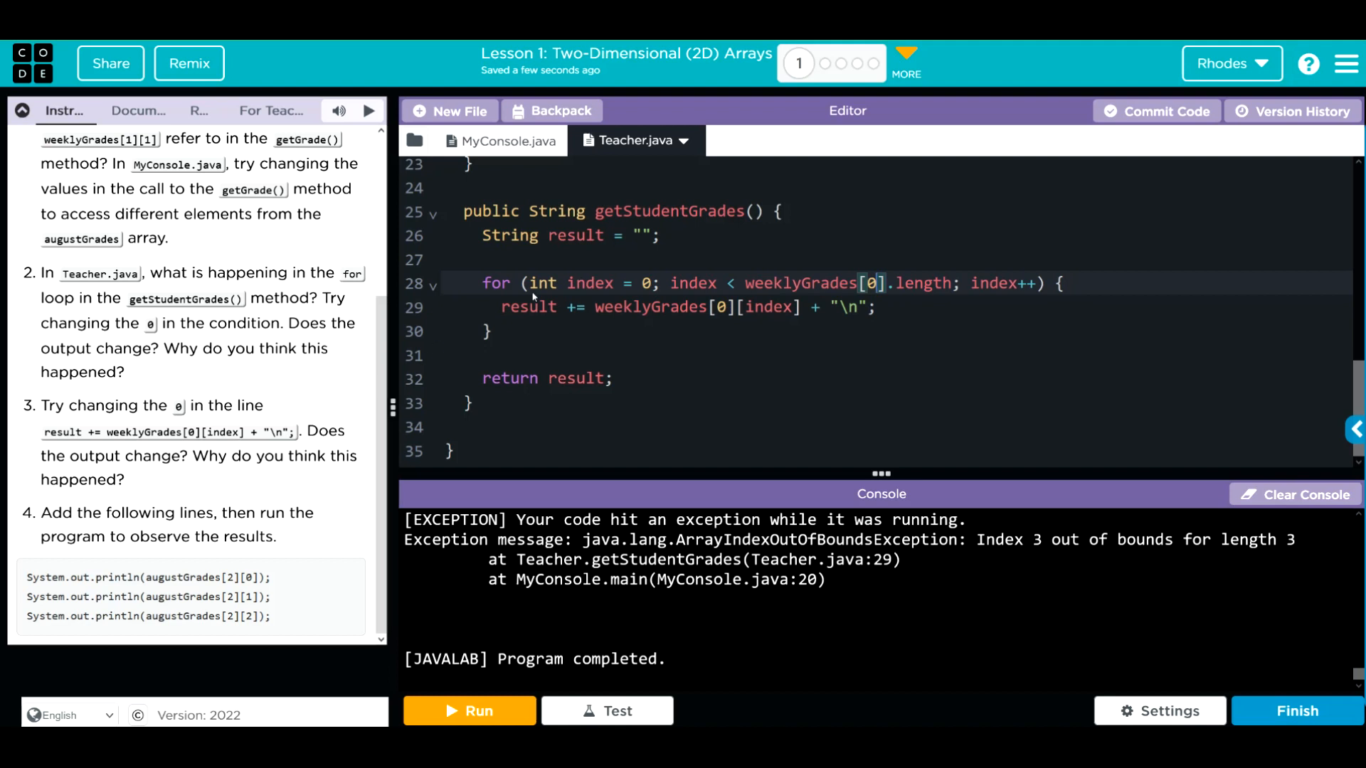
mouse_move(695, 311)
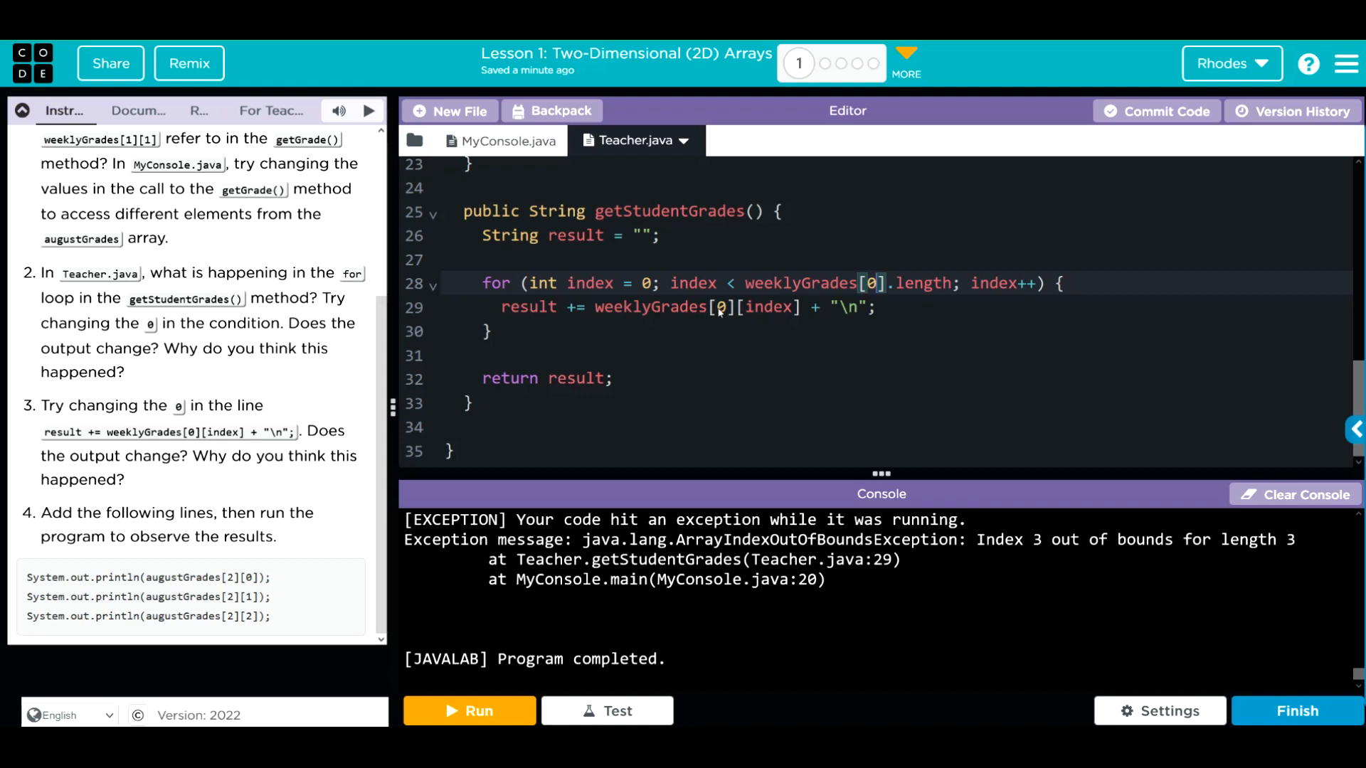
left_click(503, 141)
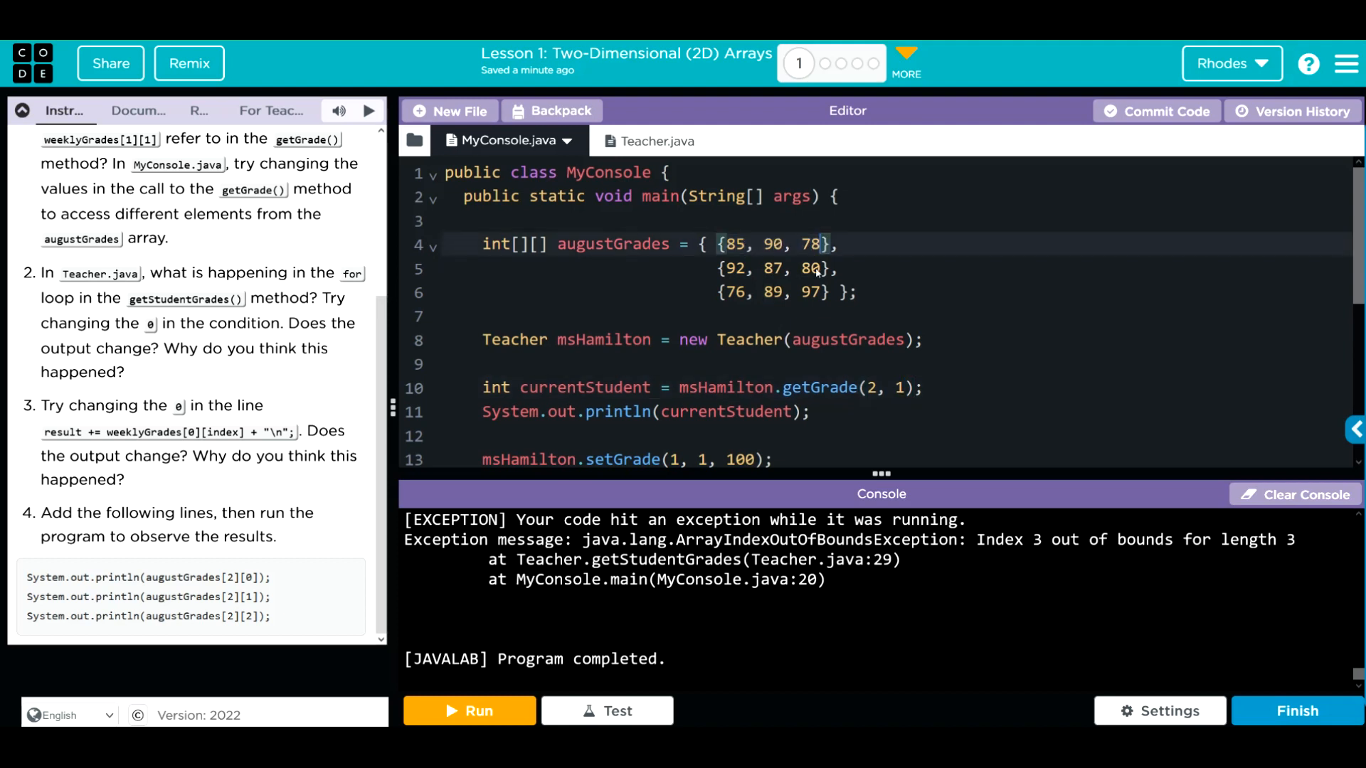
left_click(468, 711)
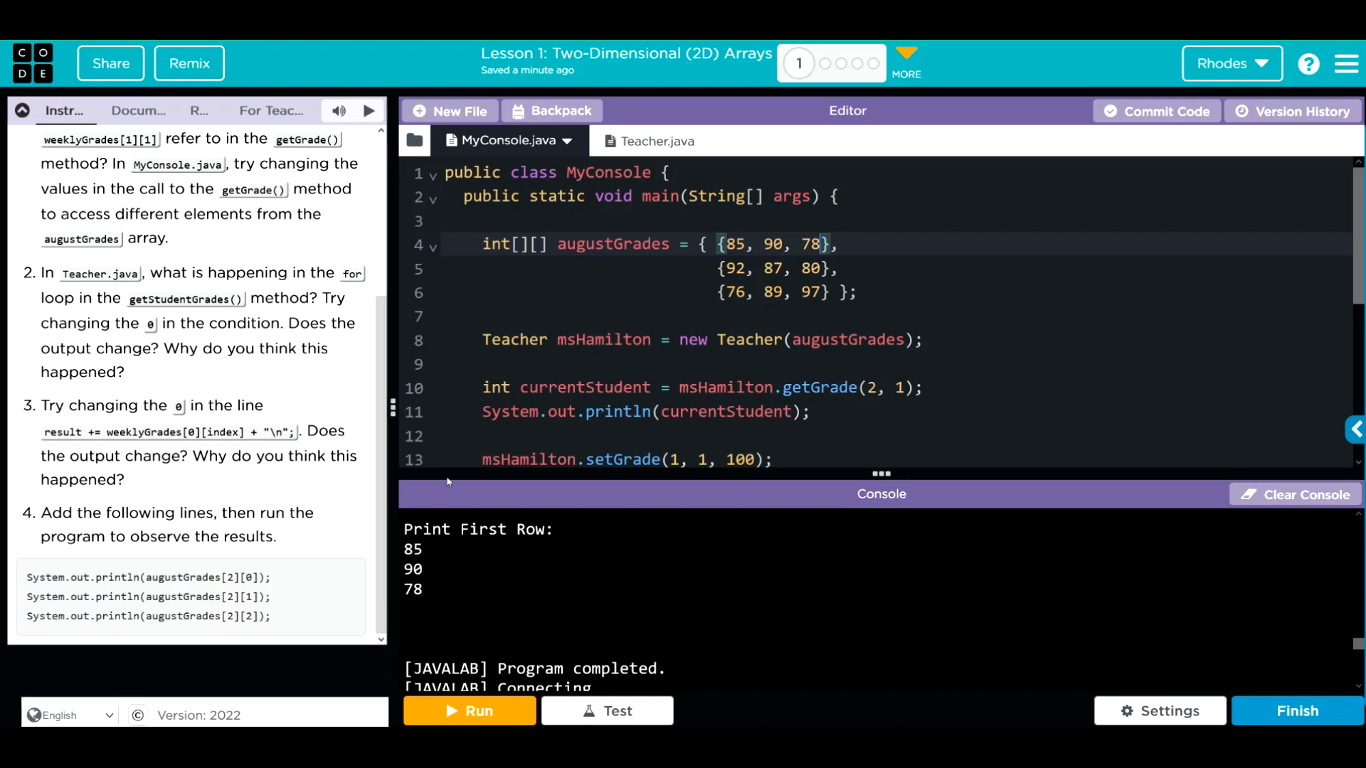
left_click(637, 140)
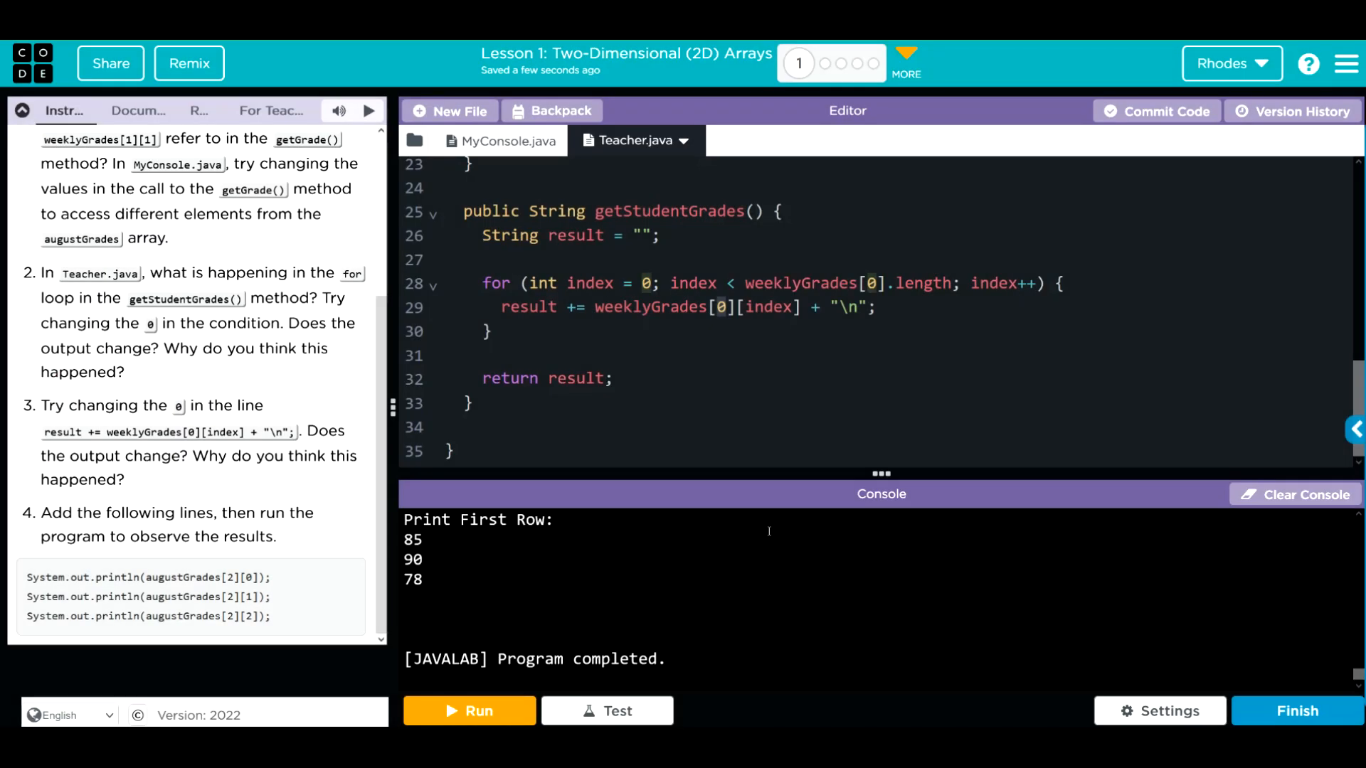
Set the loop body to weeklyGrades[1][index], run to print 92, 100, 80, and reopen MyConsole.java
type("1")
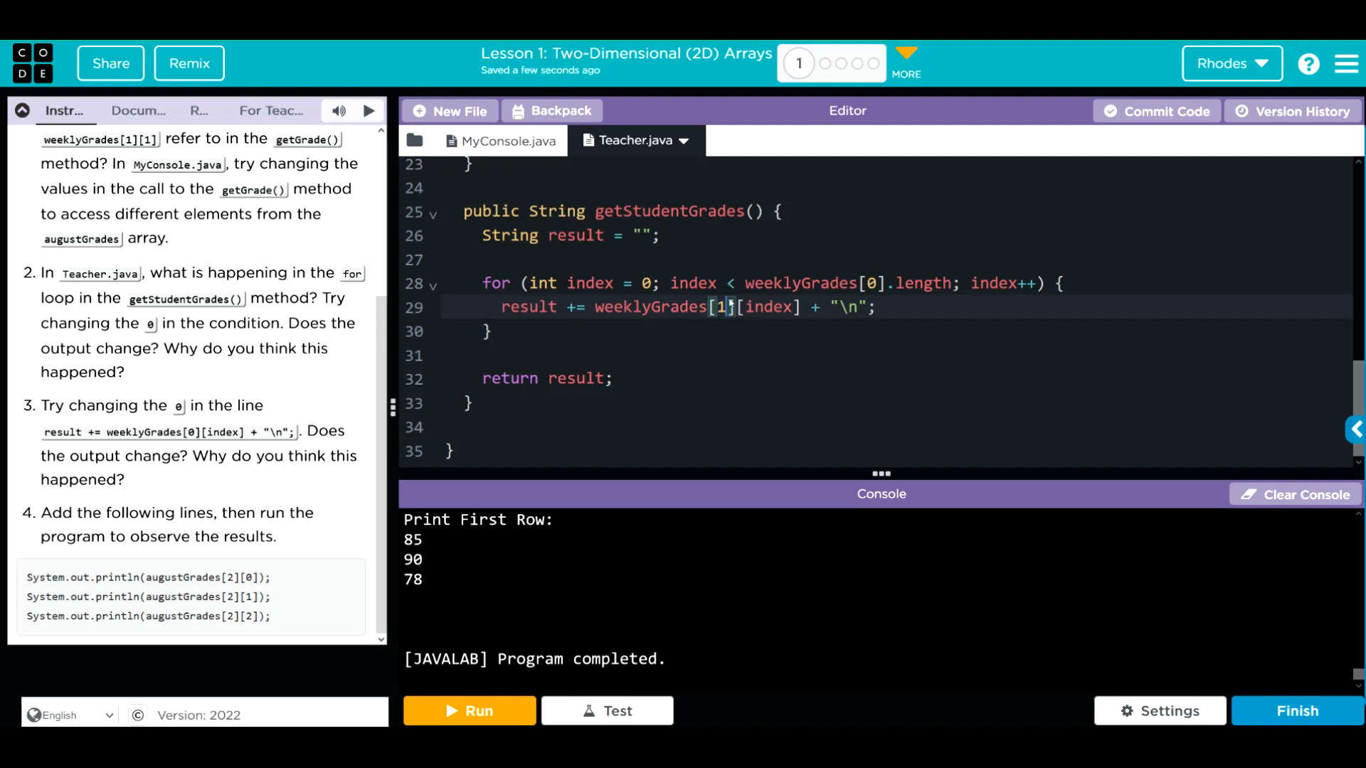
left_click(504, 141)
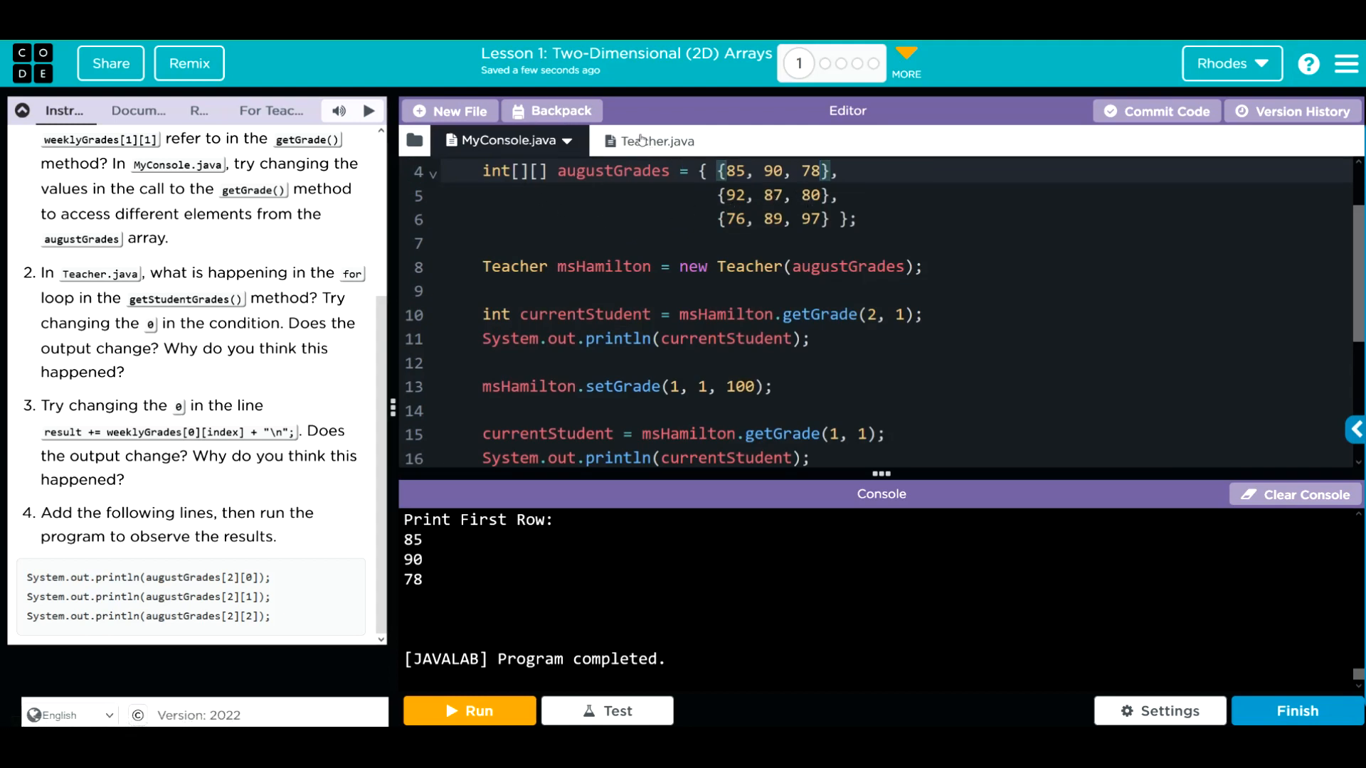
left_click(648, 141)
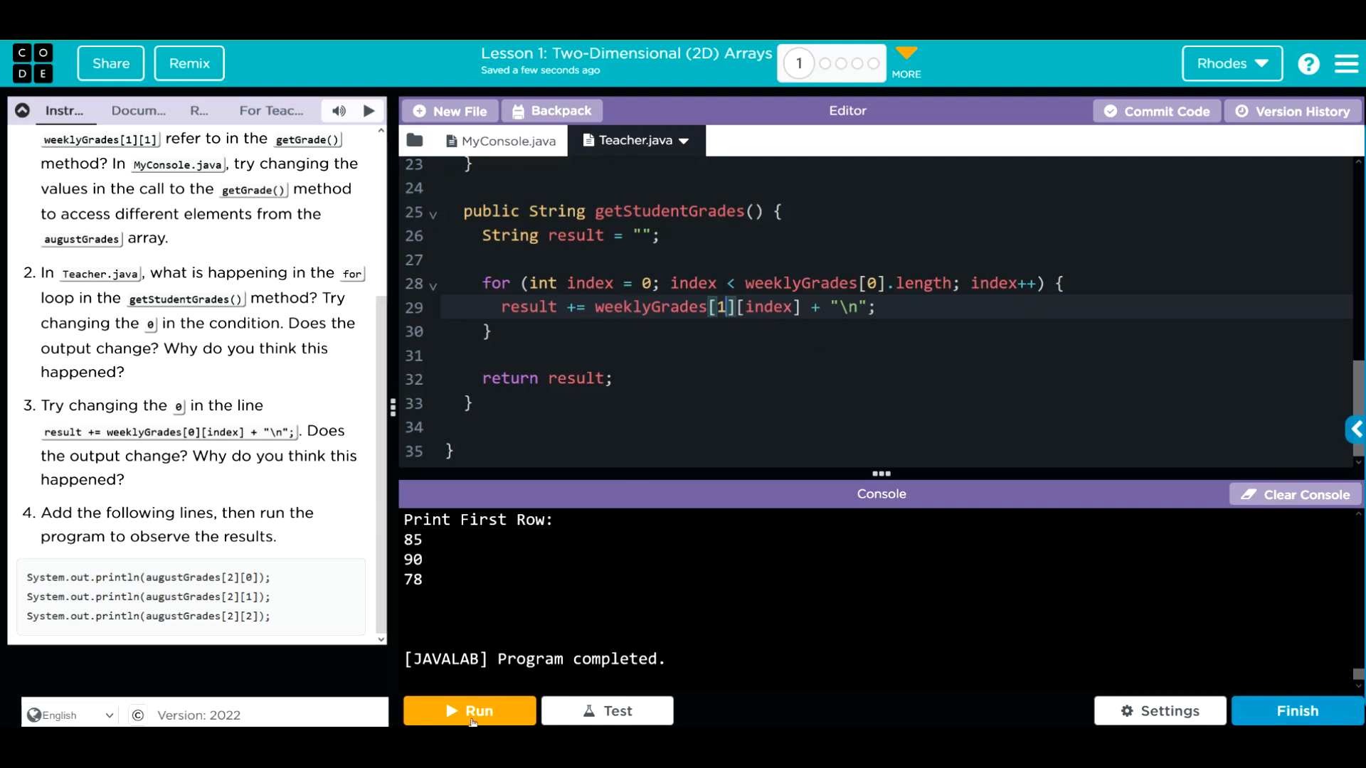
left_click(468, 711)
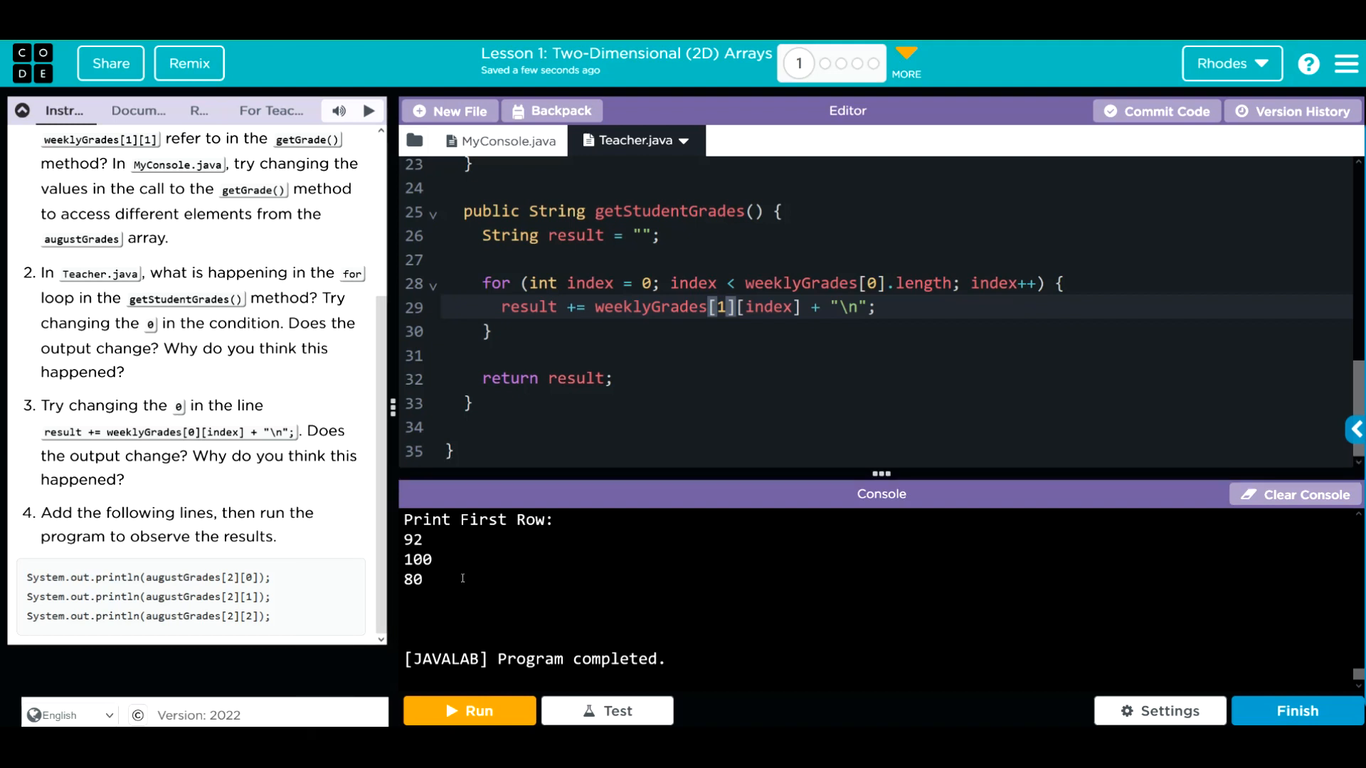
left_click(499, 141)
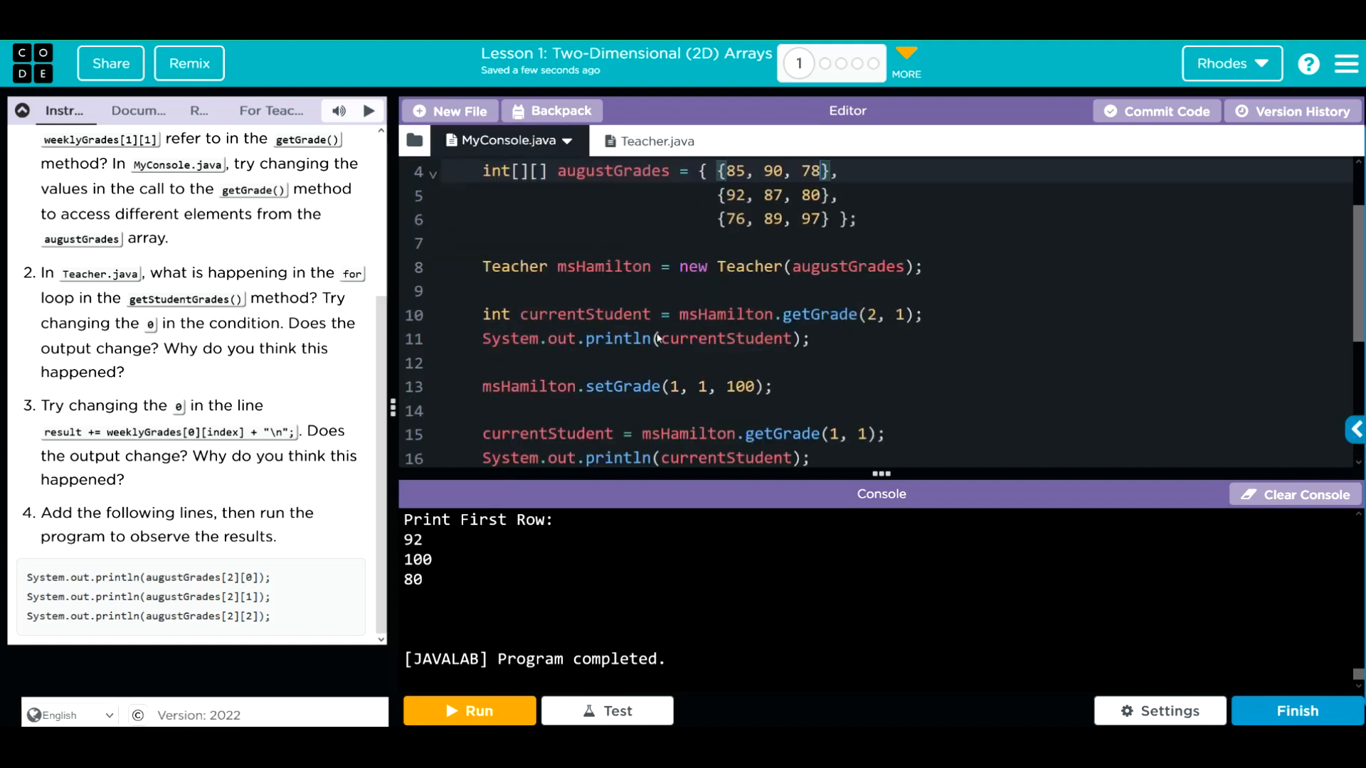
Change the loop body to weeklyGrades[2][index], rerun for 76, 89, 97, and check augustGrades in MyConsole.java
left_click(634, 141)
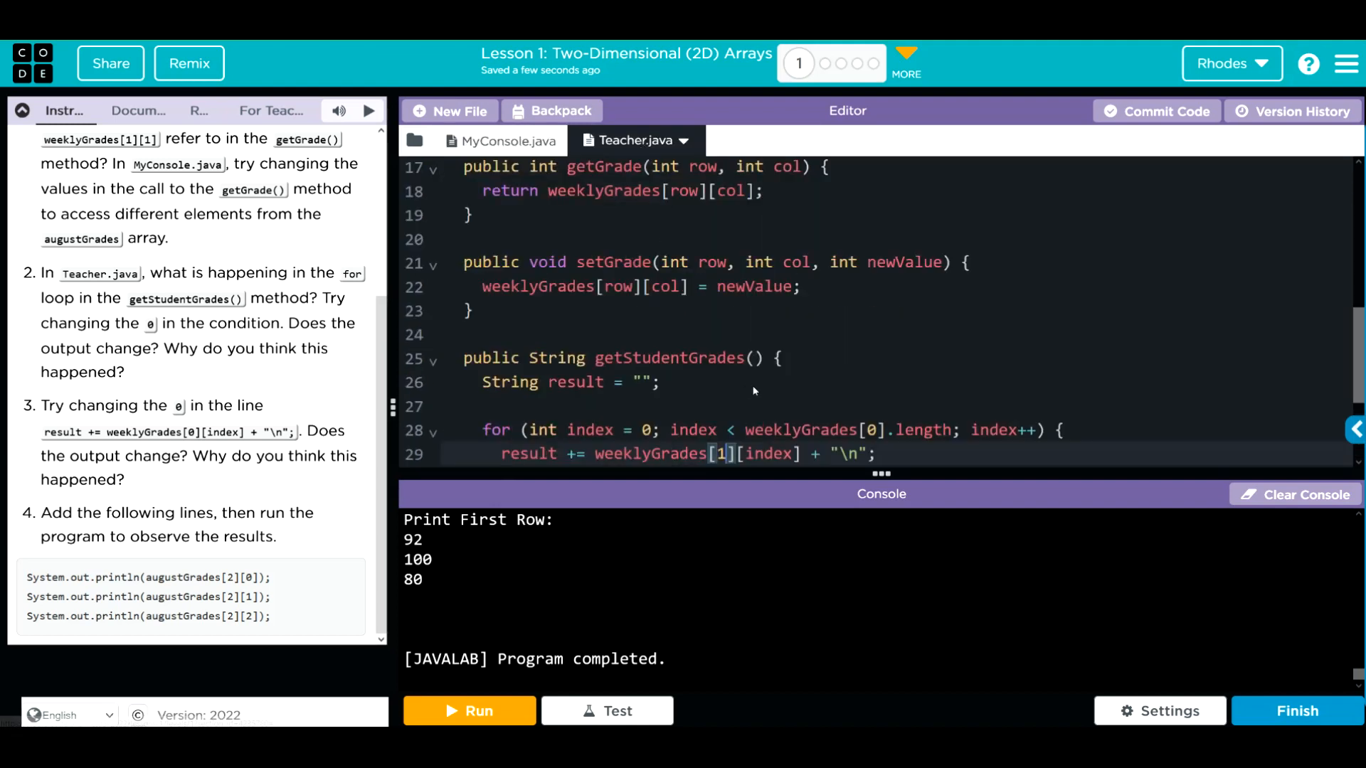
scroll("down", 3)
type("2")
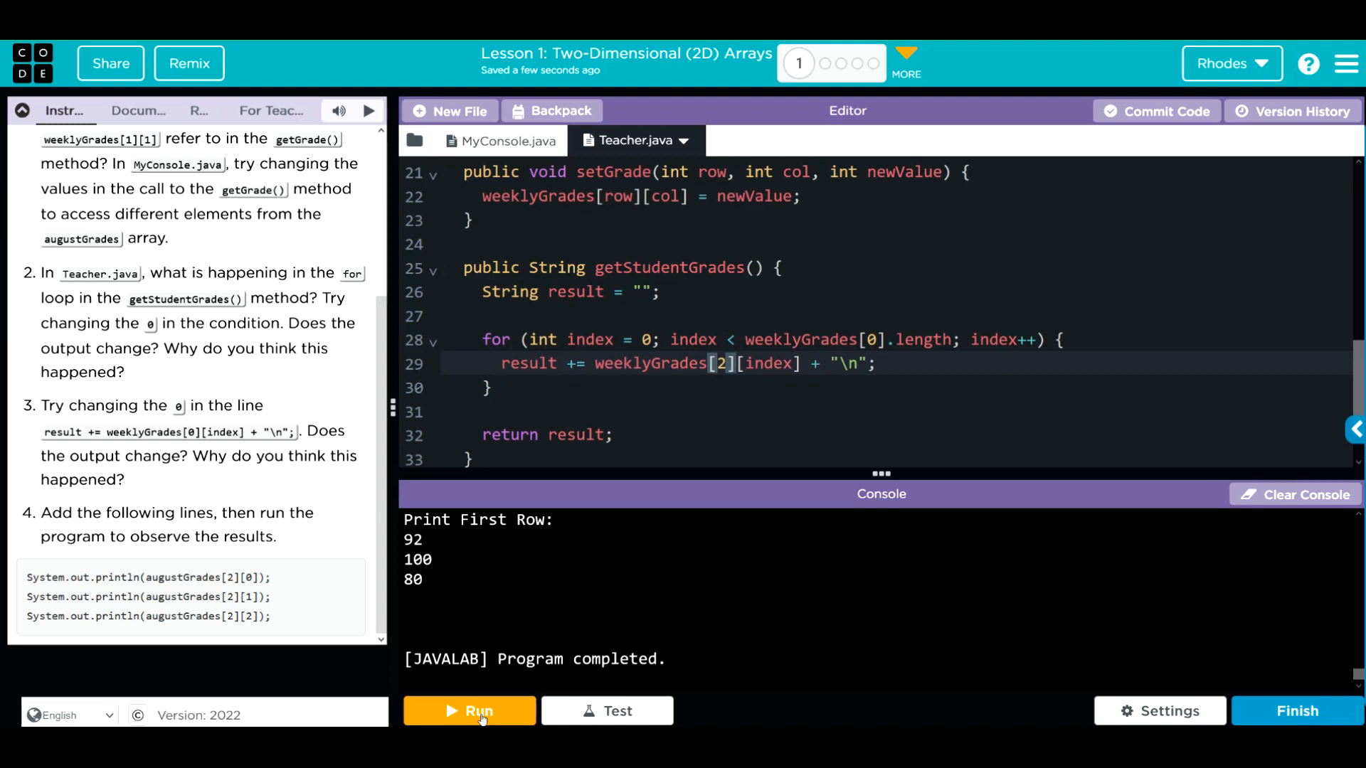
left_click(468, 711)
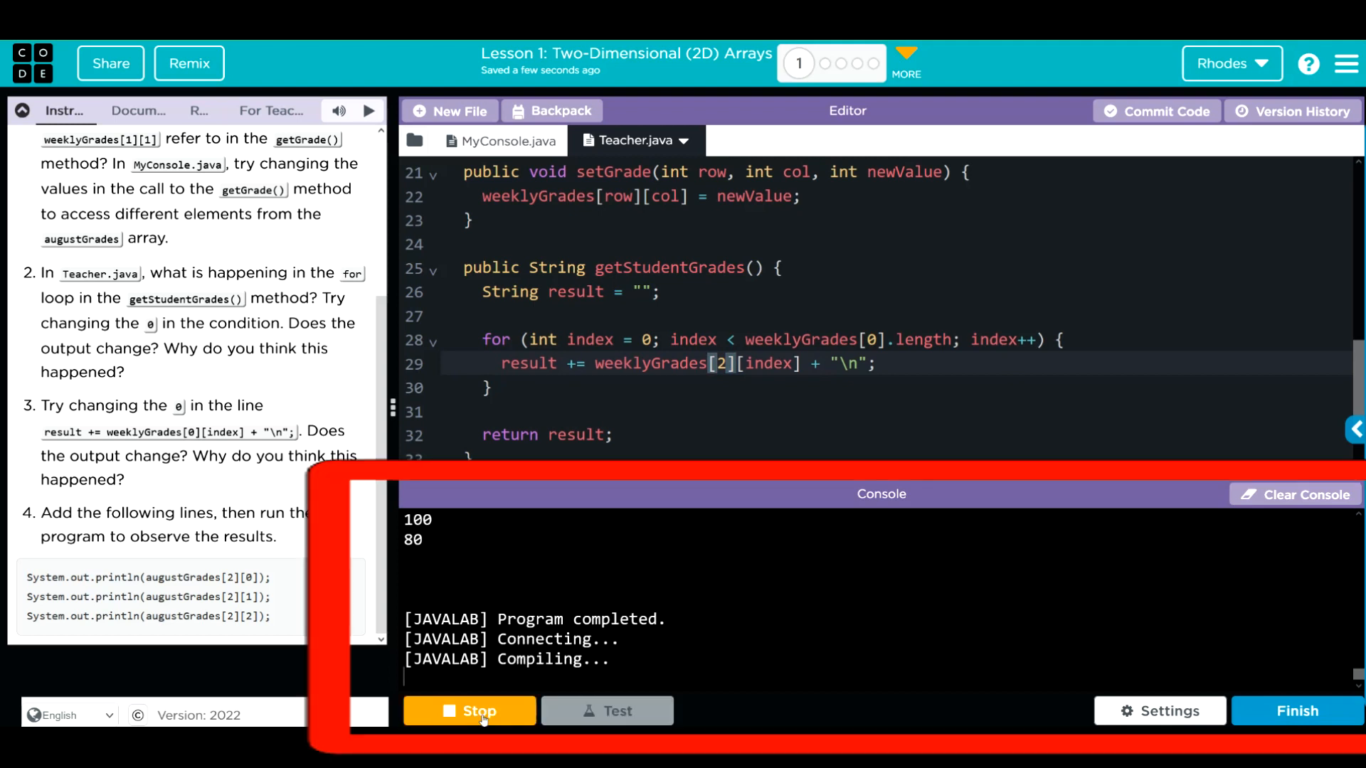
left_click(468, 712)
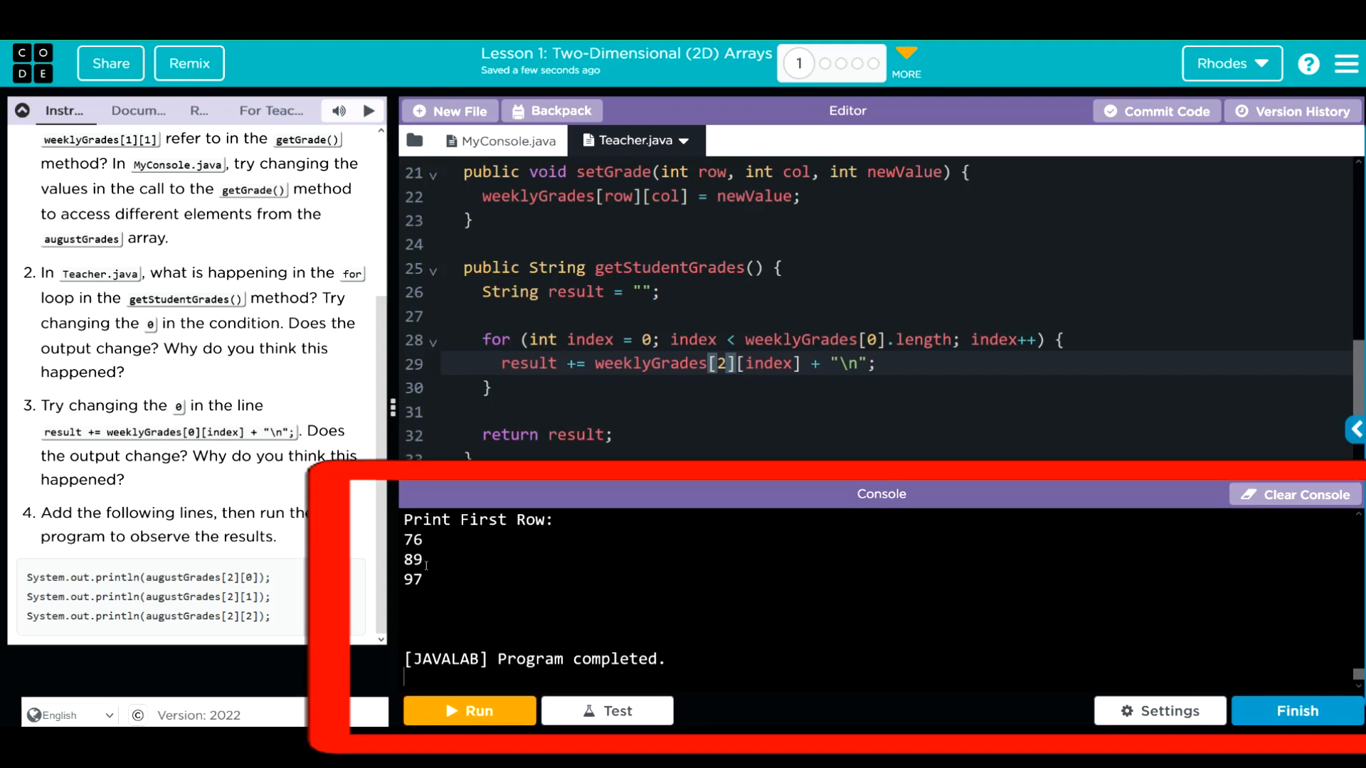
left_click(504, 141)
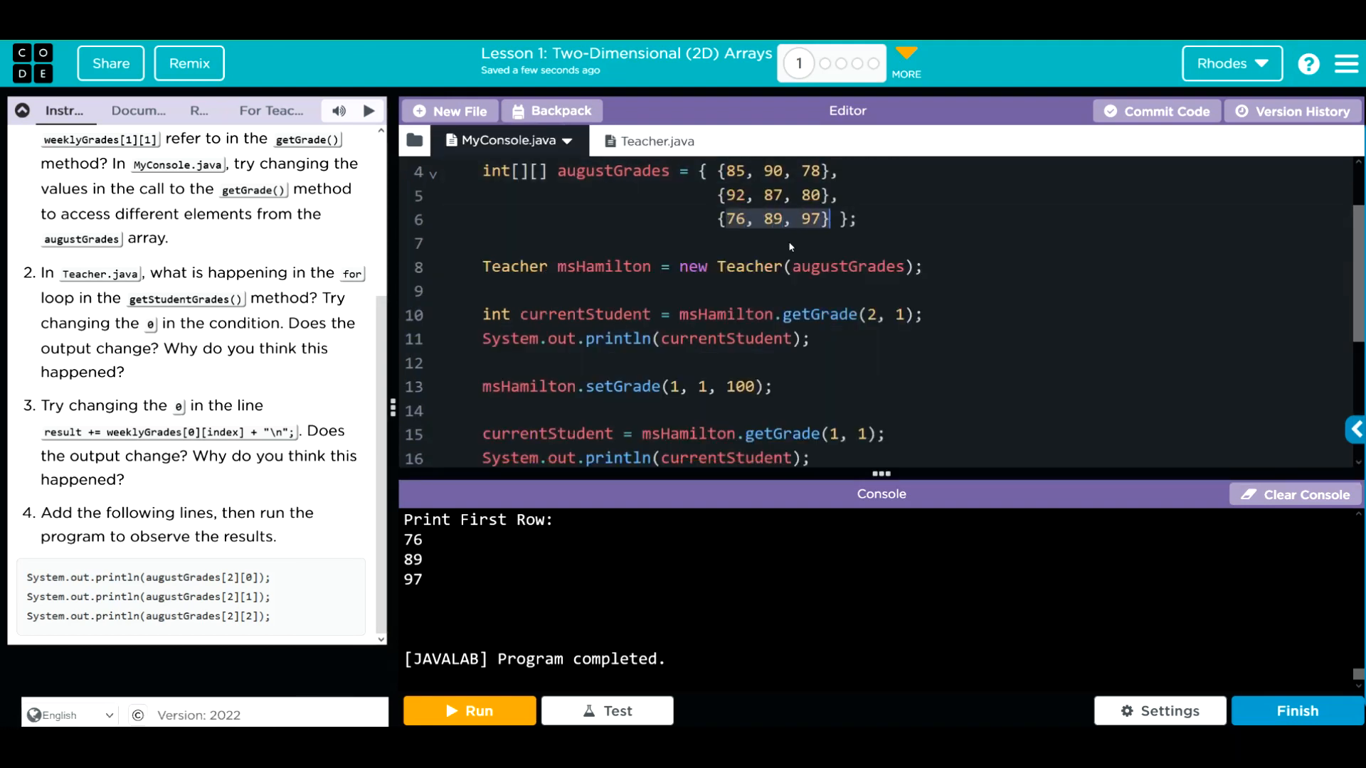
left_click(636, 140)
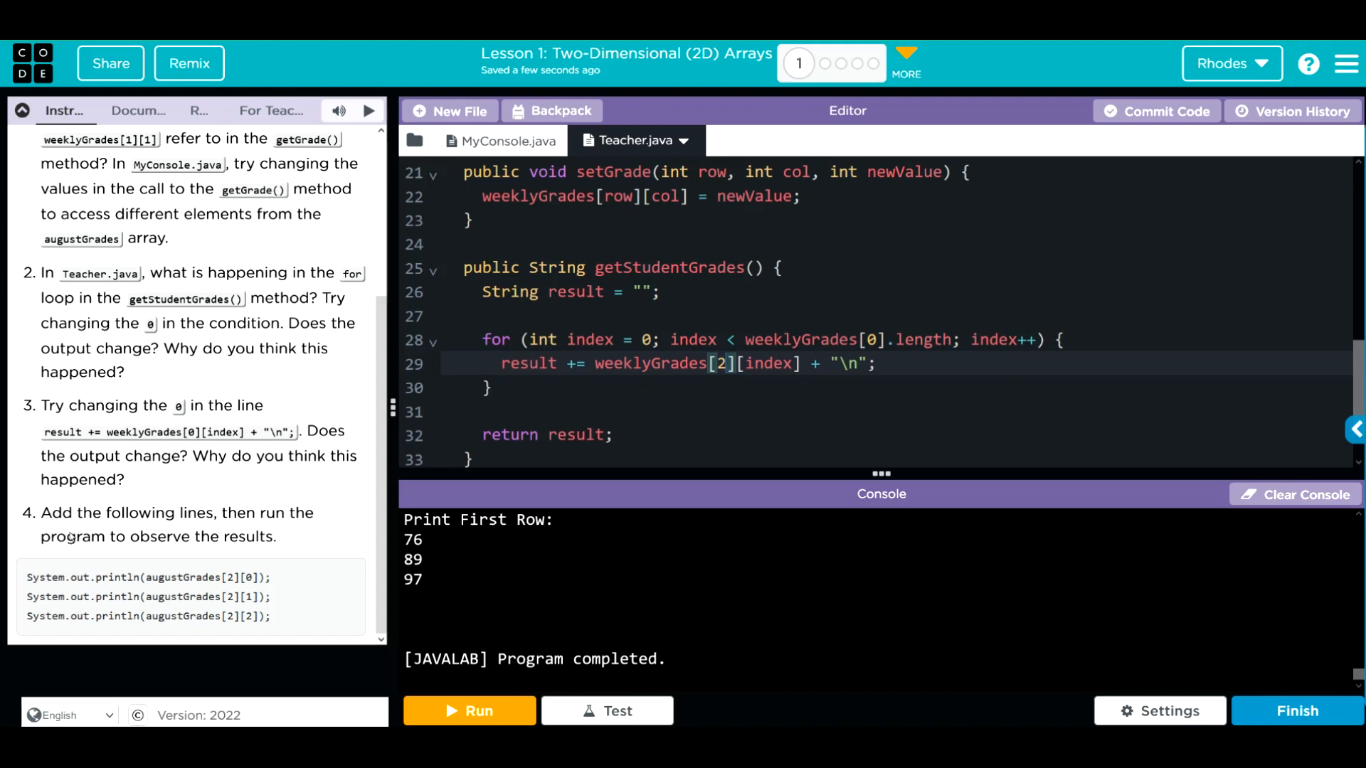
Enter System.out.println(augustGrades[2][0]) and its sibling lines under TO DO #4 in MyConsole.java
left_click_drag(26, 576, 270, 616)
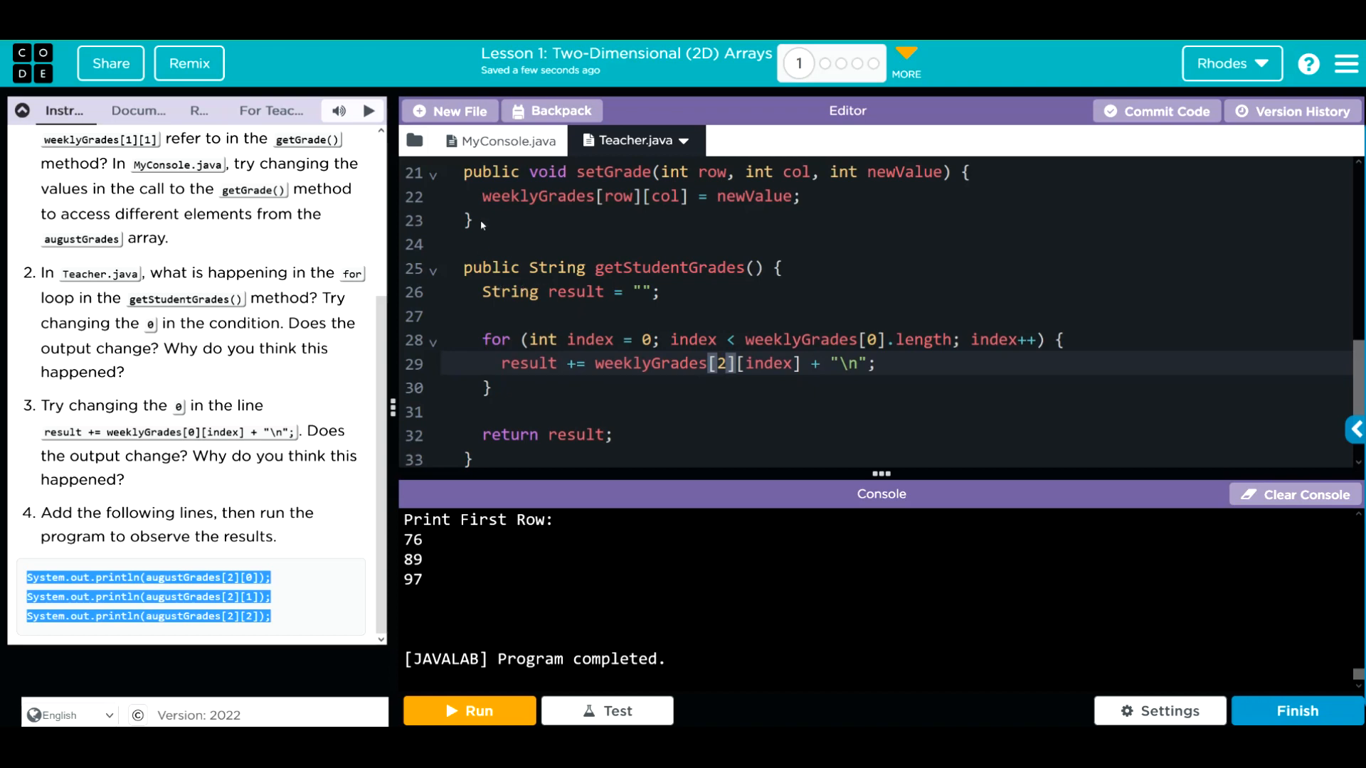
left_click(504, 141)
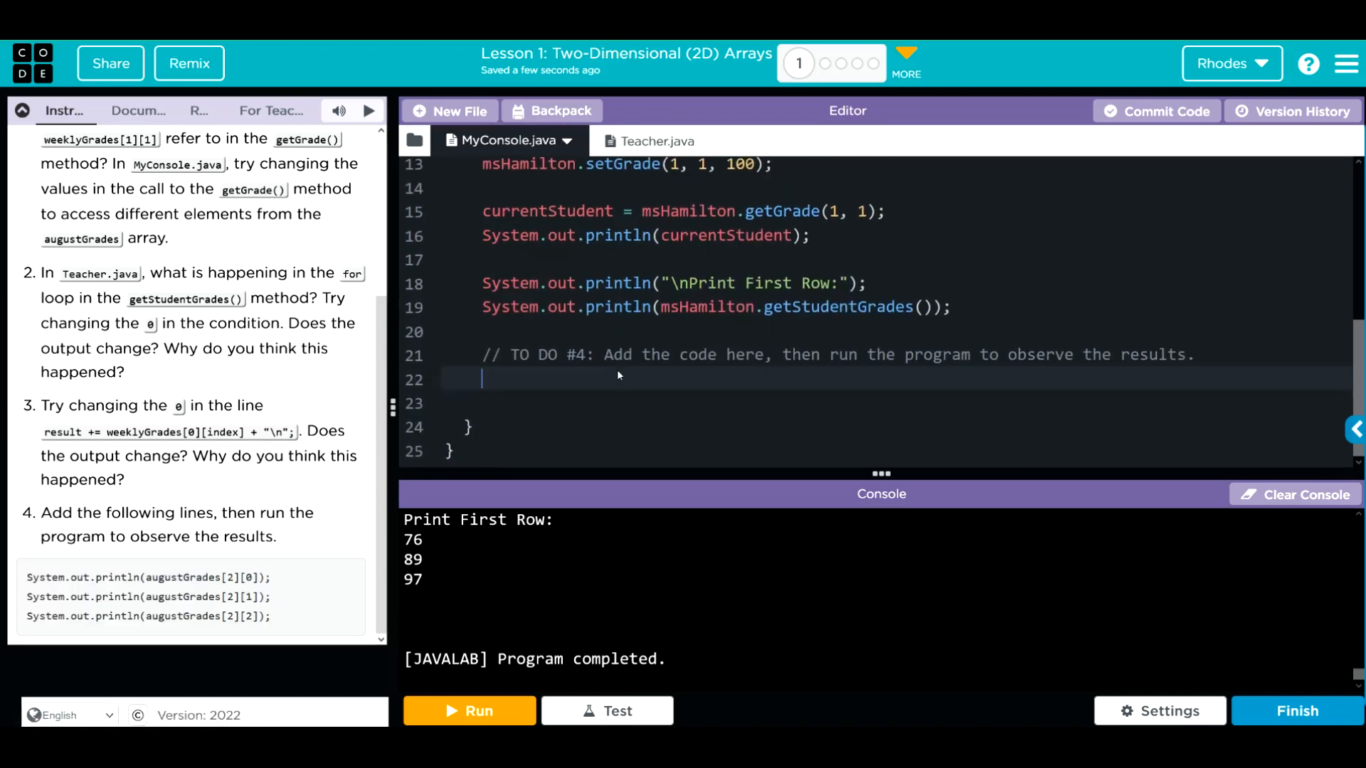
type("System.out.println(augustGrades[2][0]);")
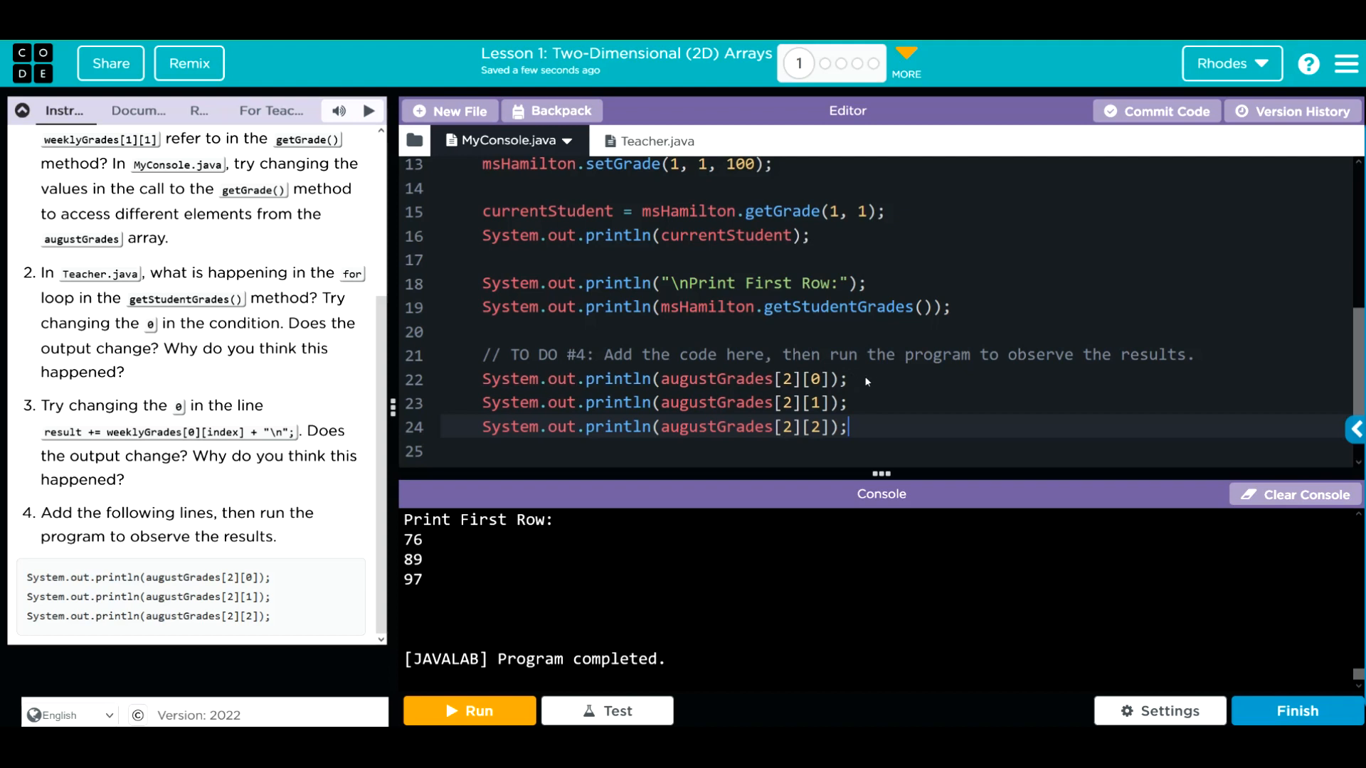
type("//")
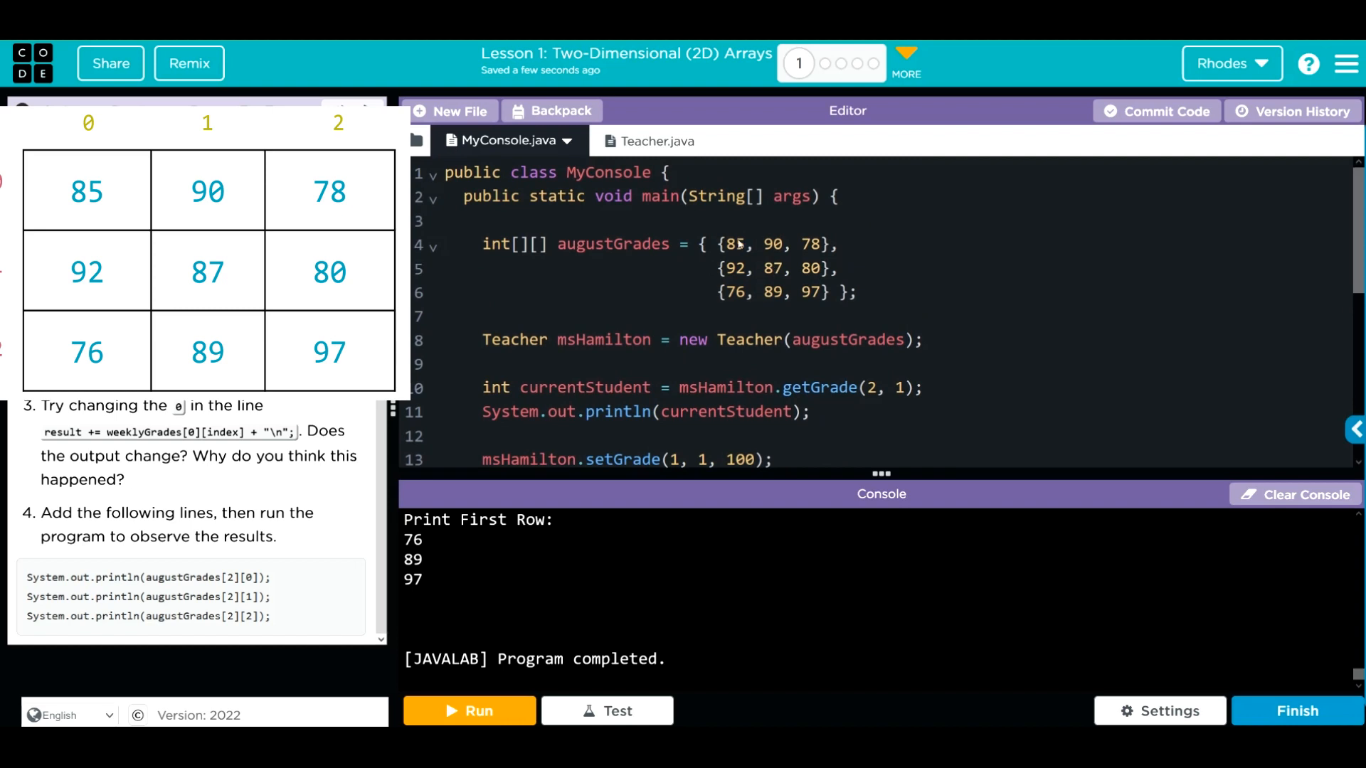
mouse_move(731, 293)
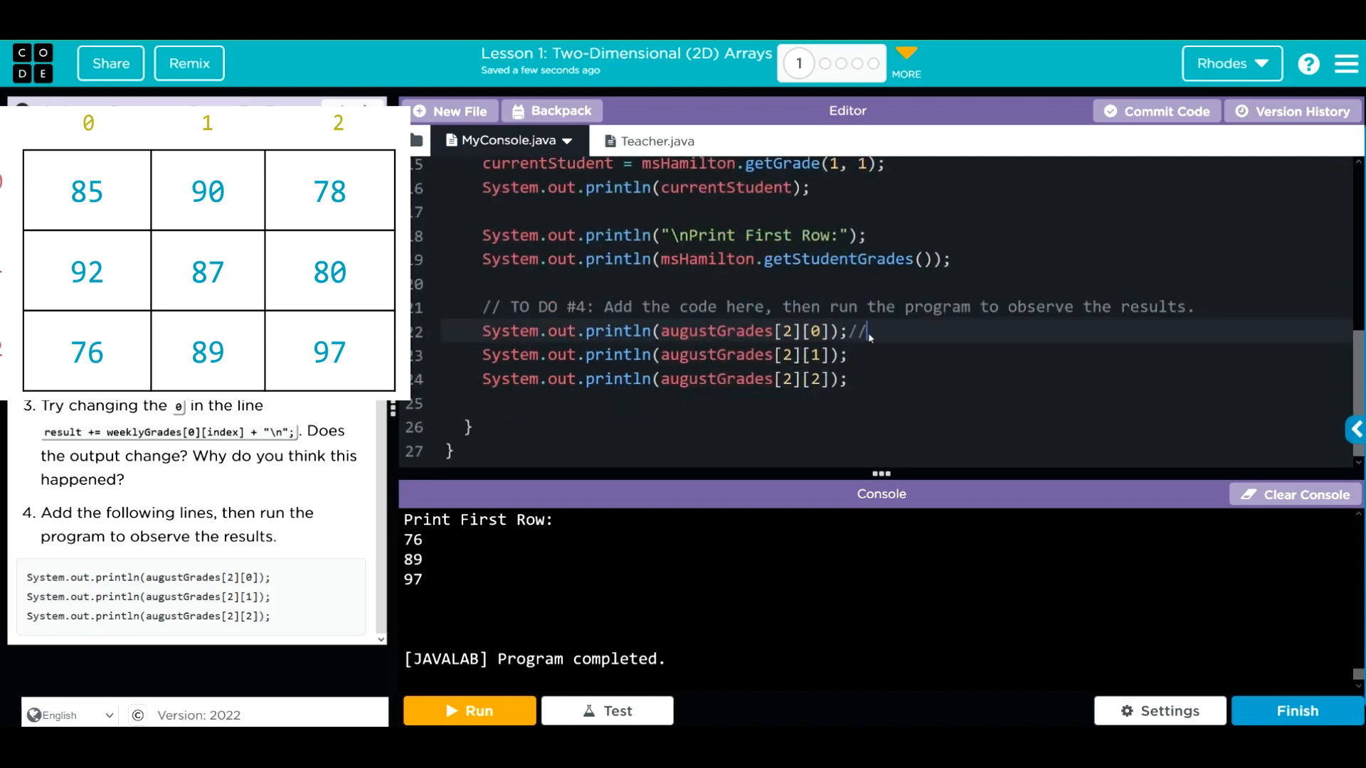
Annotate the three augustGrades[2] print lines with //76, //89 and //97
type("76")
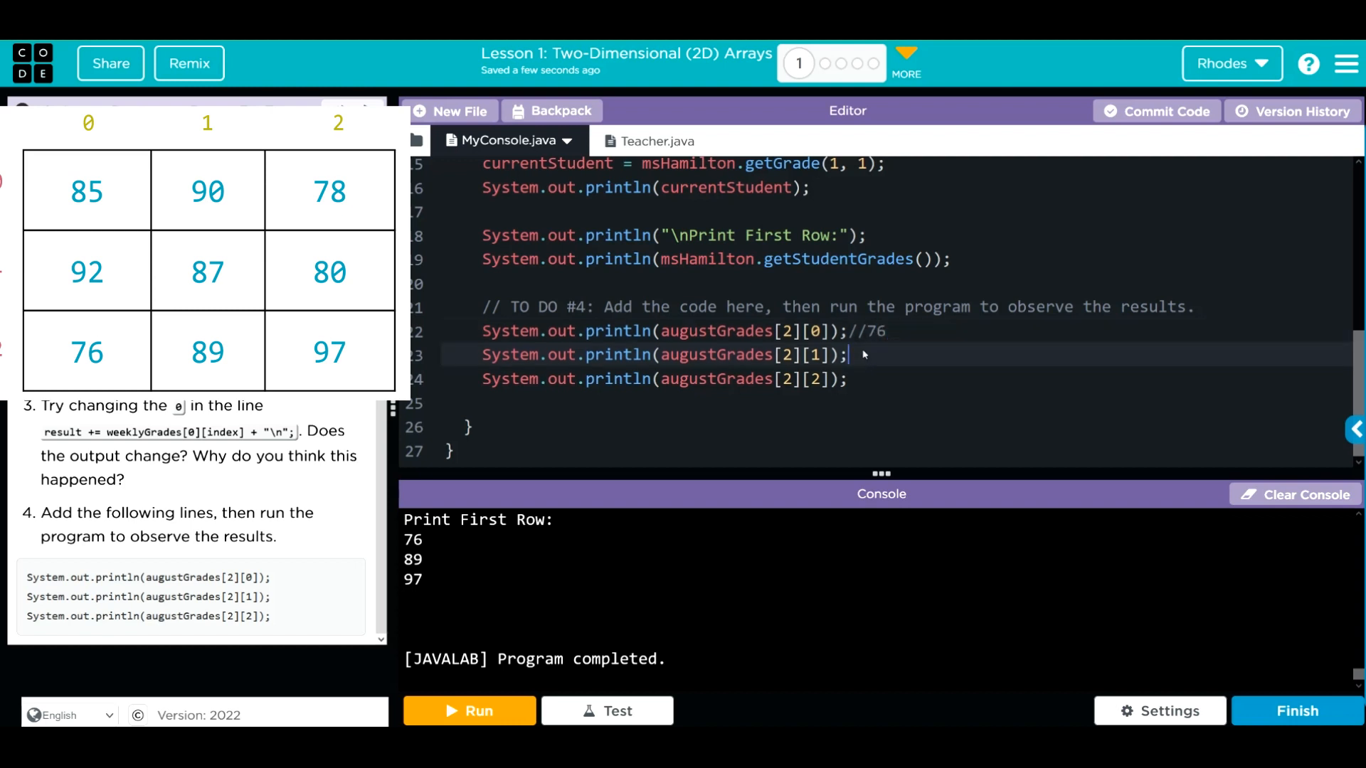
type("//")
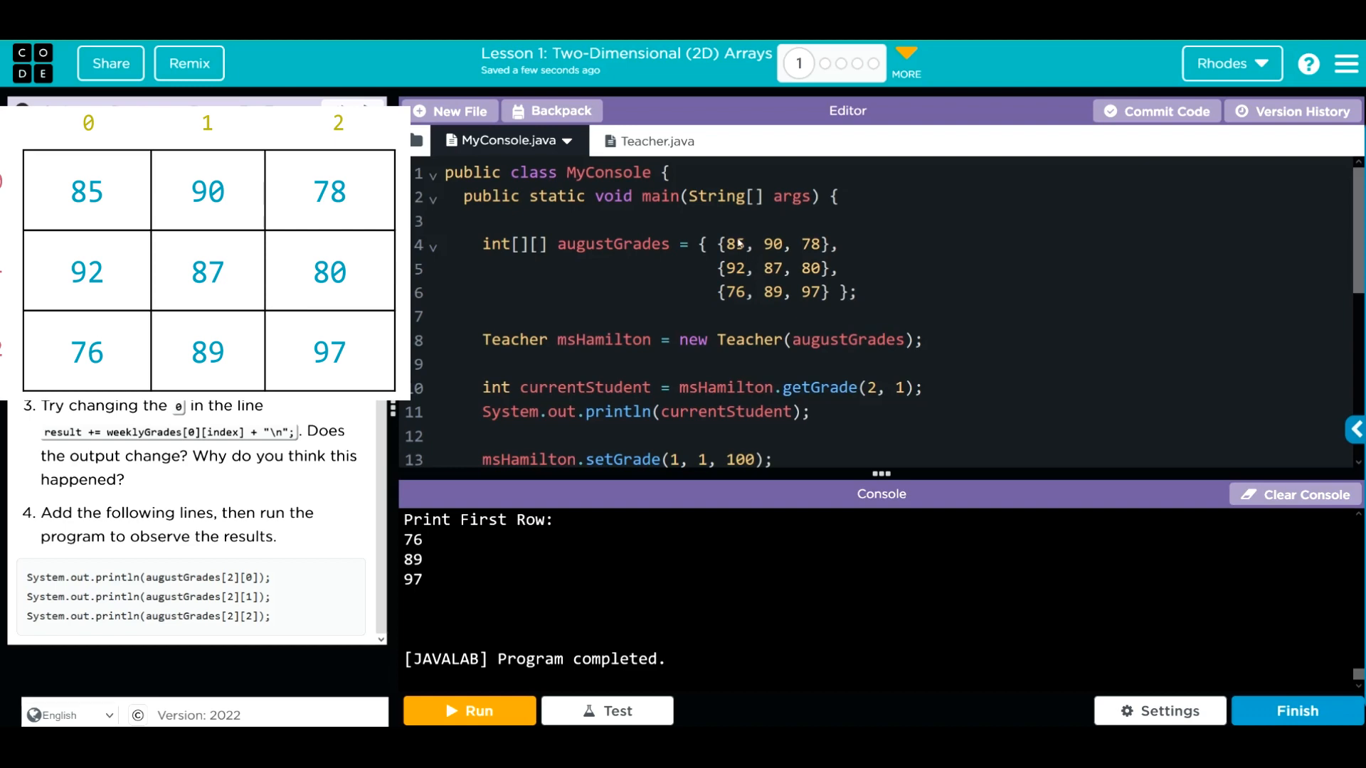
mouse_move(724, 296)
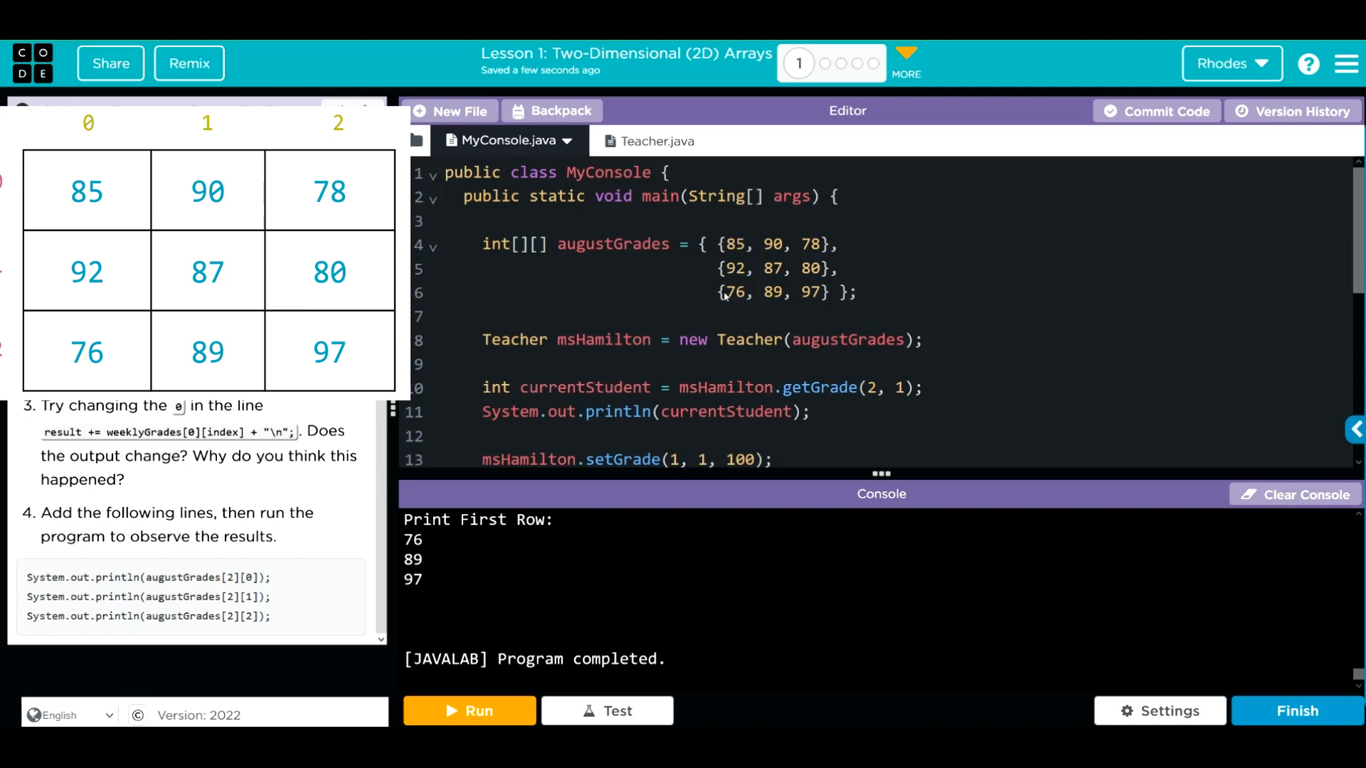
scroll("down", 3)
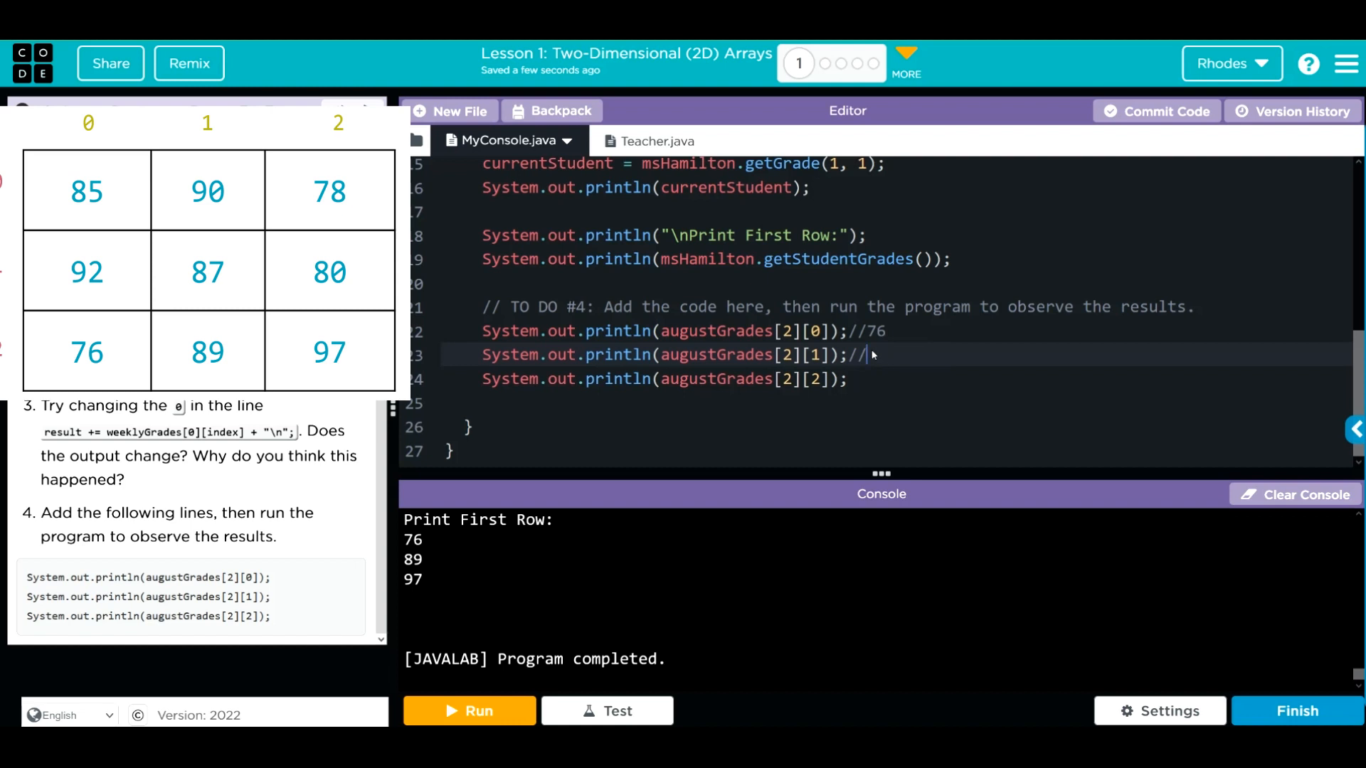
type("89")
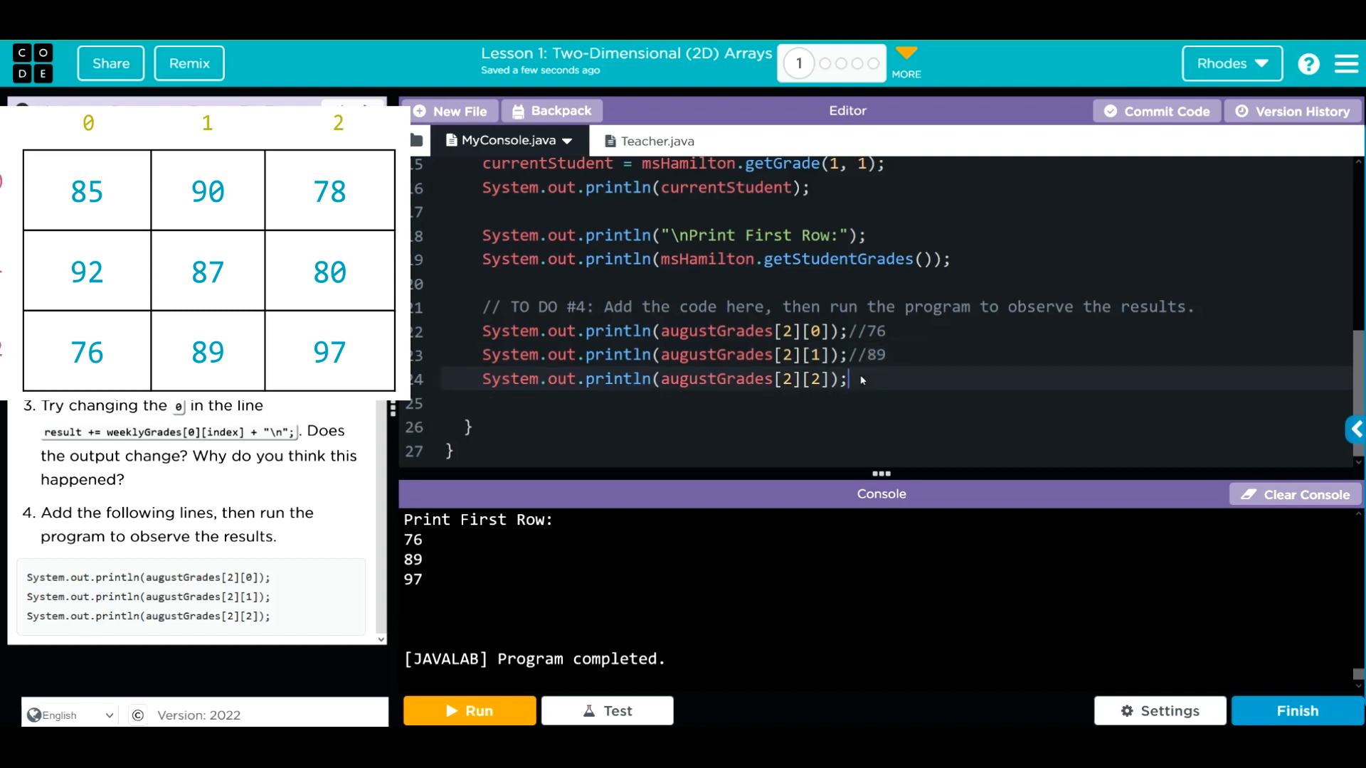
type("//")
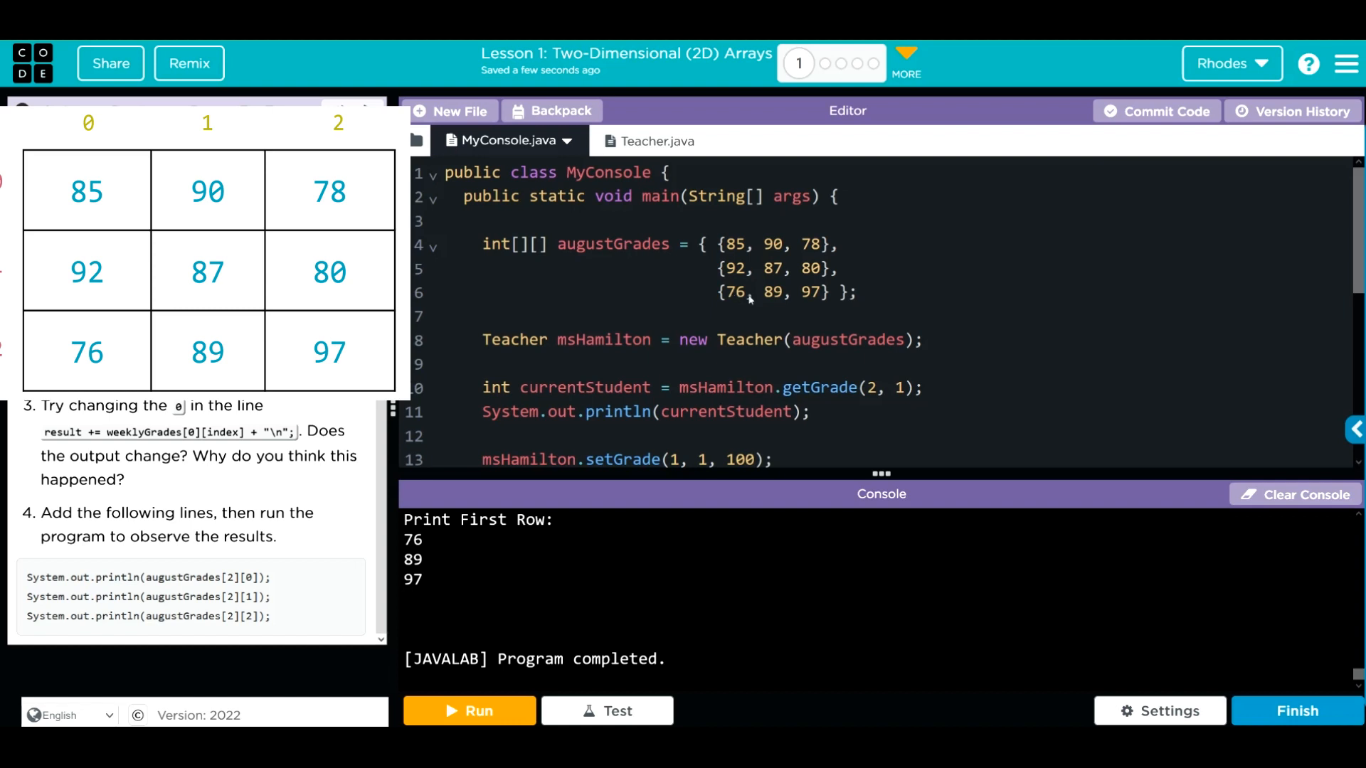
type("//")
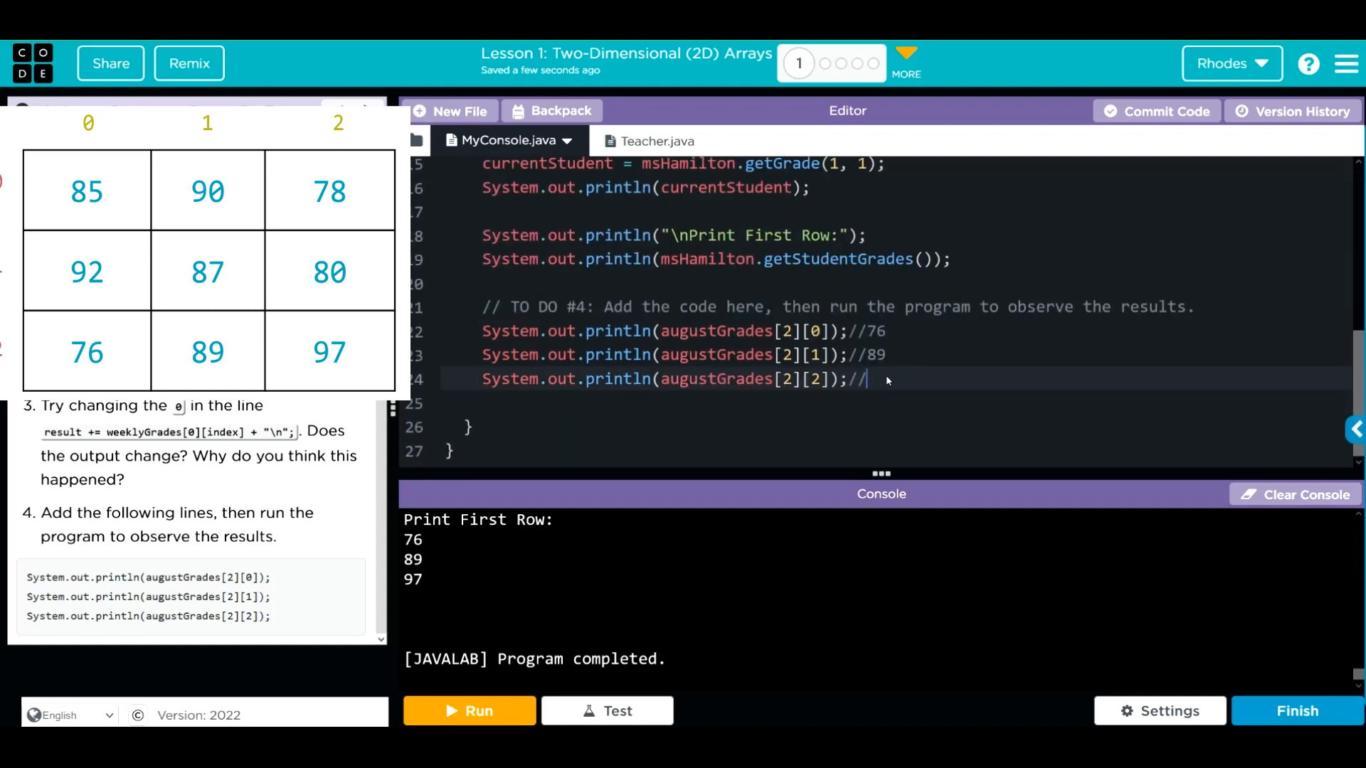
type("97")
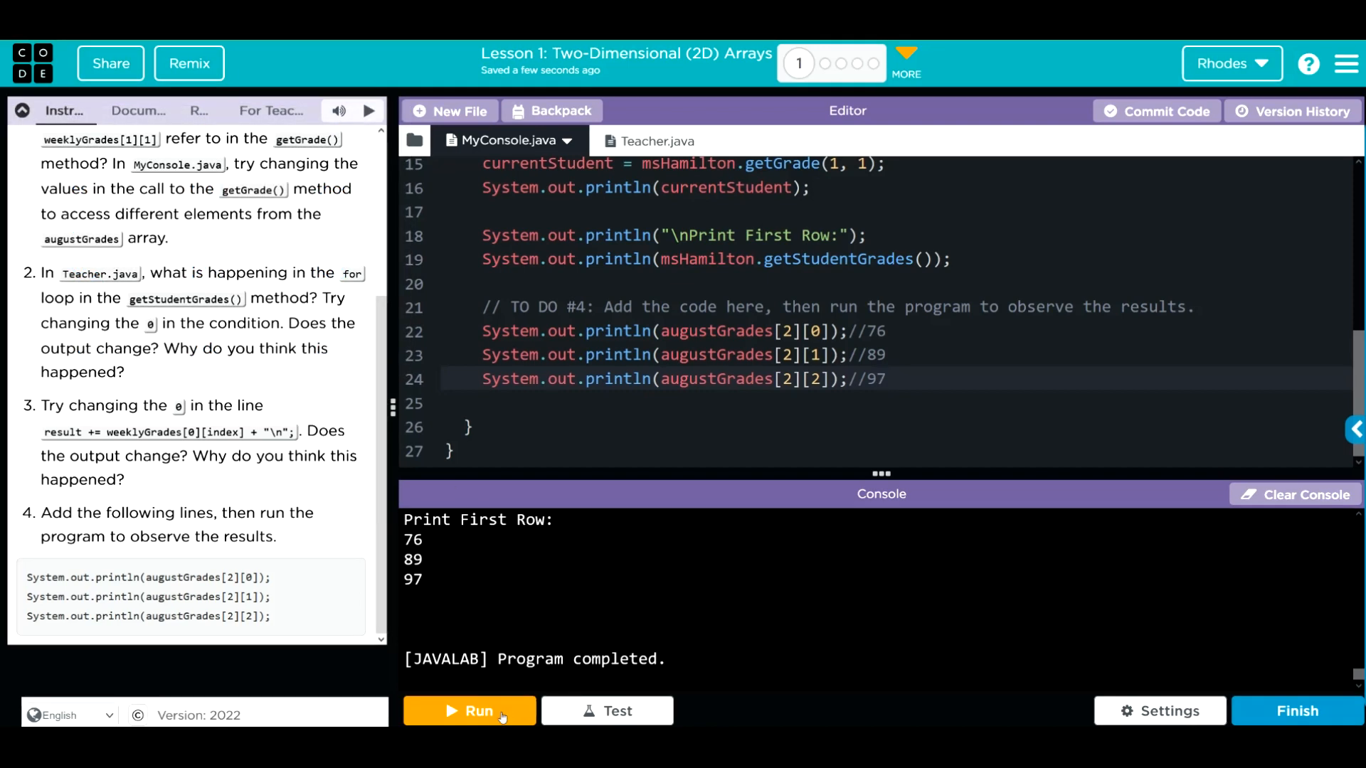
Rerun the program and confirm the console prints 76, 89 and 97
left_click(469, 711)
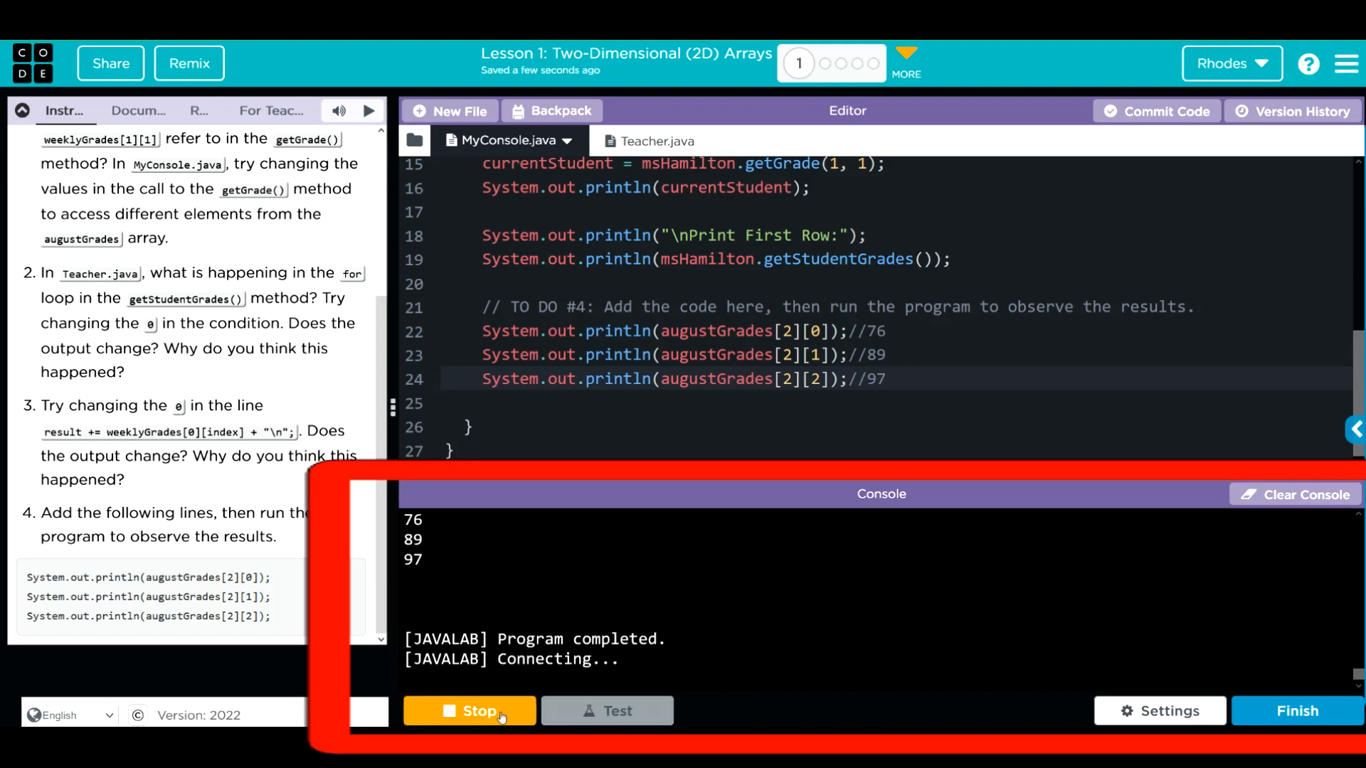
left_click(468, 711)
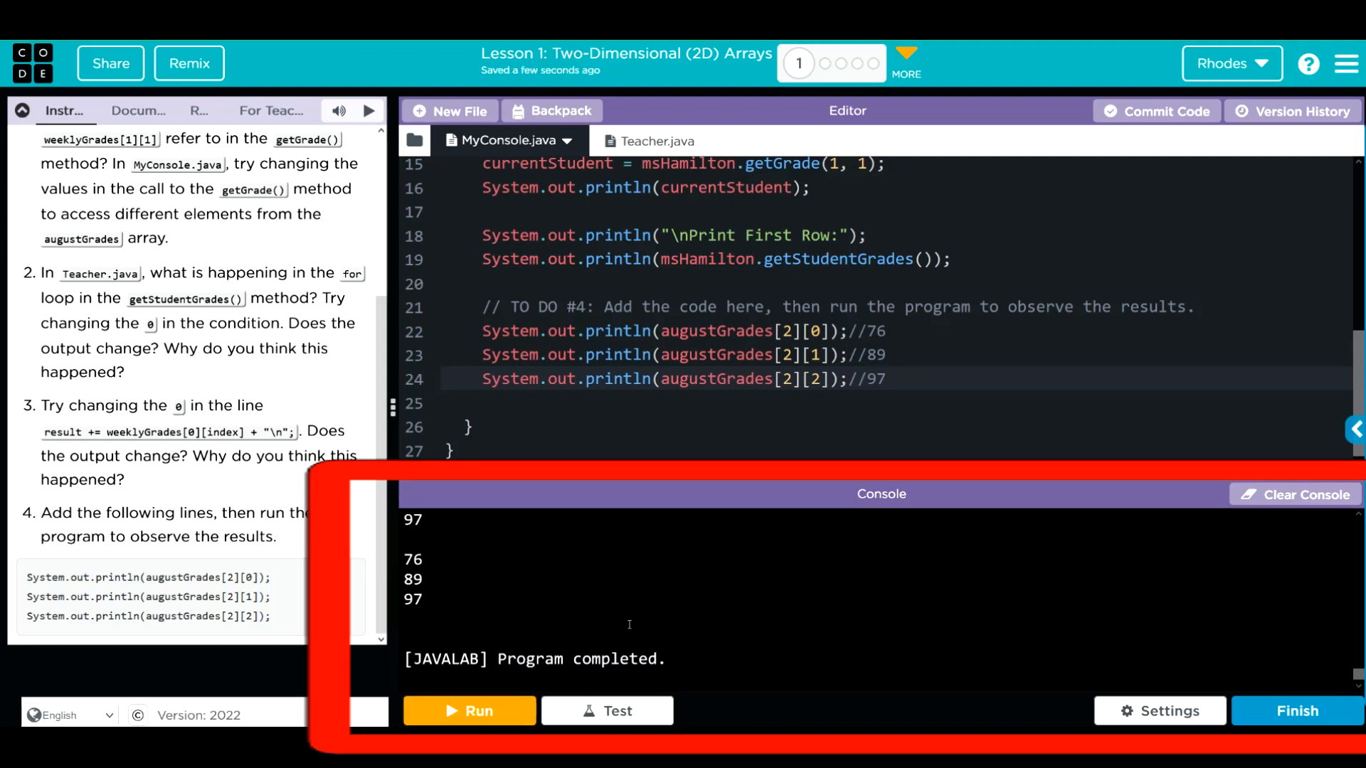
left_click(468, 711)
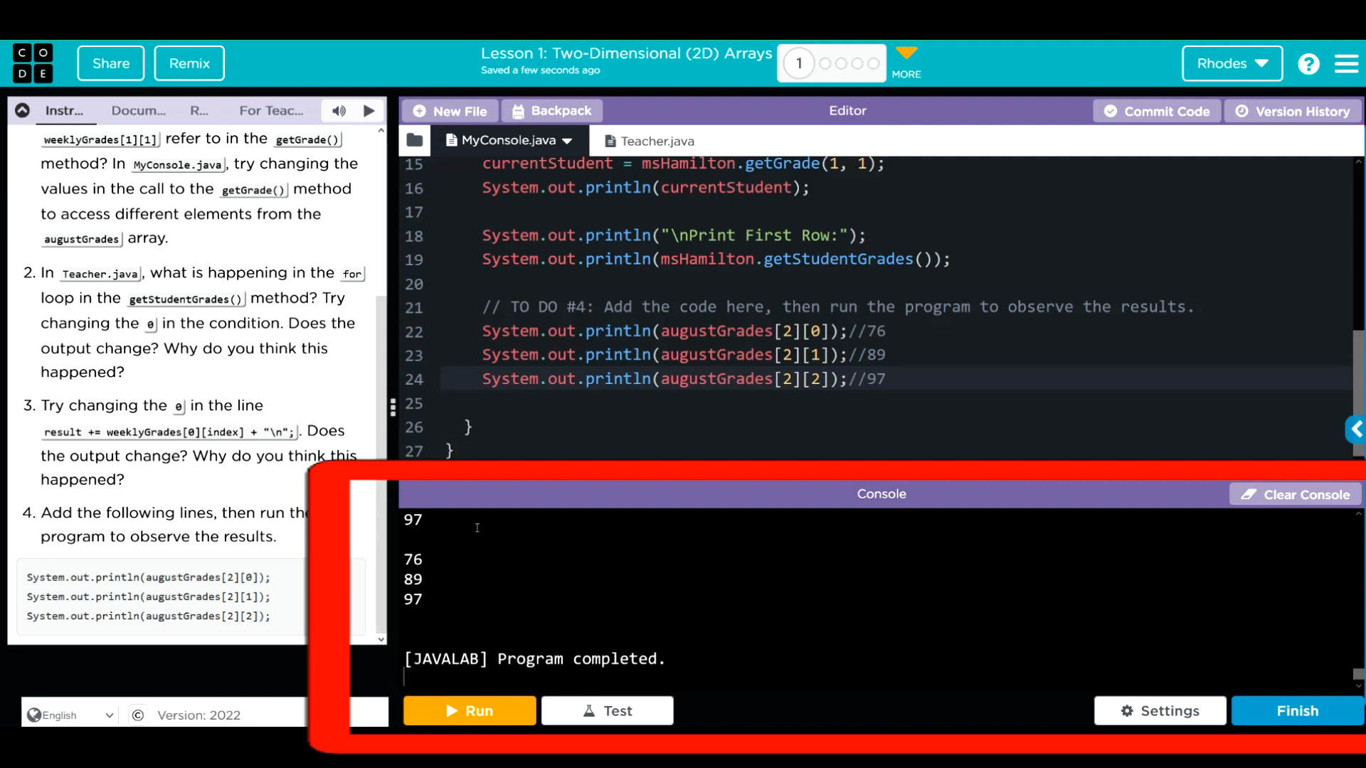
mouse_move(410, 637)
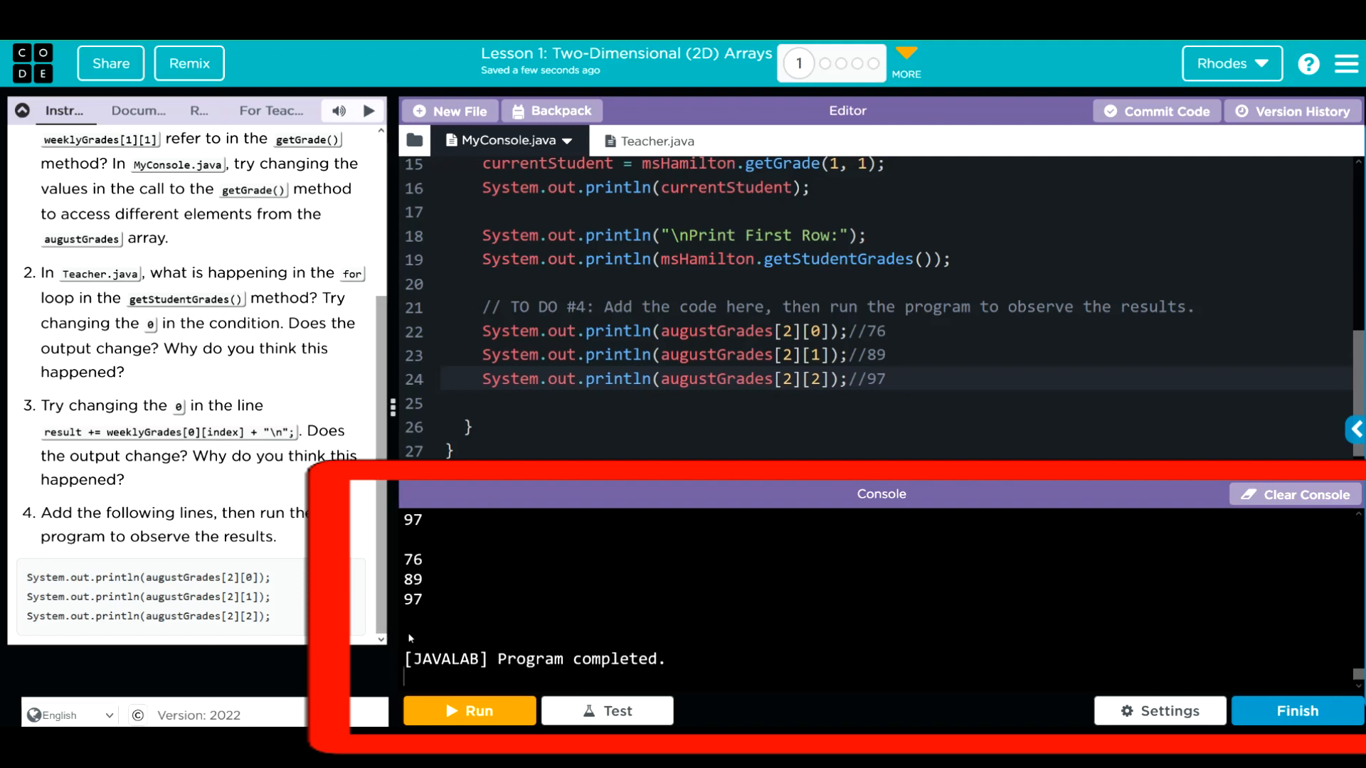